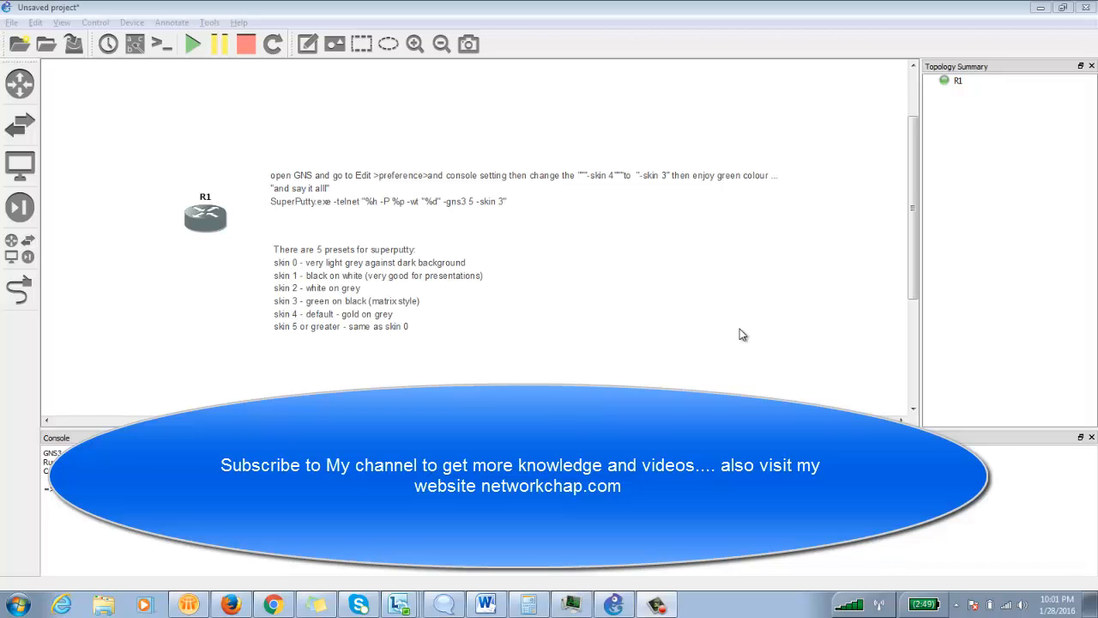
- Open R1's console, move its window and close it, then browse the View and Edit menus
right_click(205, 217)
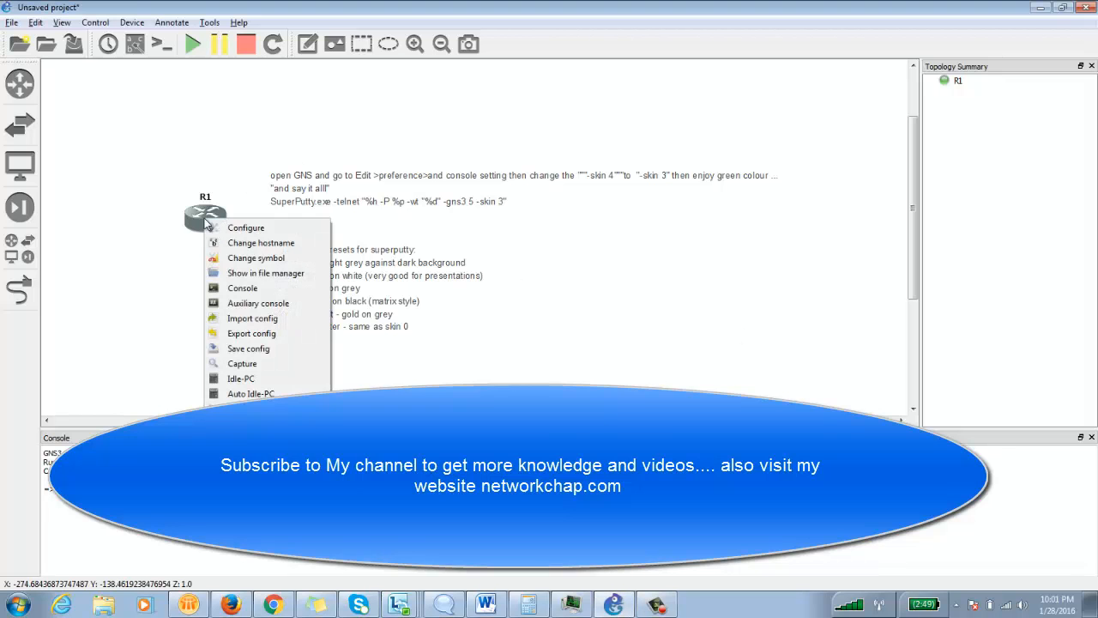
click(664, 204)
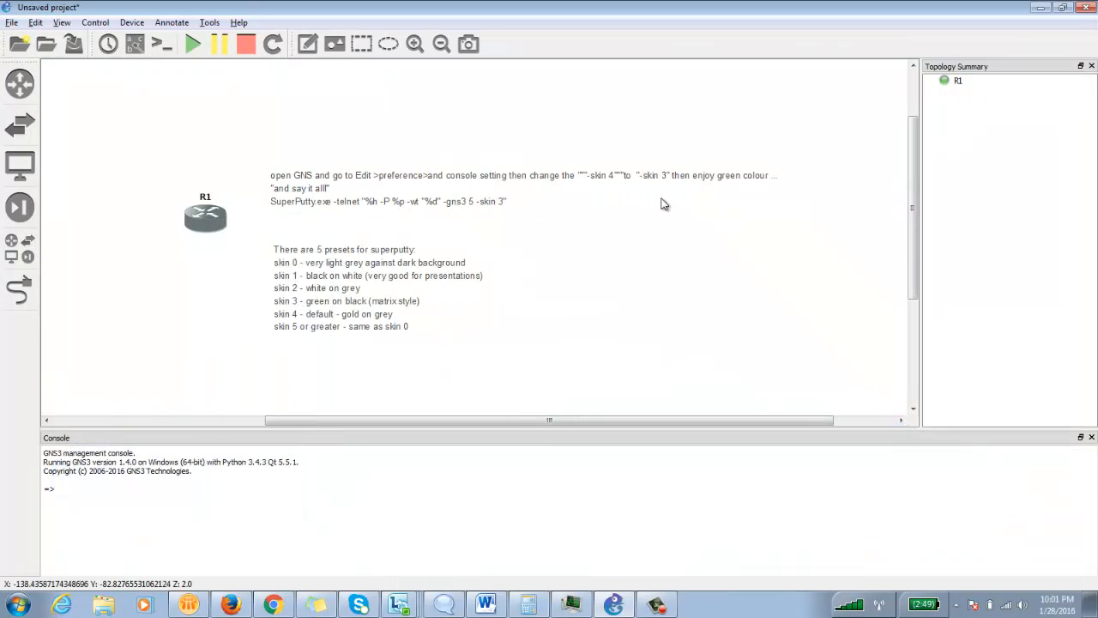
mouse_move(672, 202)
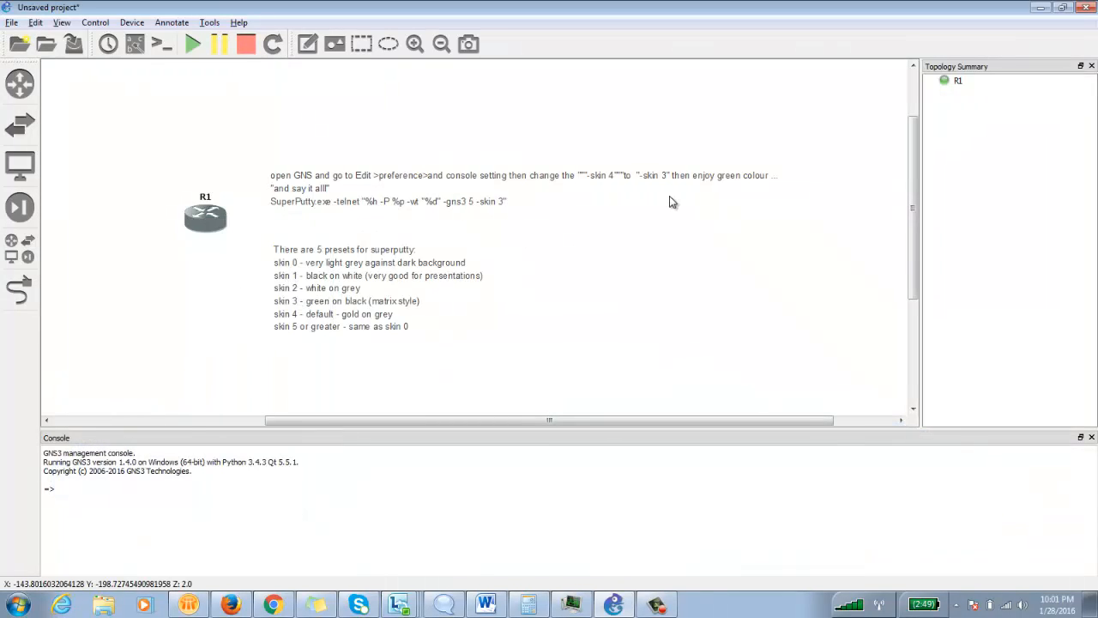
double_click(205, 217)
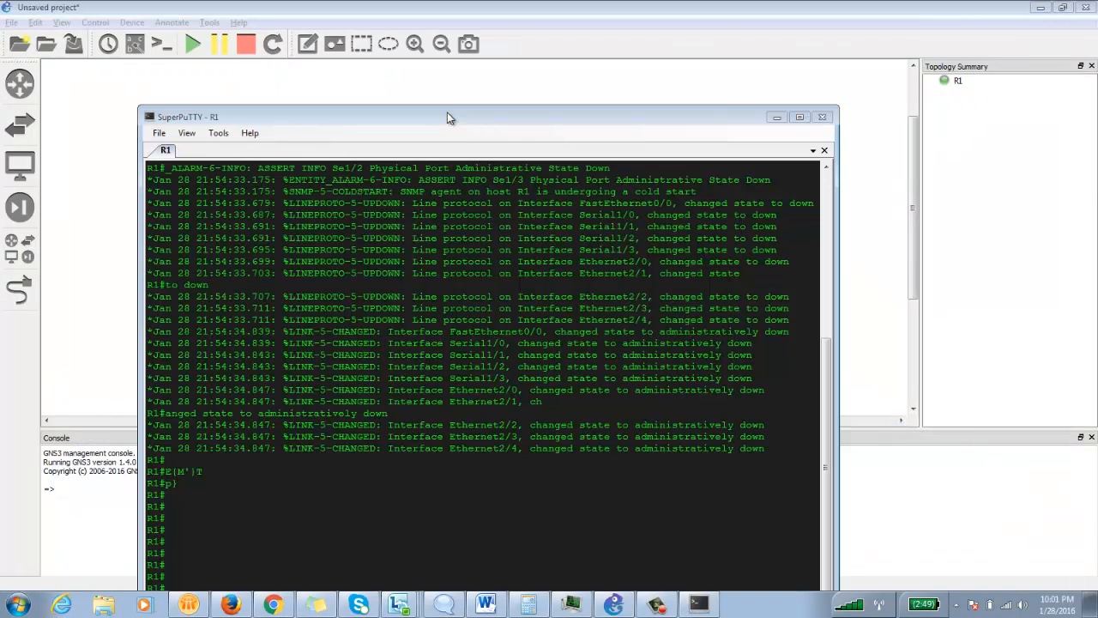
drag(446, 117, 467, 24)
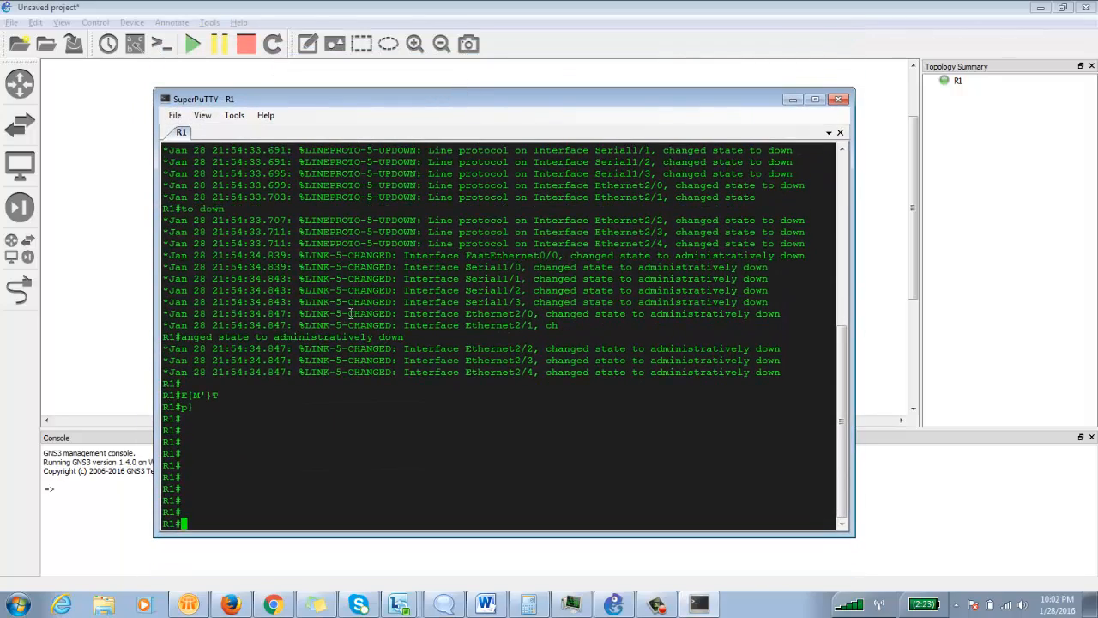
mouse_move(321, 349)
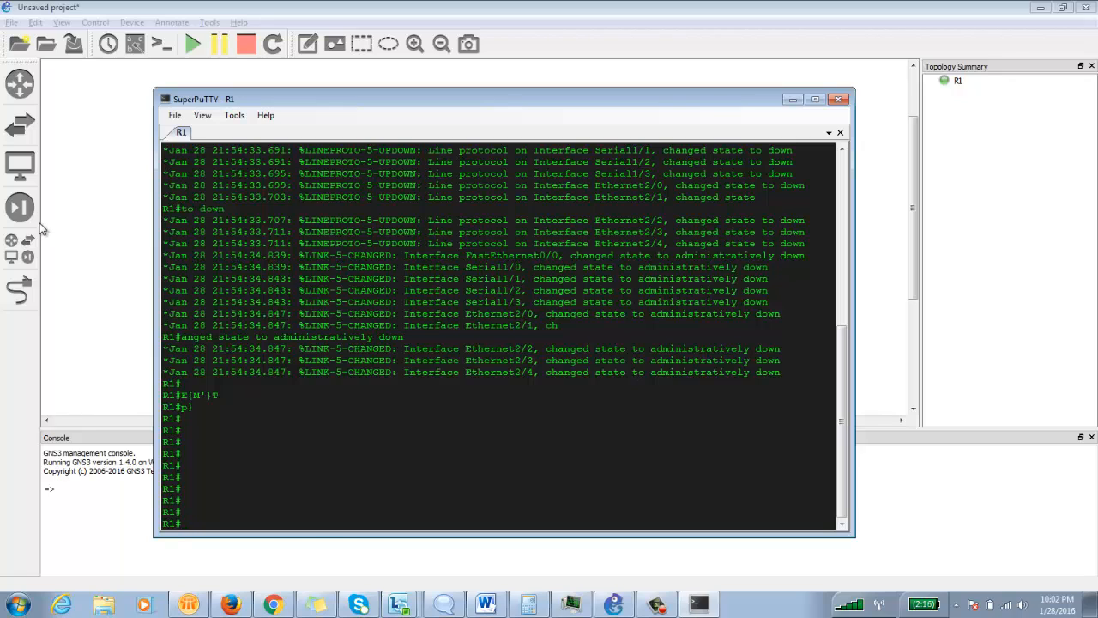
click(836, 100)
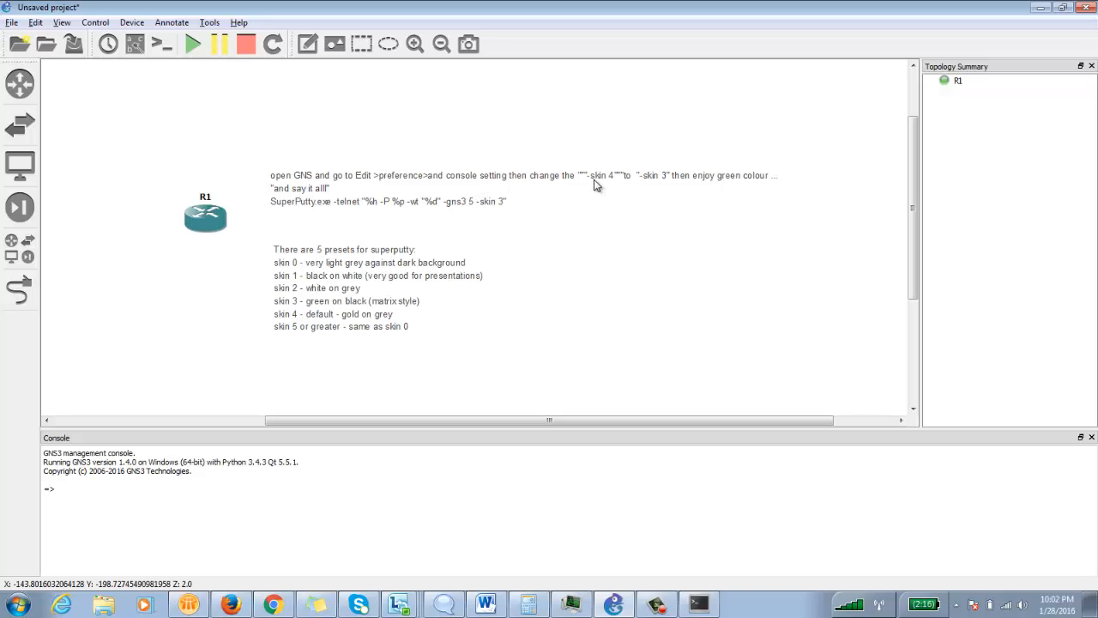
mouse_move(625, 186)
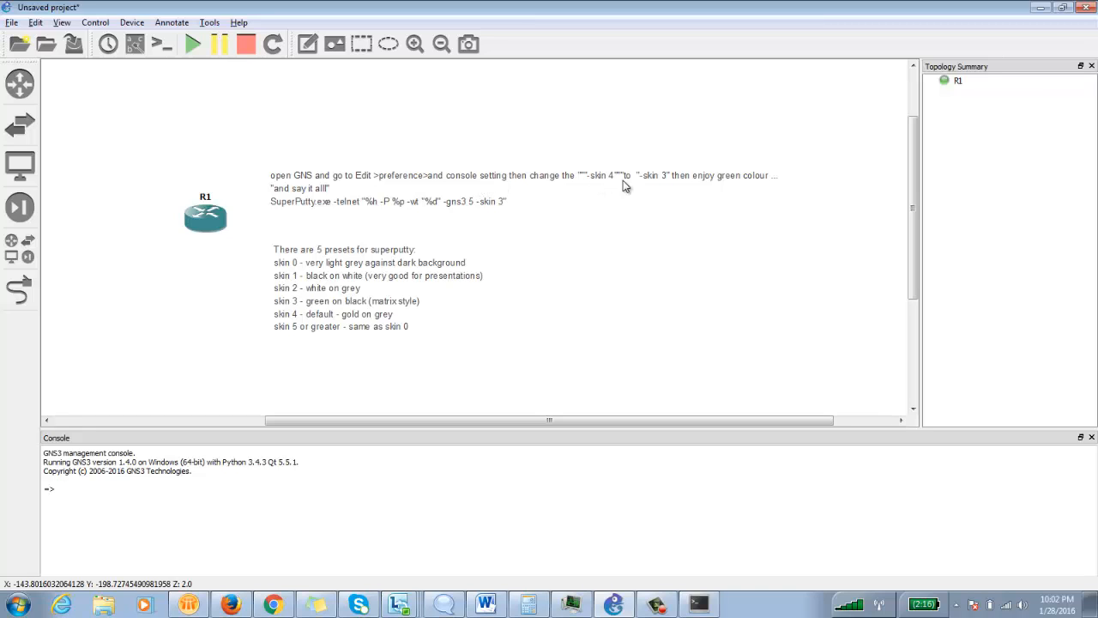
mouse_move(611, 183)
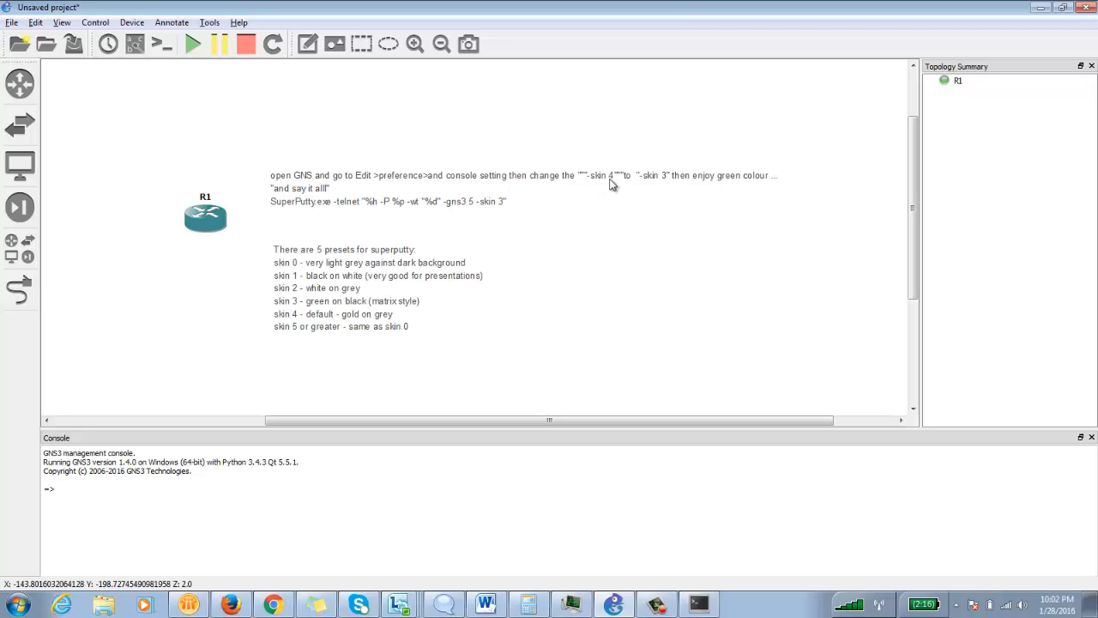
mouse_move(608, 177)
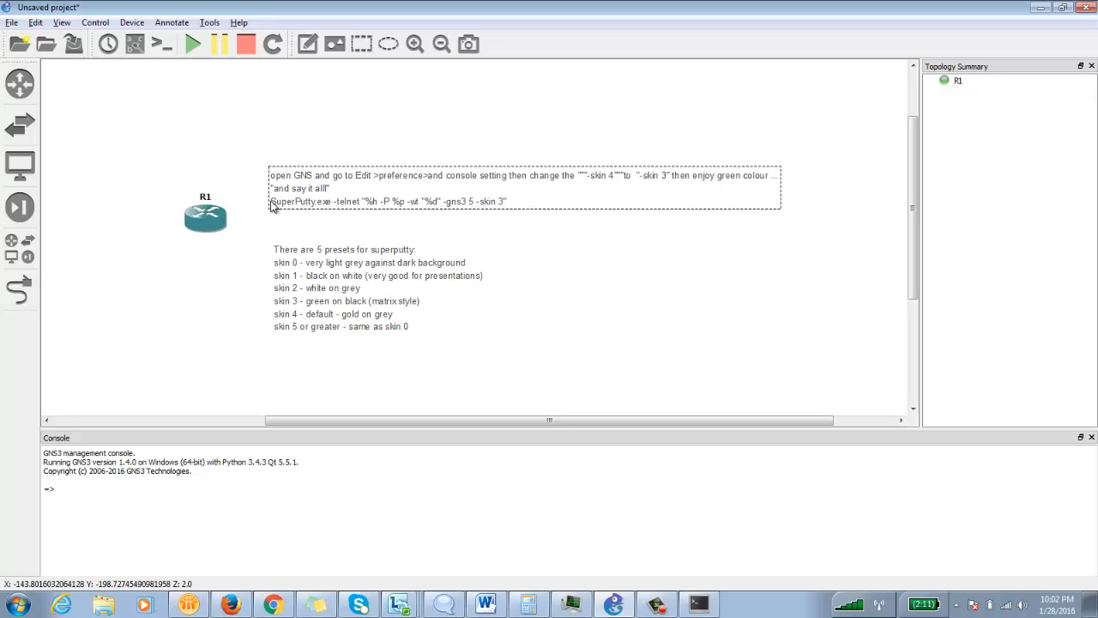
mouse_move(364, 210)
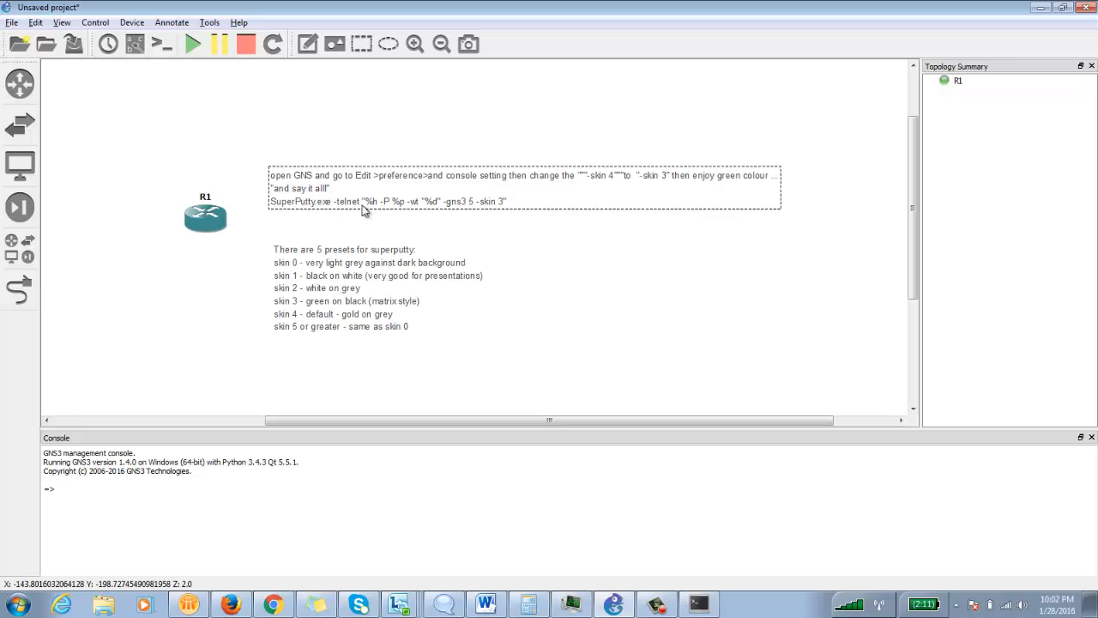
mouse_move(508, 208)
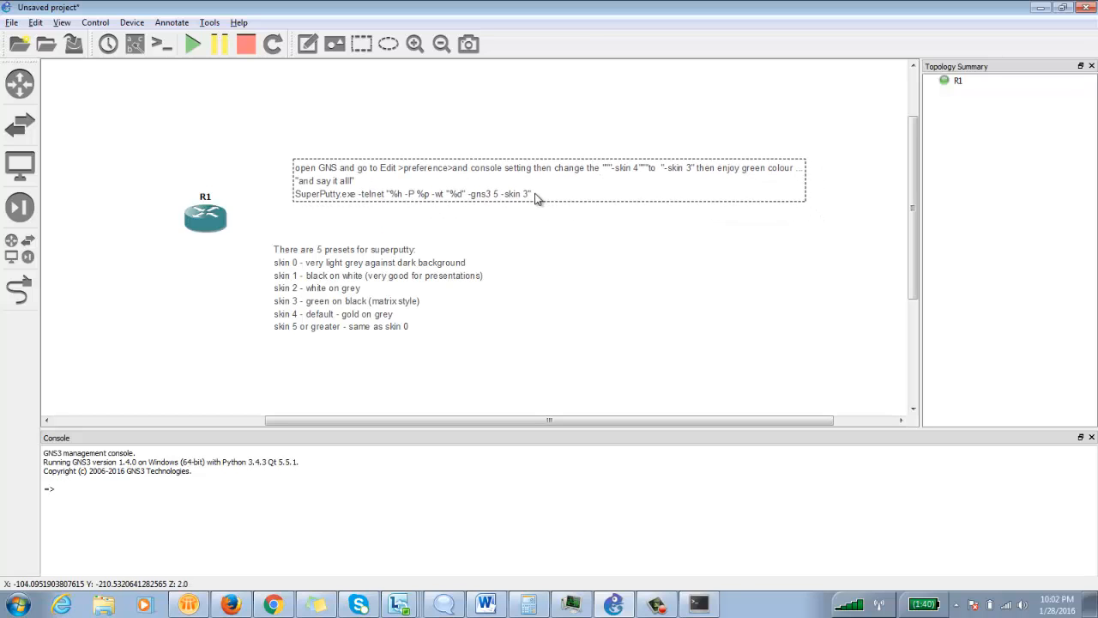
click(63, 22)
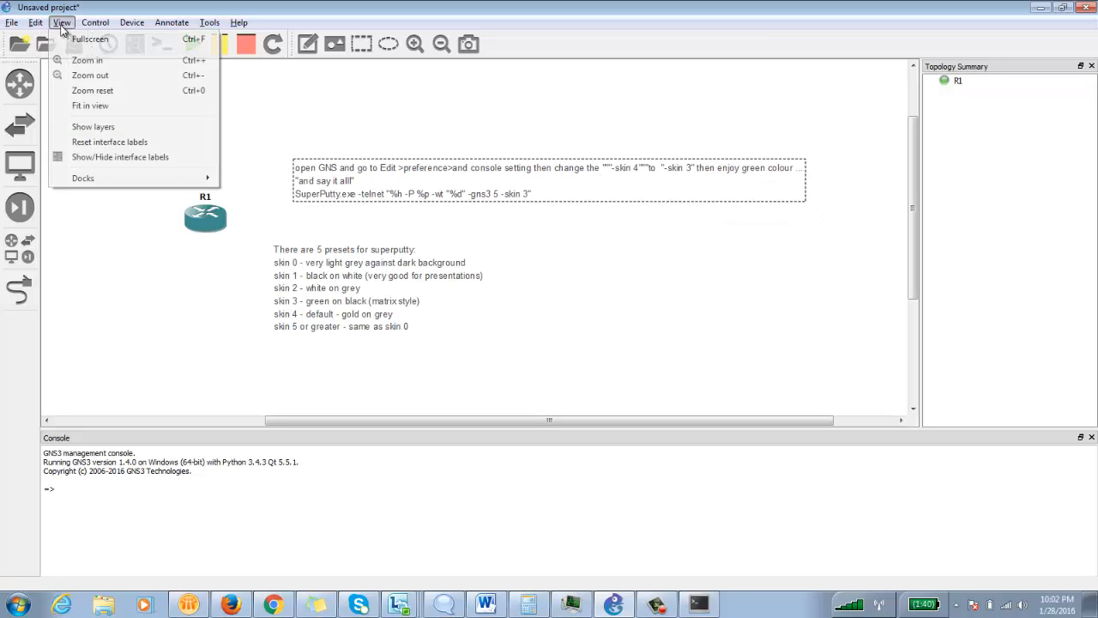
click(34, 22)
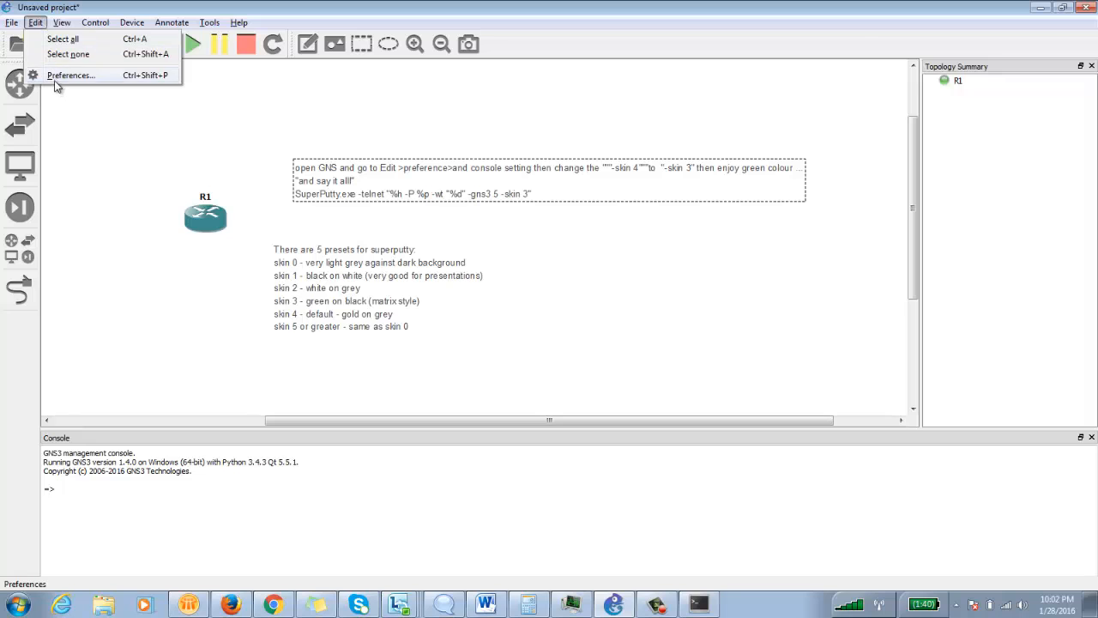
- Verify in Preferences > Console applications that the Telnet command runs SuperPutty with -skin 3
click(67, 74)
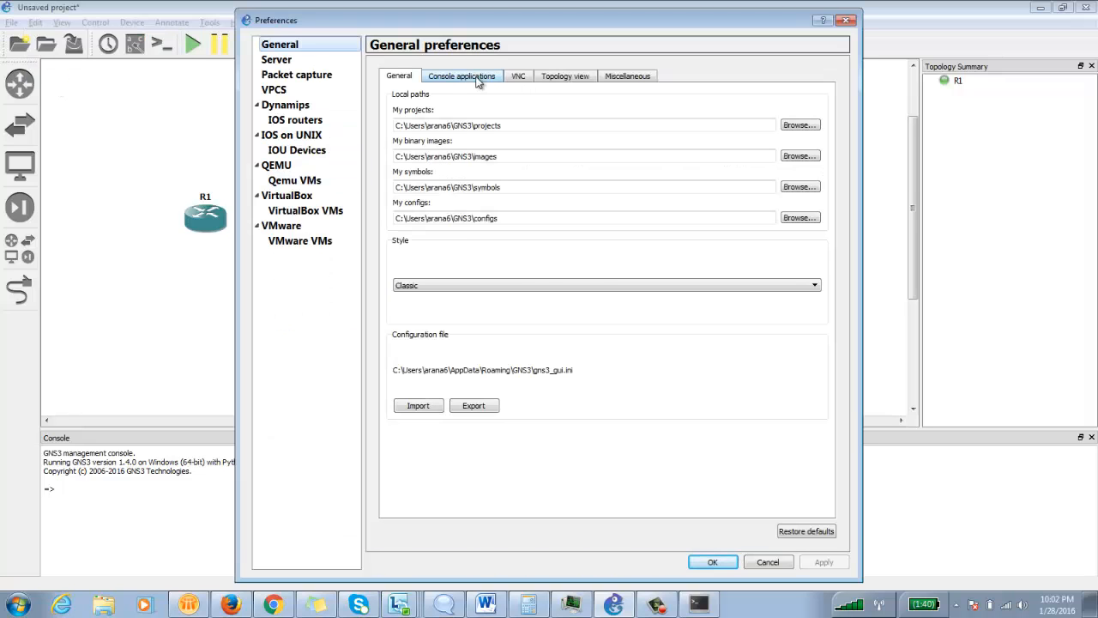
click(464, 75)
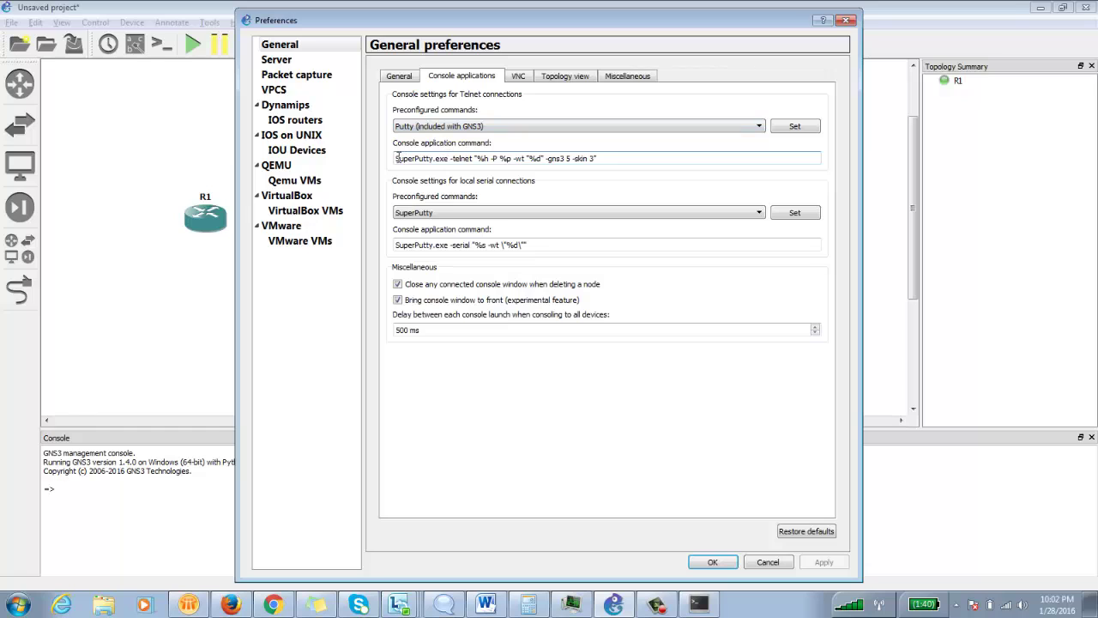
triple_click(495, 158)
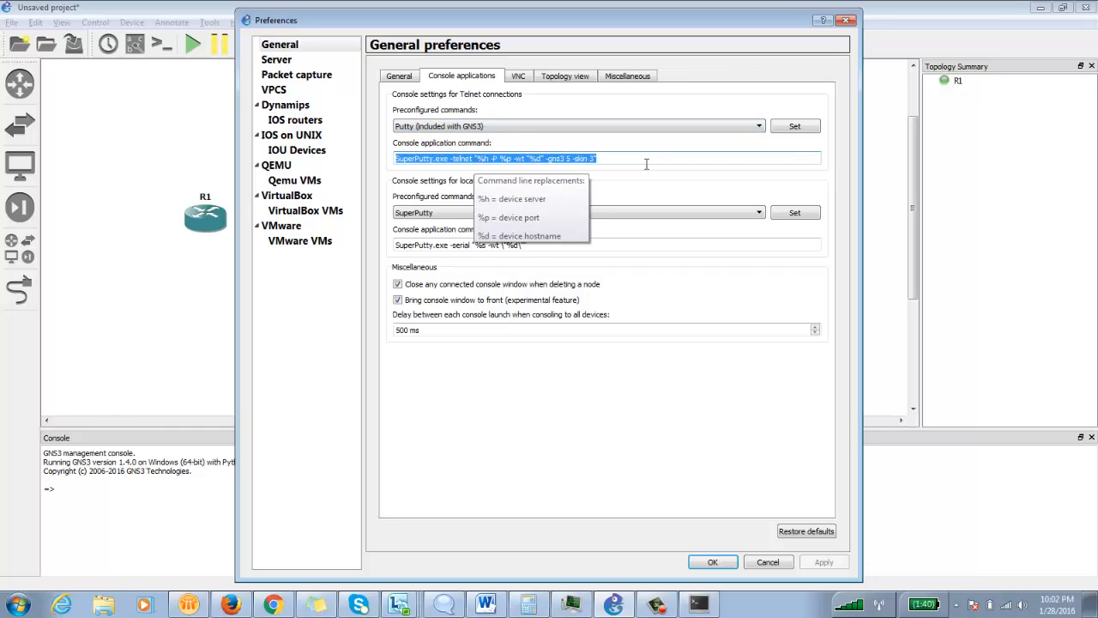
click(601, 158)
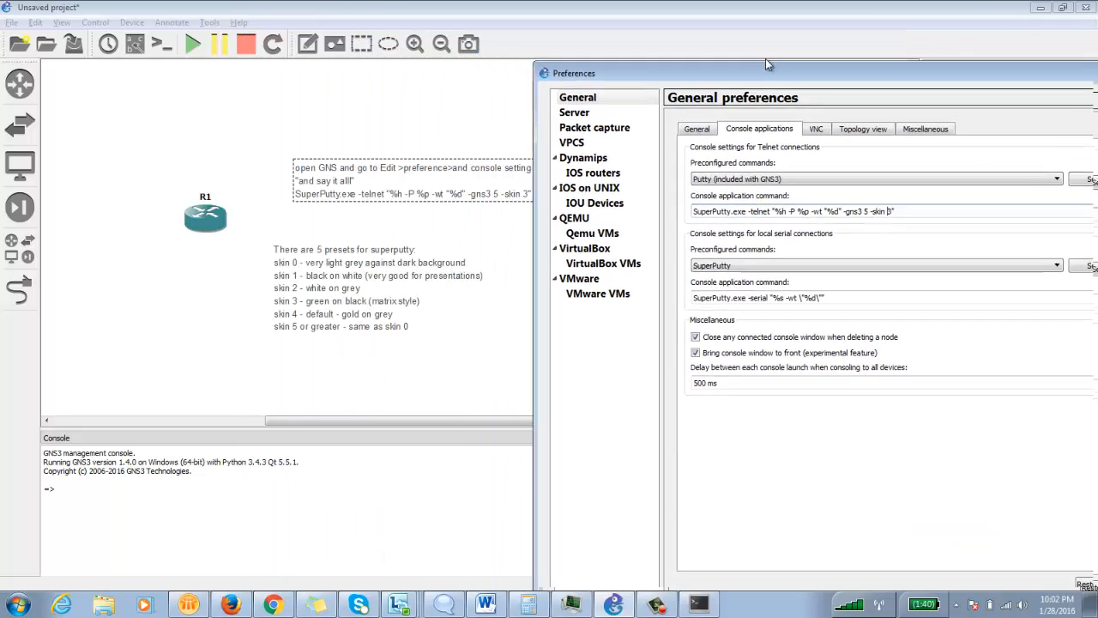
drag(766, 65, 712, 36)
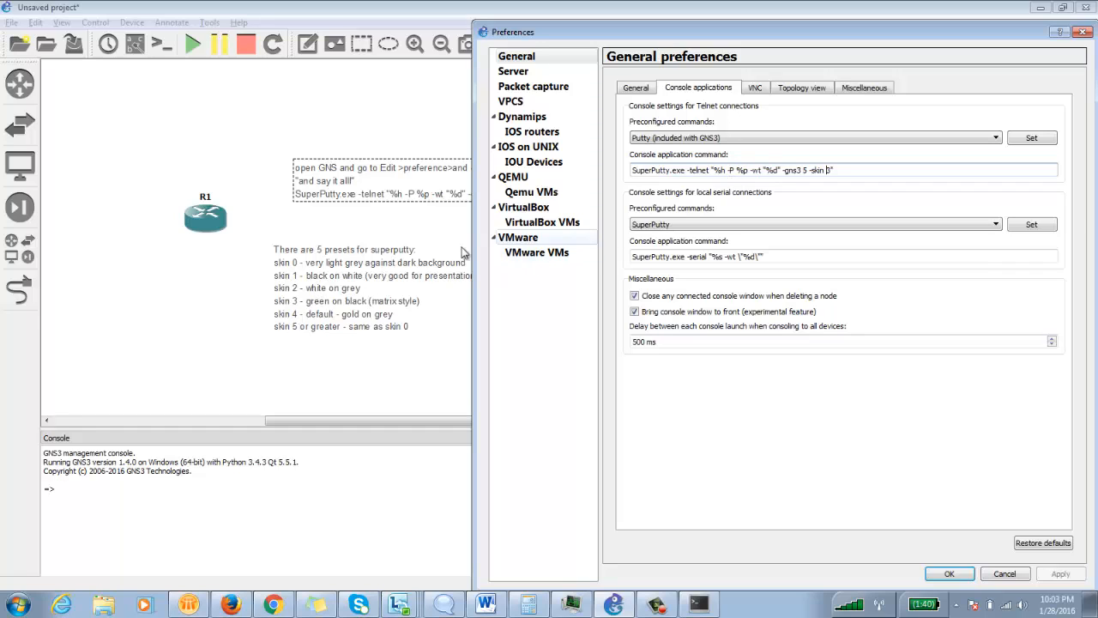
mouse_move(793, 181)
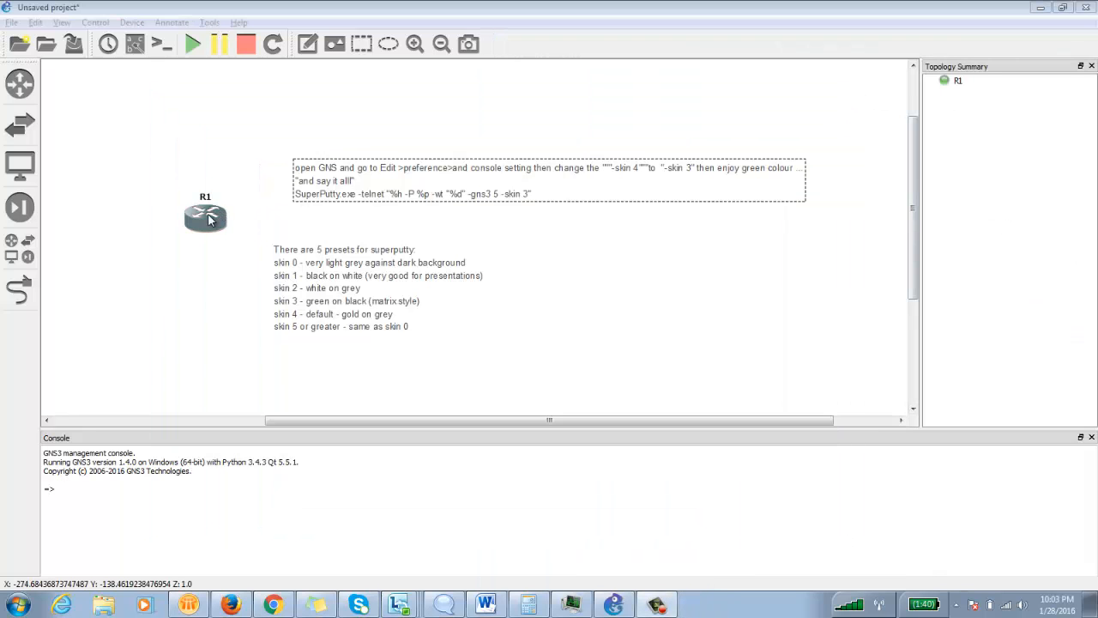
right_click(205, 218)
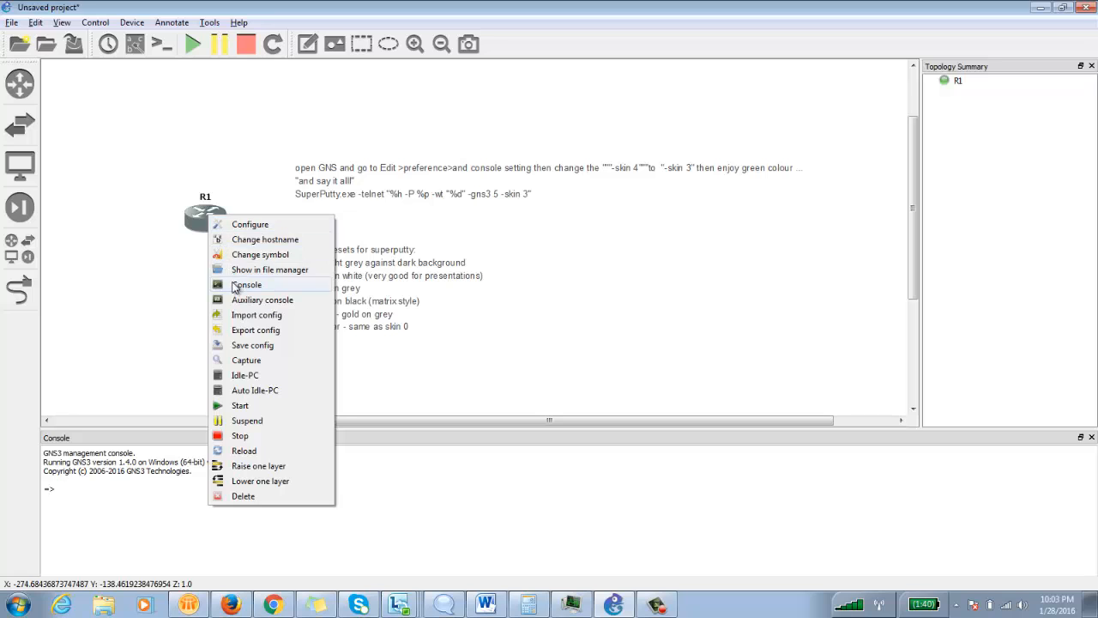
click(247, 284)
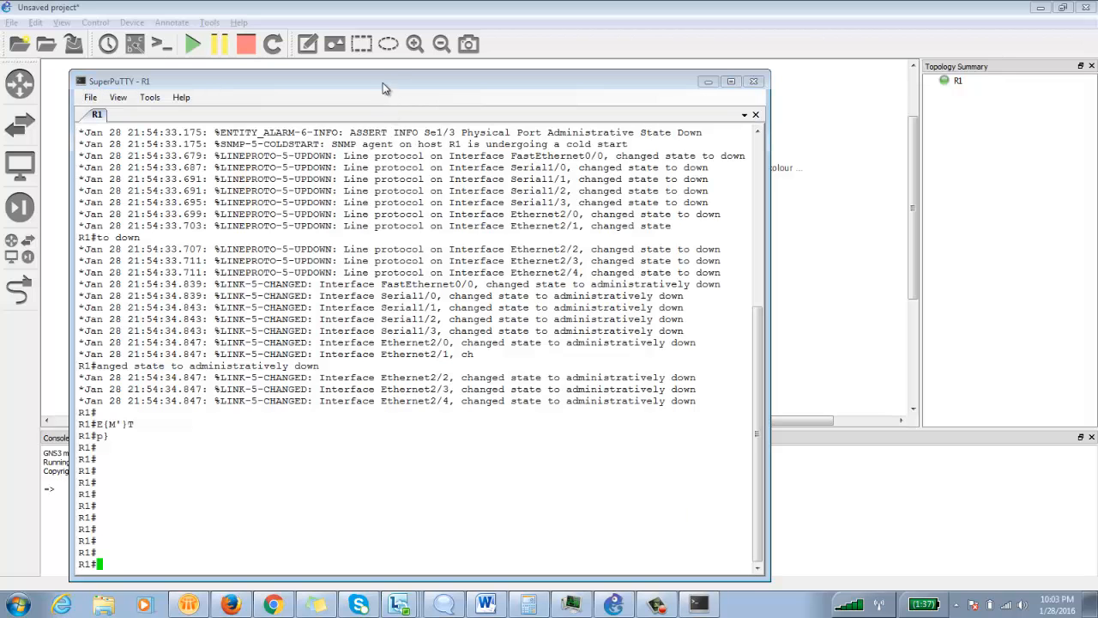
drag(382, 90, 389, 151)
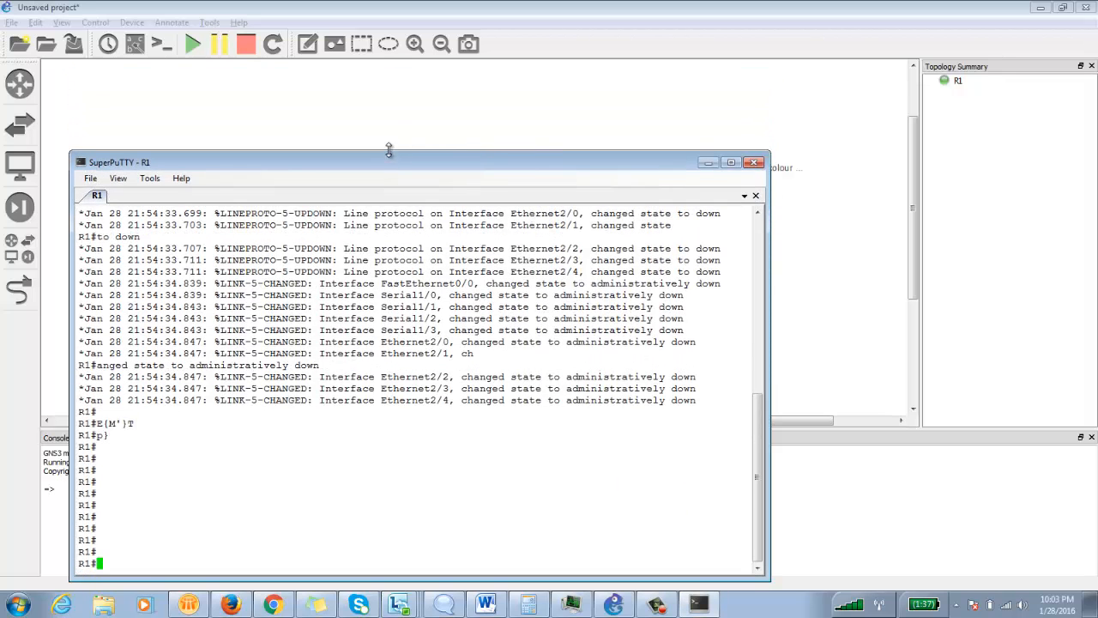
drag(420, 161, 573, 93)
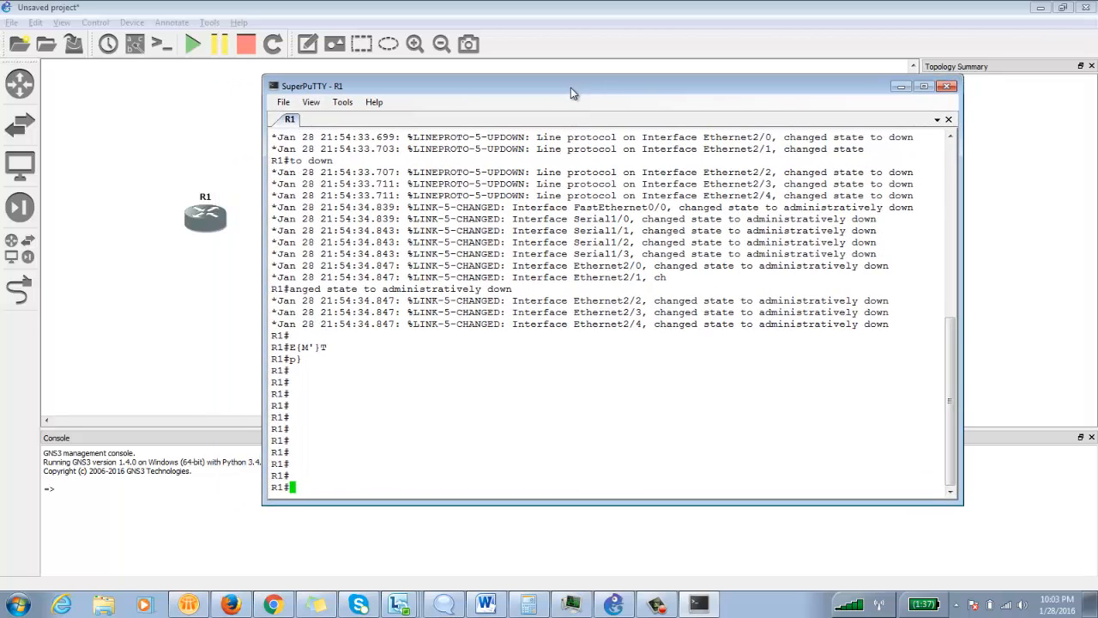
click(946, 86)
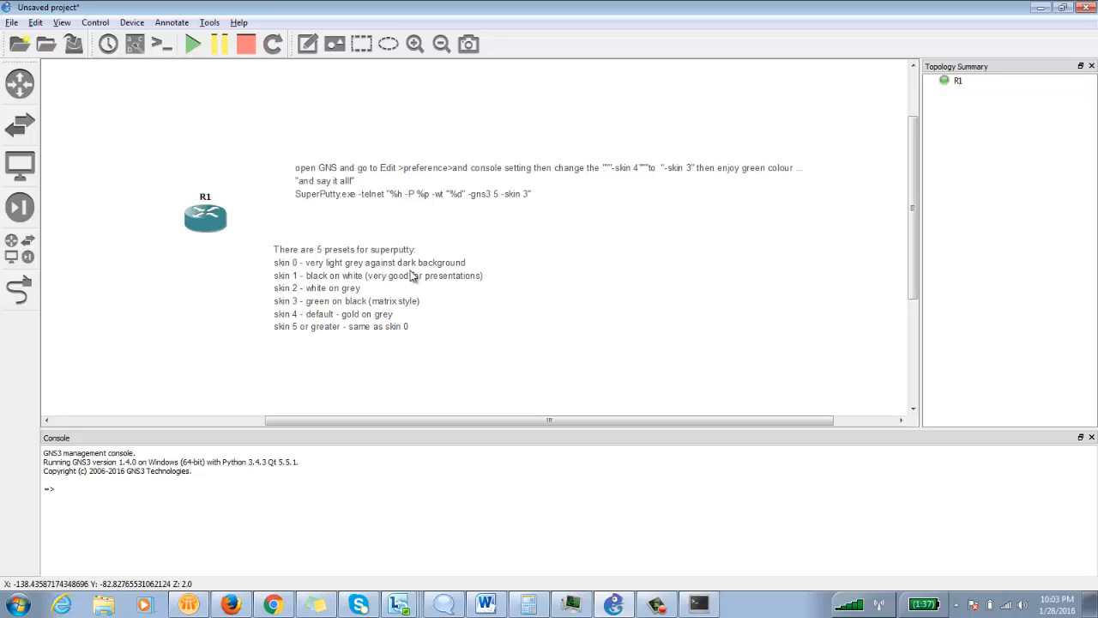
mouse_move(284, 291)
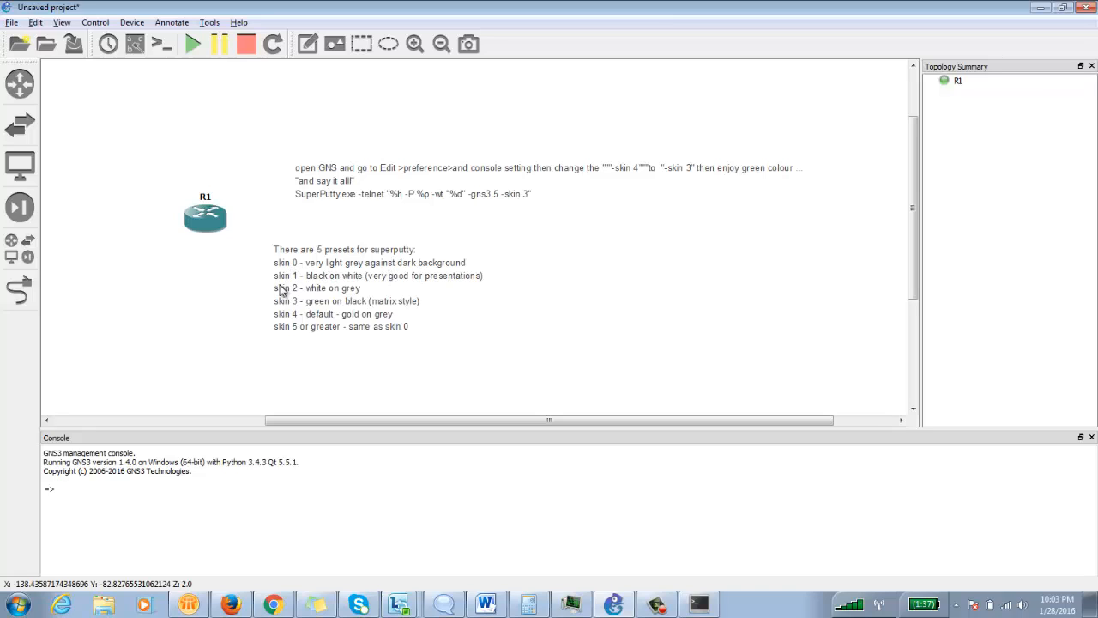
mouse_move(296, 330)
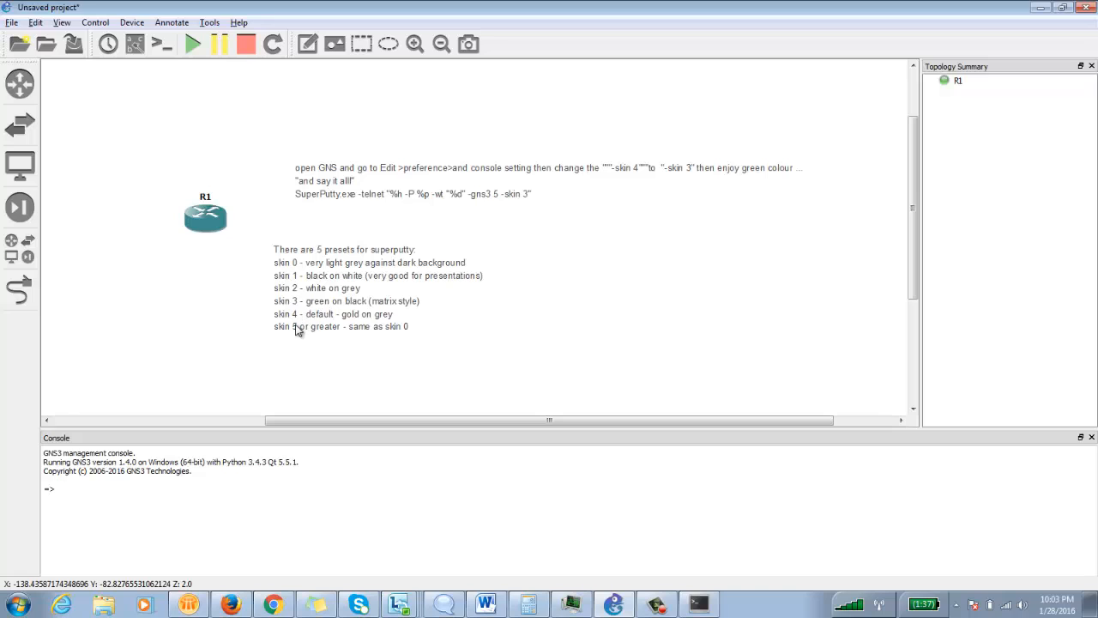
mouse_move(296, 339)
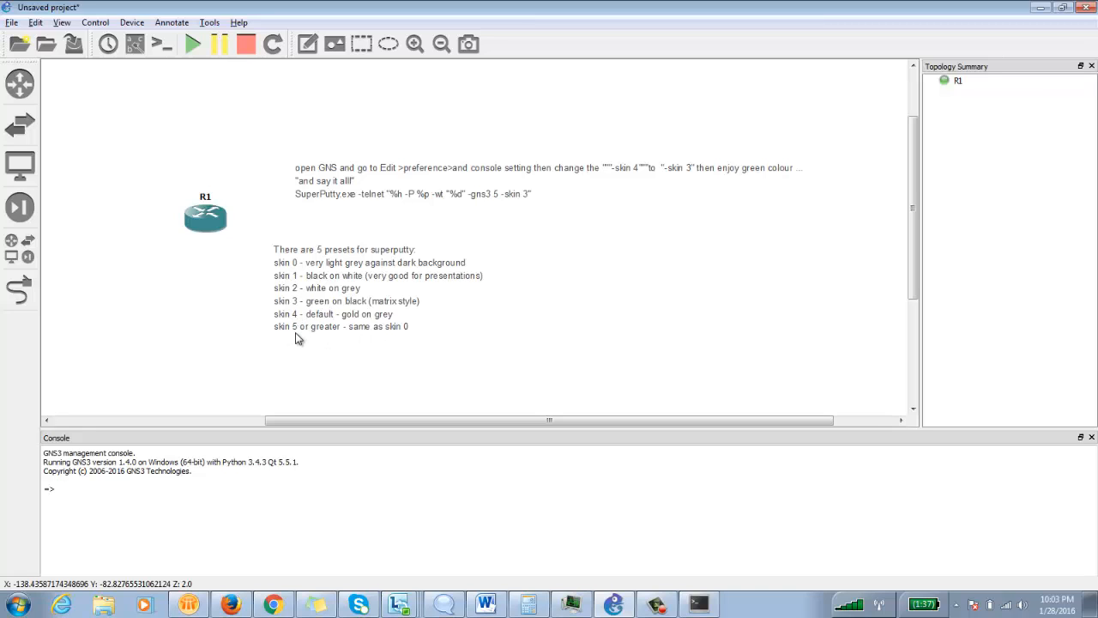
mouse_move(341, 335)
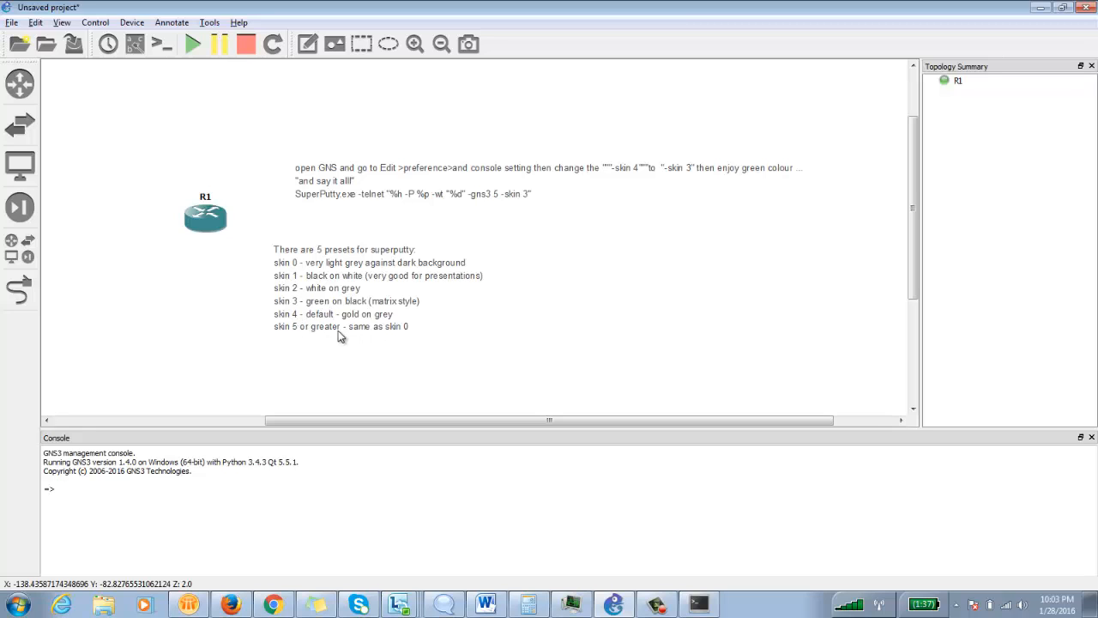
mouse_move(407, 335)
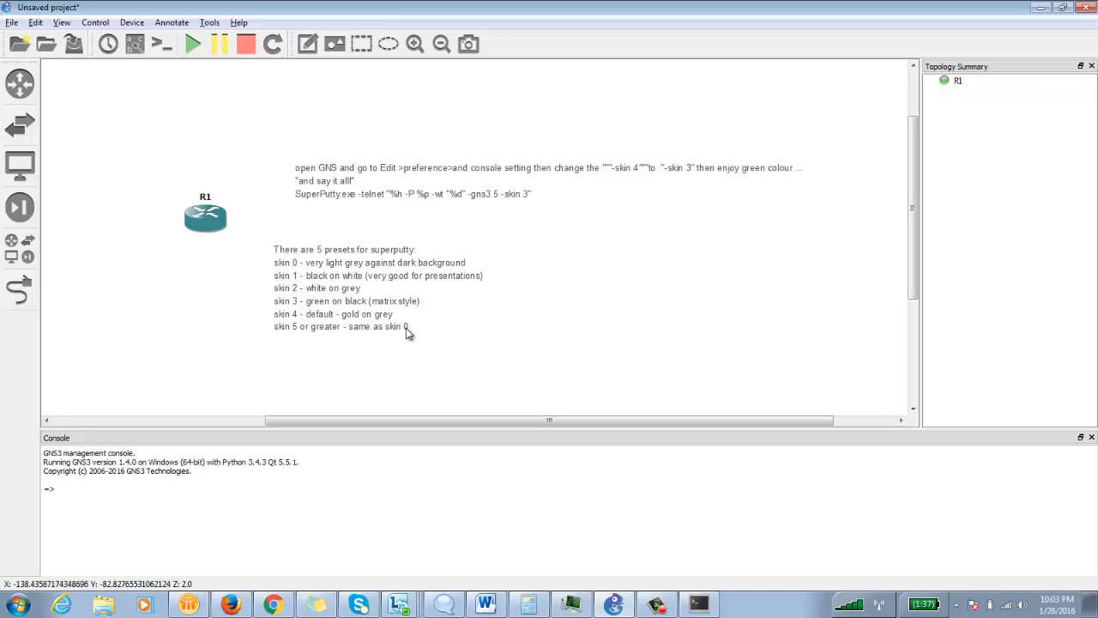
mouse_move(500, 207)
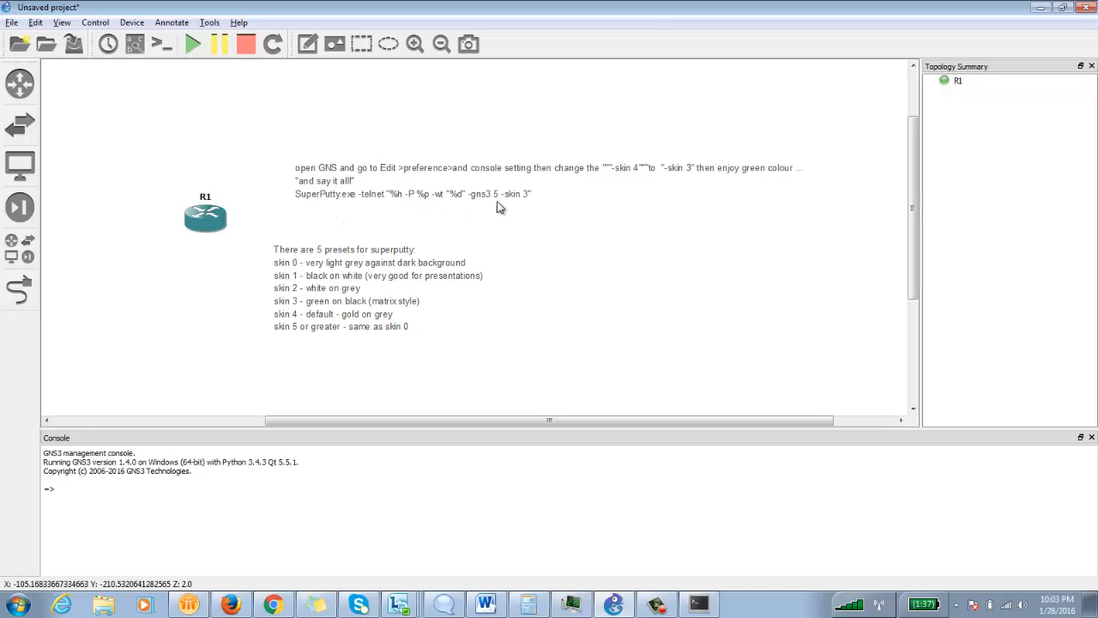
mouse_move(488, 204)
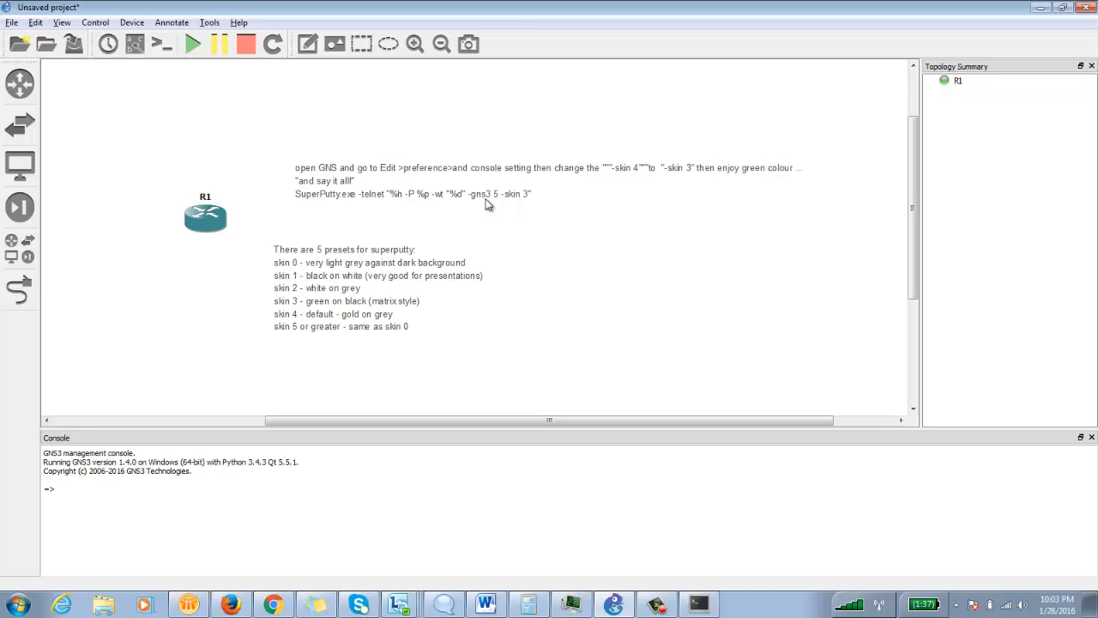
mouse_move(158, 141)
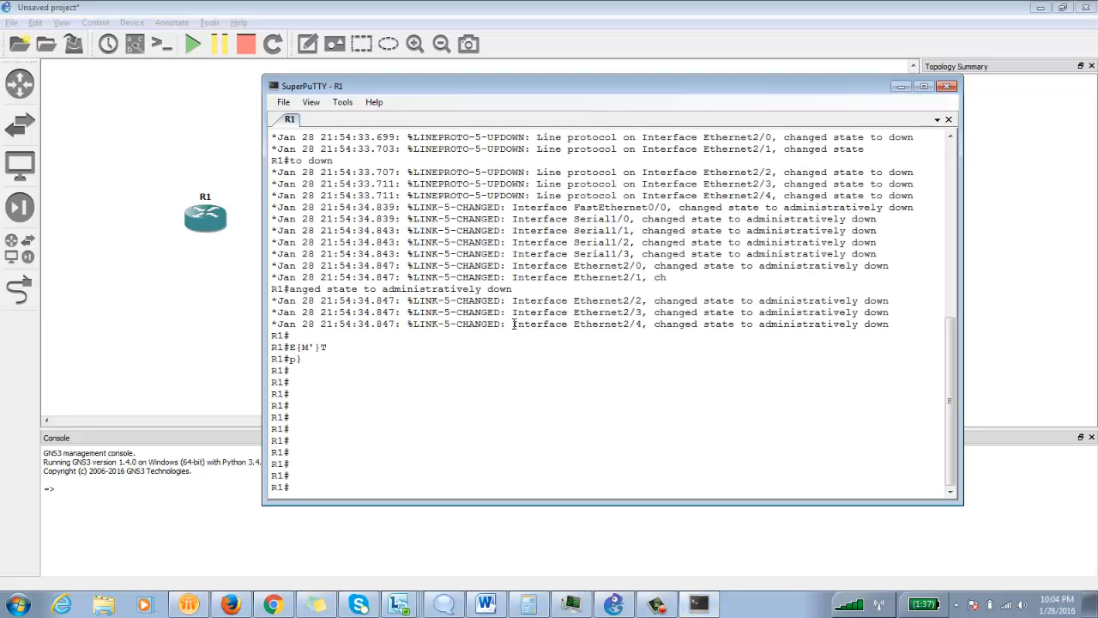
- Select a few interface-down log lines in R1's SuperPuTTY console
drag(515, 309, 515, 324)
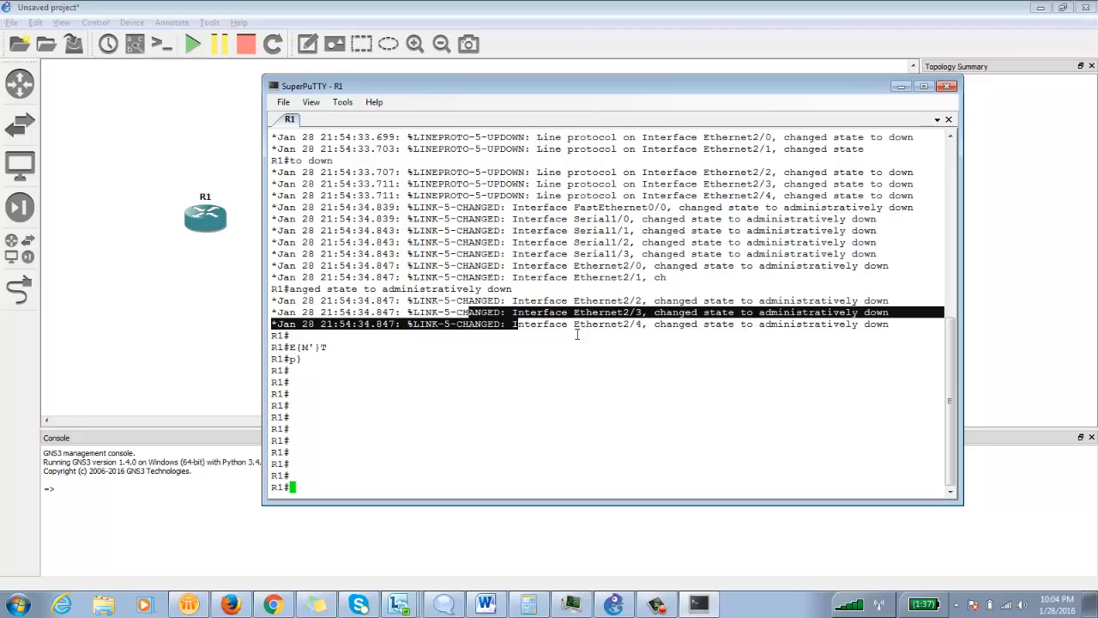
mouse_move(482, 249)
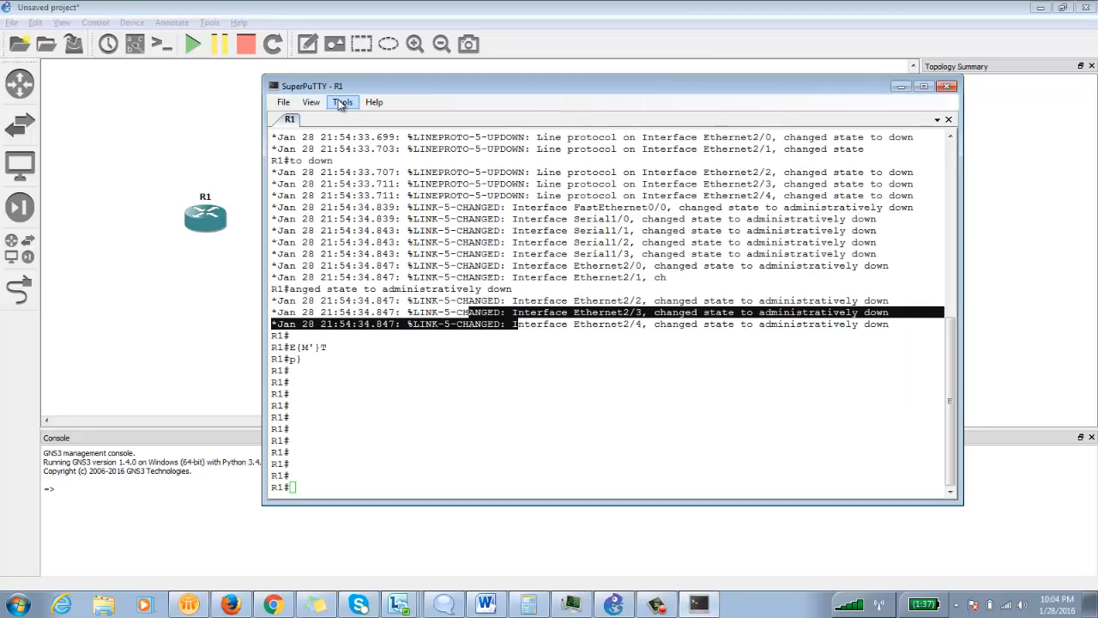
- Open SuperPuTTY's Tools menu to reach PuTTY Configuration
click(342, 102)
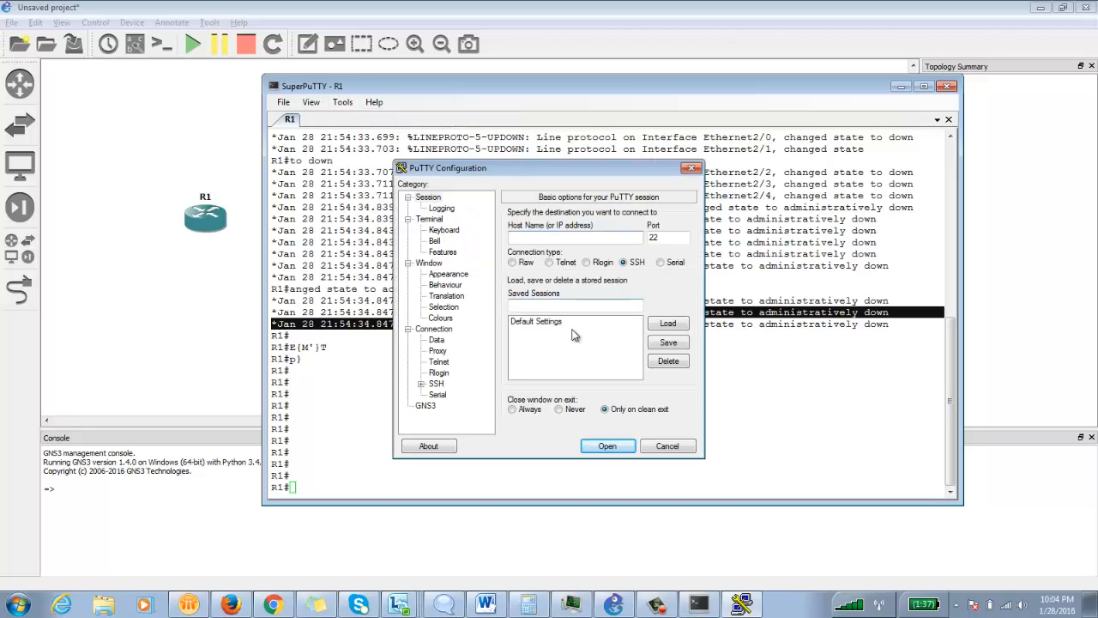
- Load Default Settings, show Window > Appearance, and toggle cursor blinking off and back on
click(537, 321)
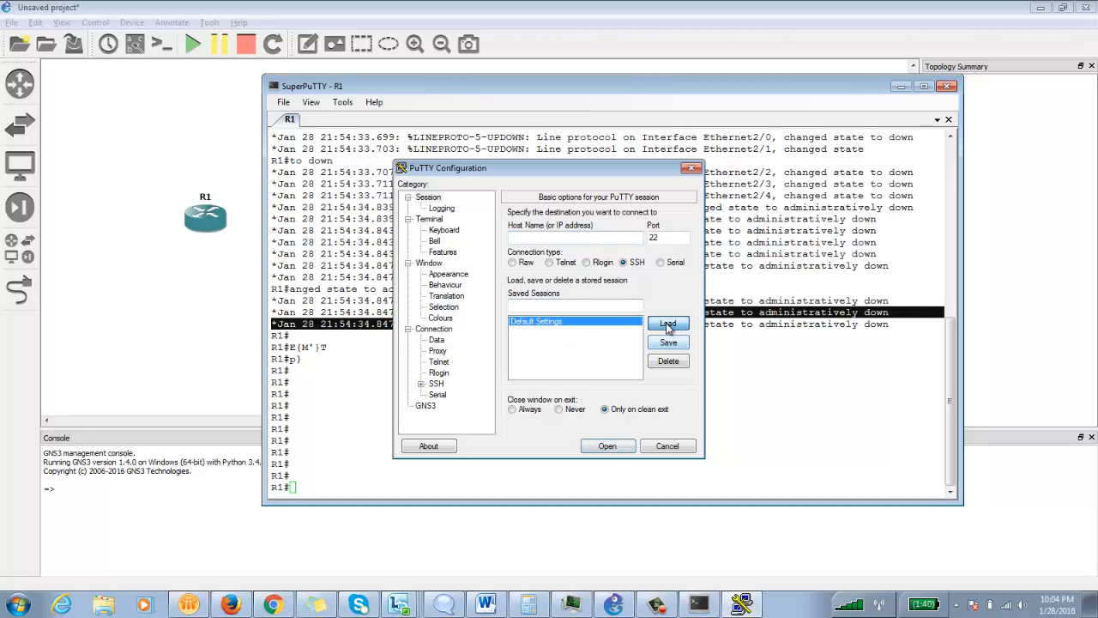
mouse_move(575, 292)
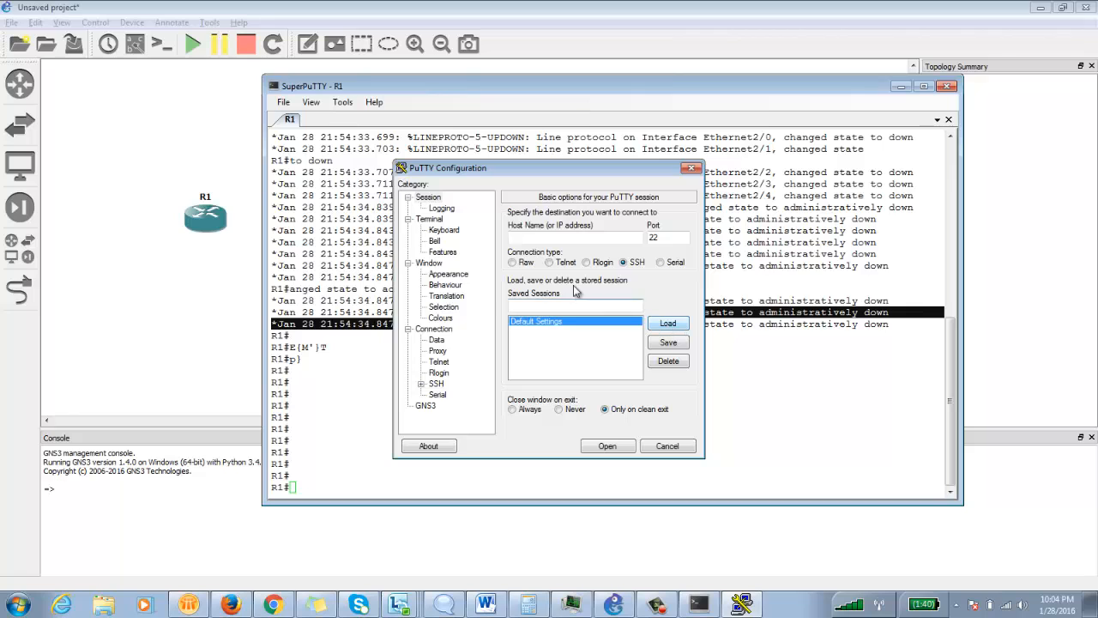
click(448, 274)
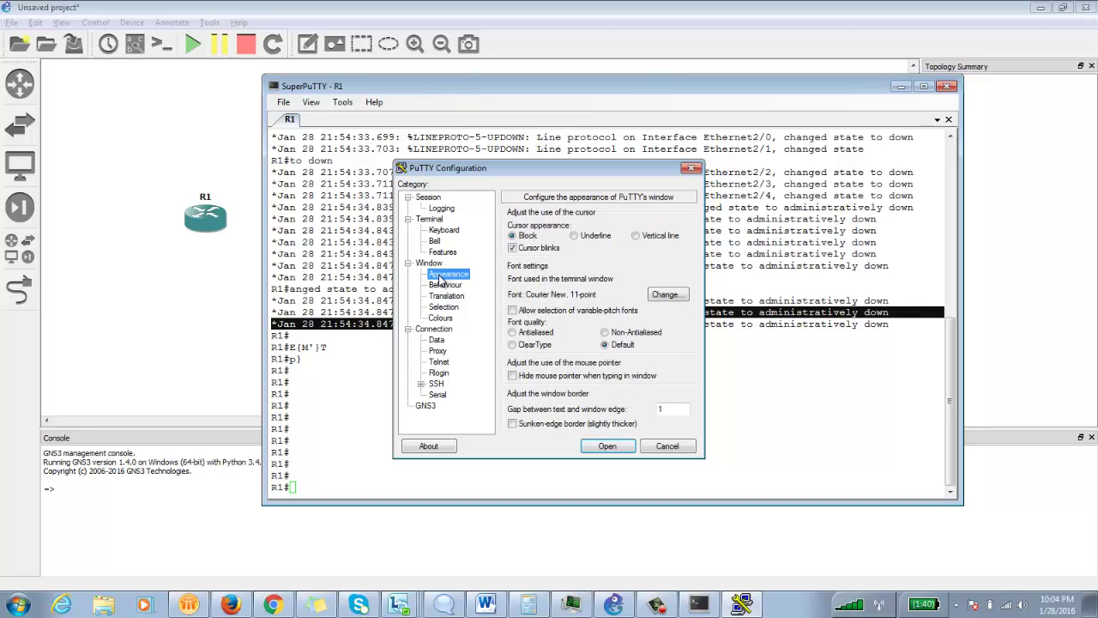
click(511, 247)
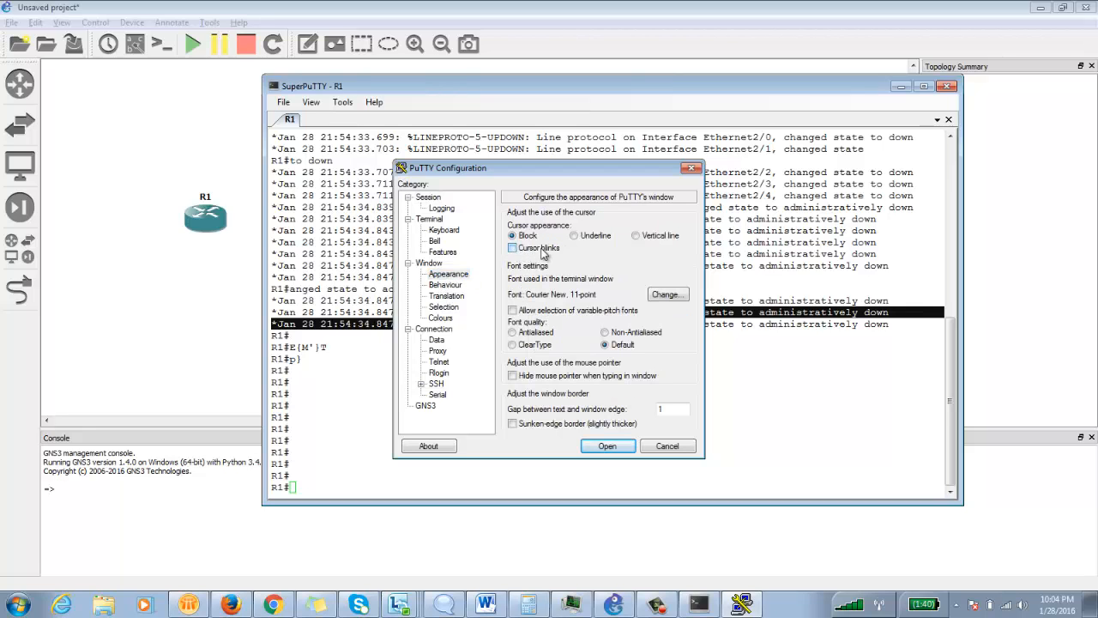
click(512, 248)
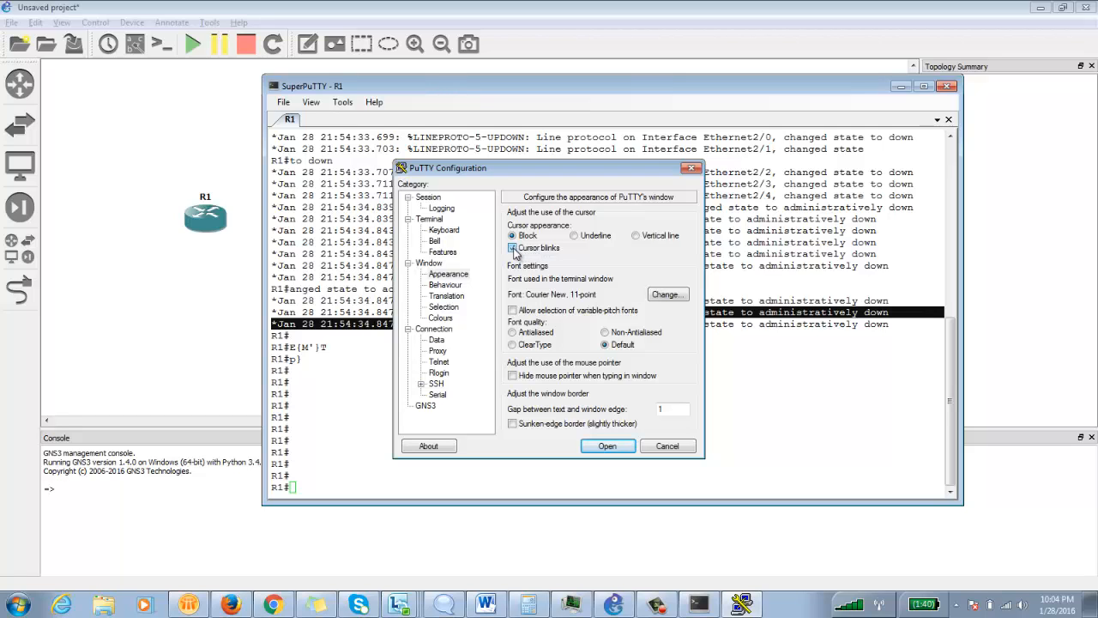
click(512, 247)
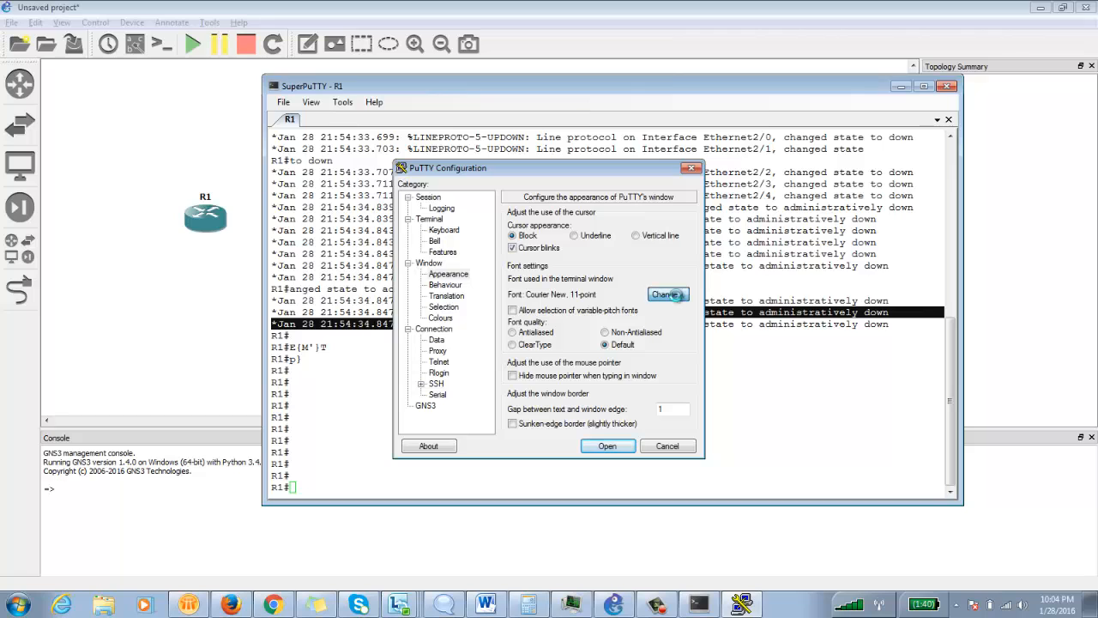
- Set the Default Settings terminal font to bold 14-point Harvey Balls
click(663, 294)
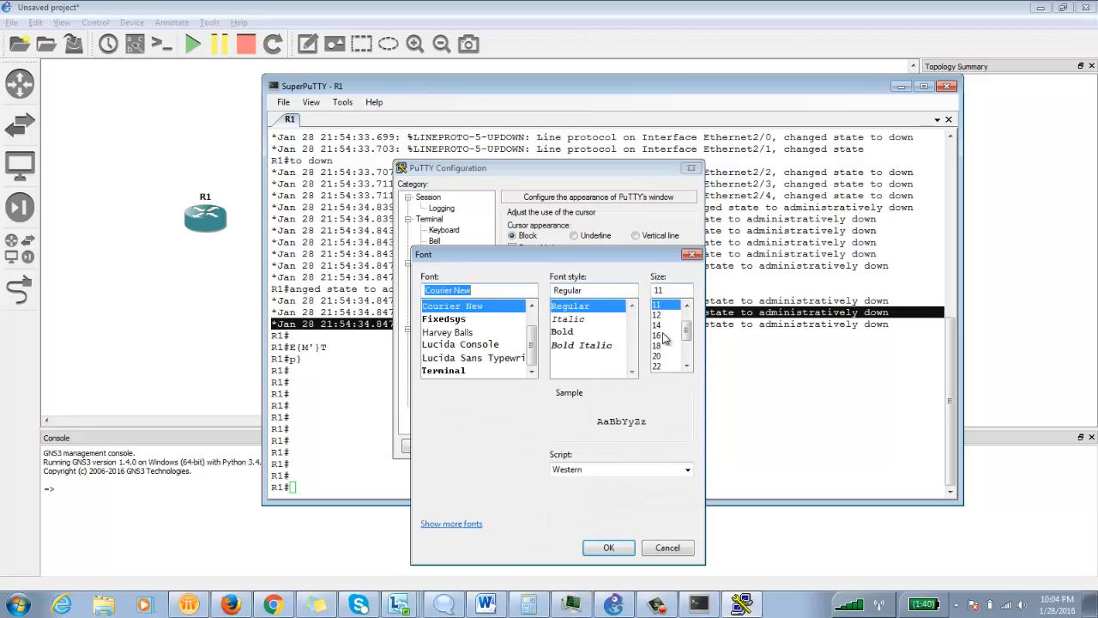
mouse_move(661, 326)
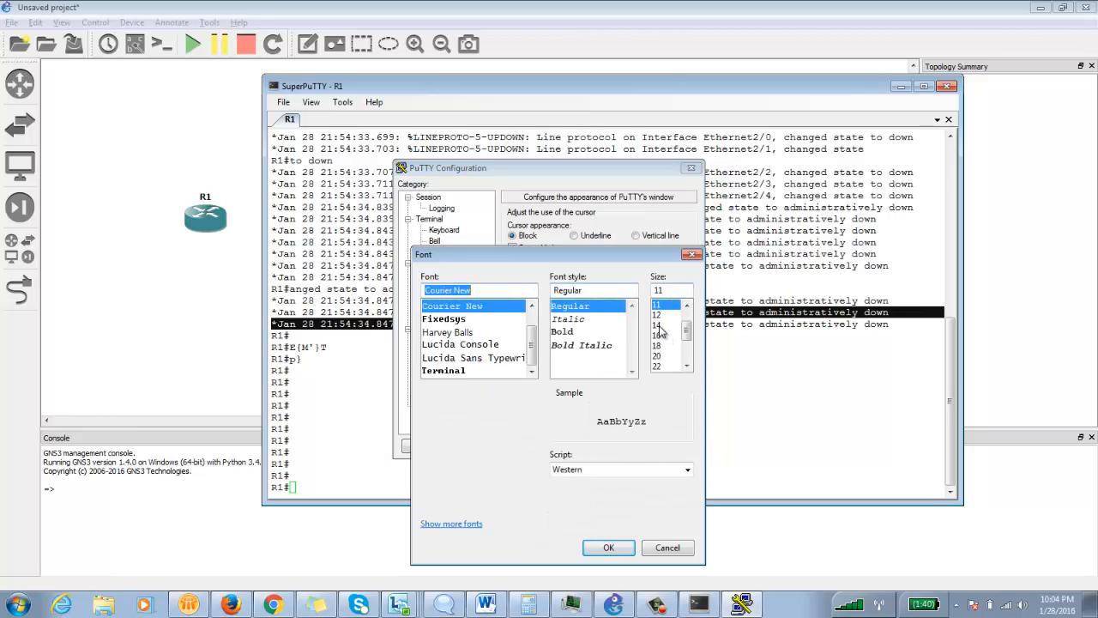
click(660, 324)
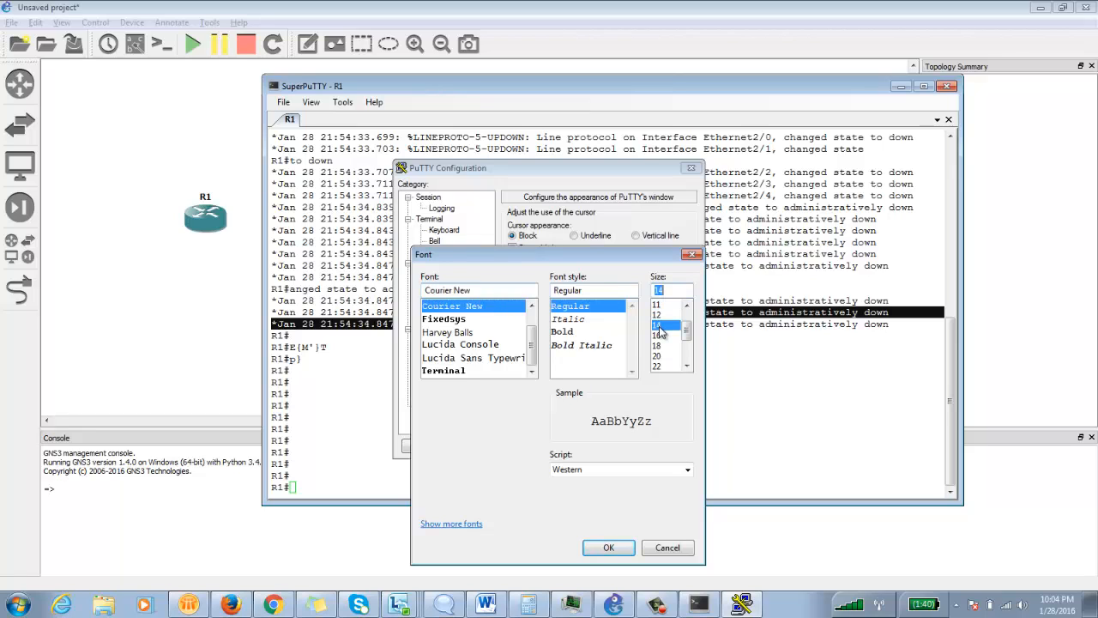
click(562, 331)
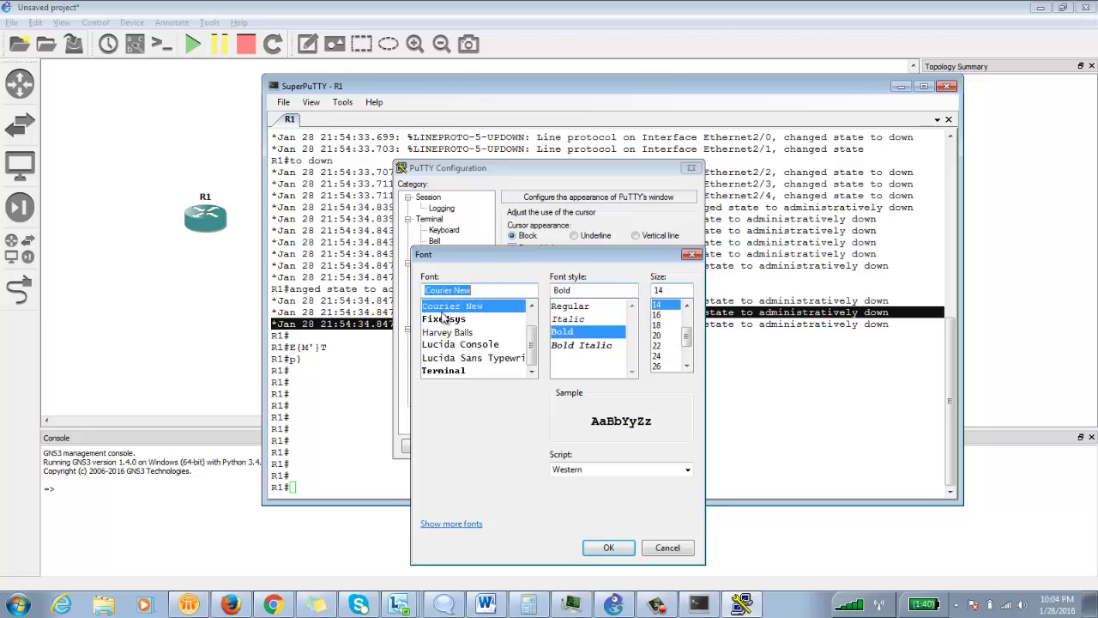
click(444, 318)
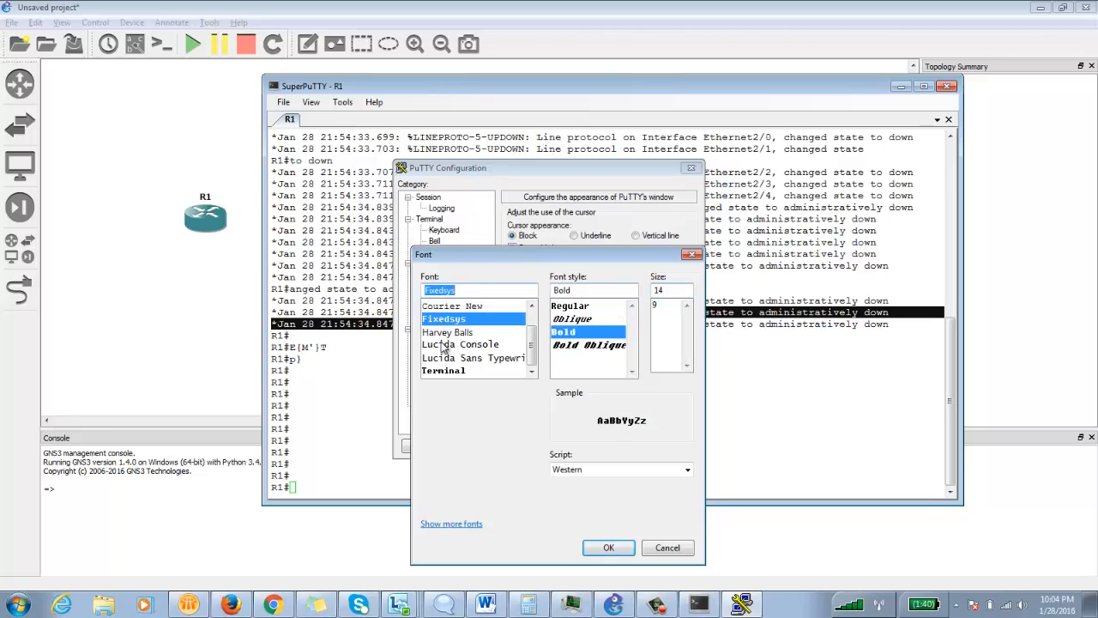
click(460, 344)
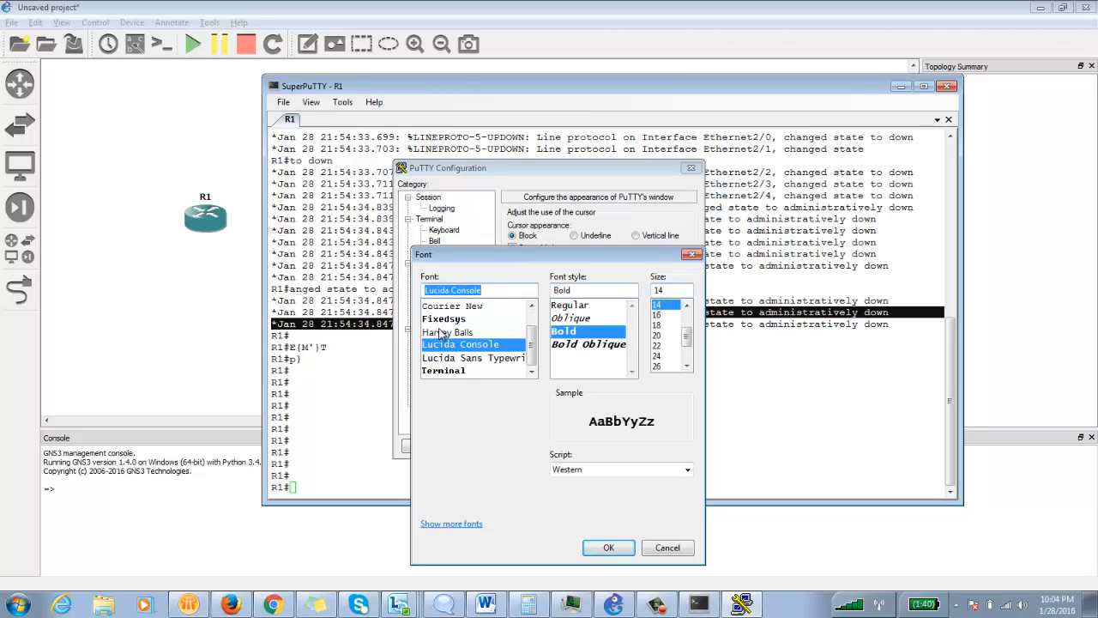
click(447, 331)
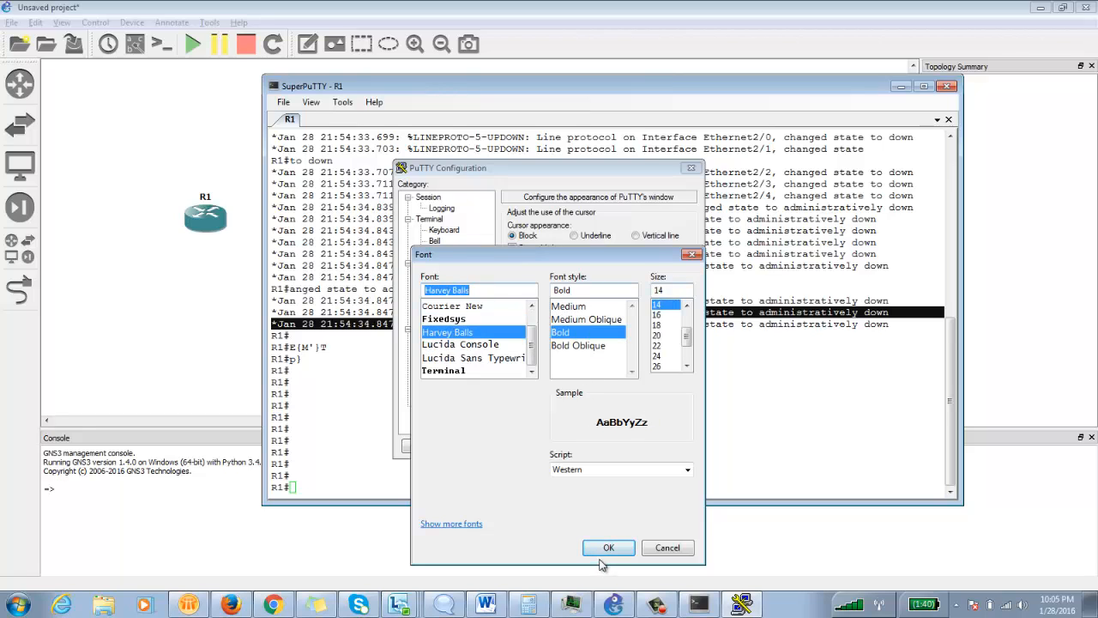
click(609, 547)
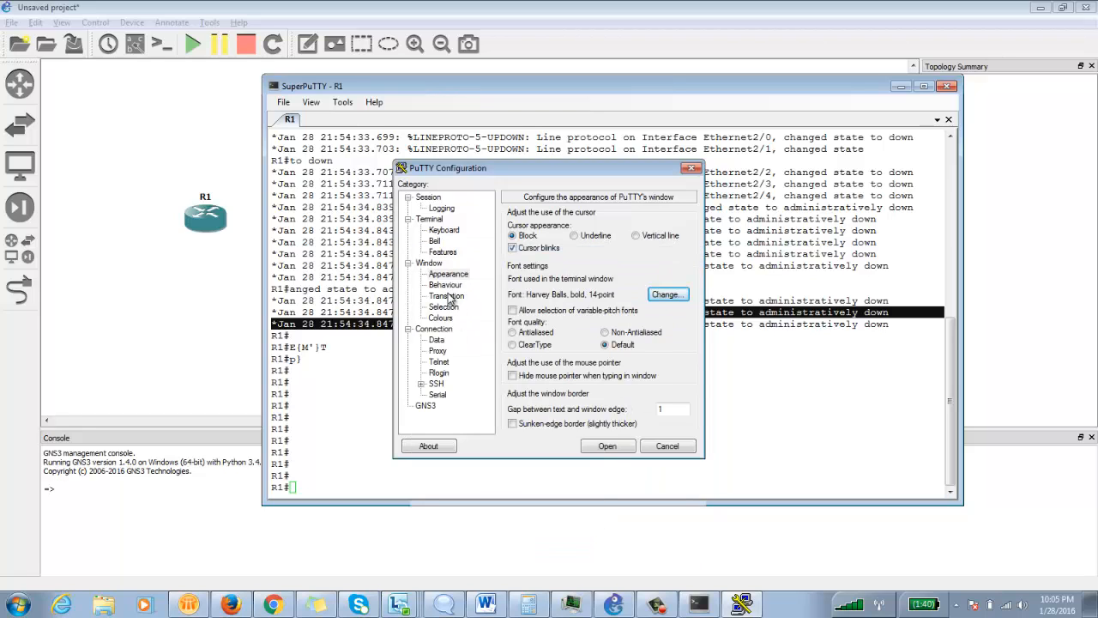
- Browse Colours and Appearance, return to Session, and cancel without saving
click(440, 317)
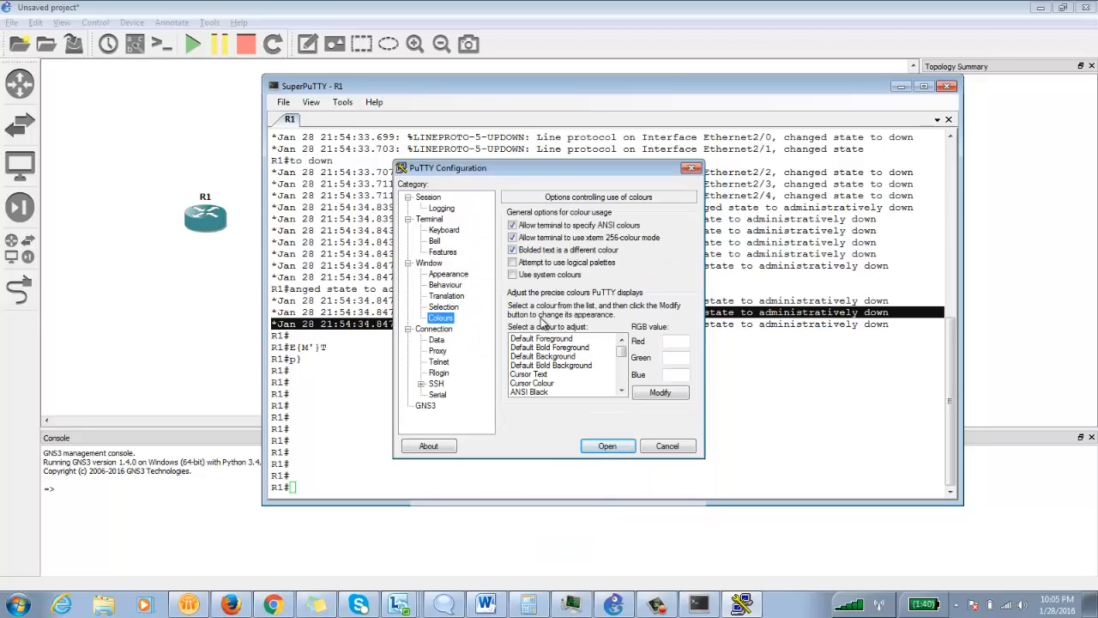
mouse_move(560, 386)
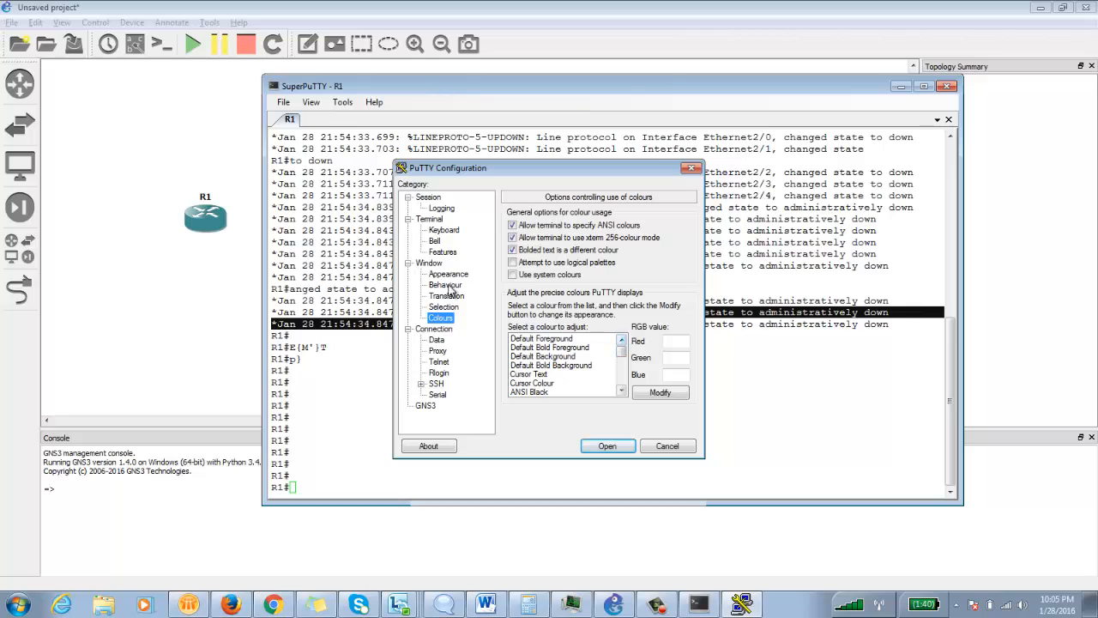
click(447, 273)
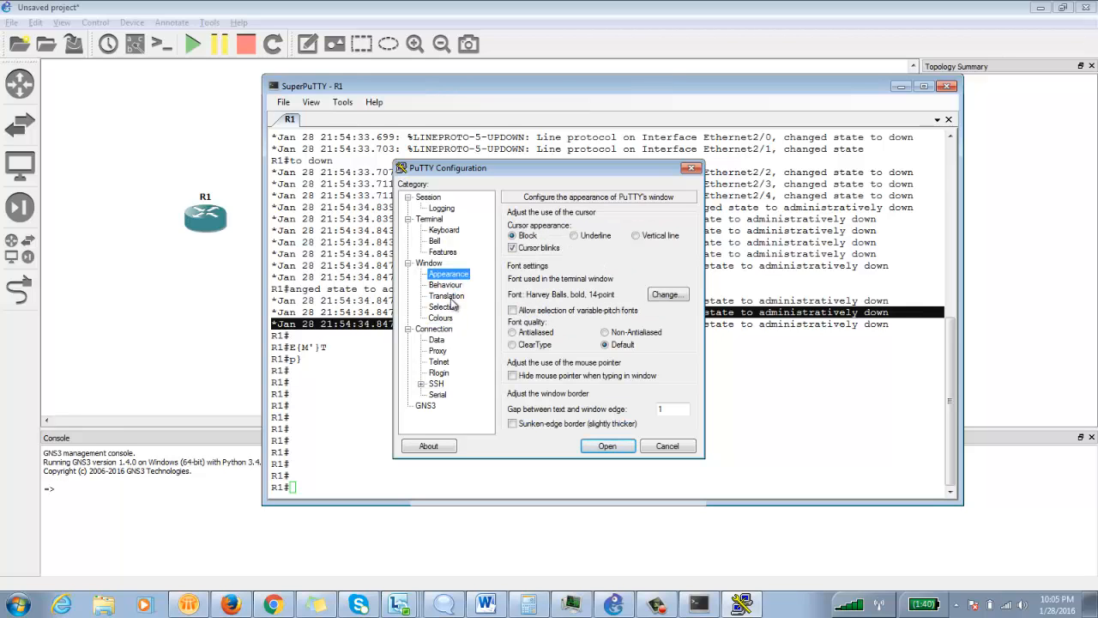
mouse_move(644, 433)
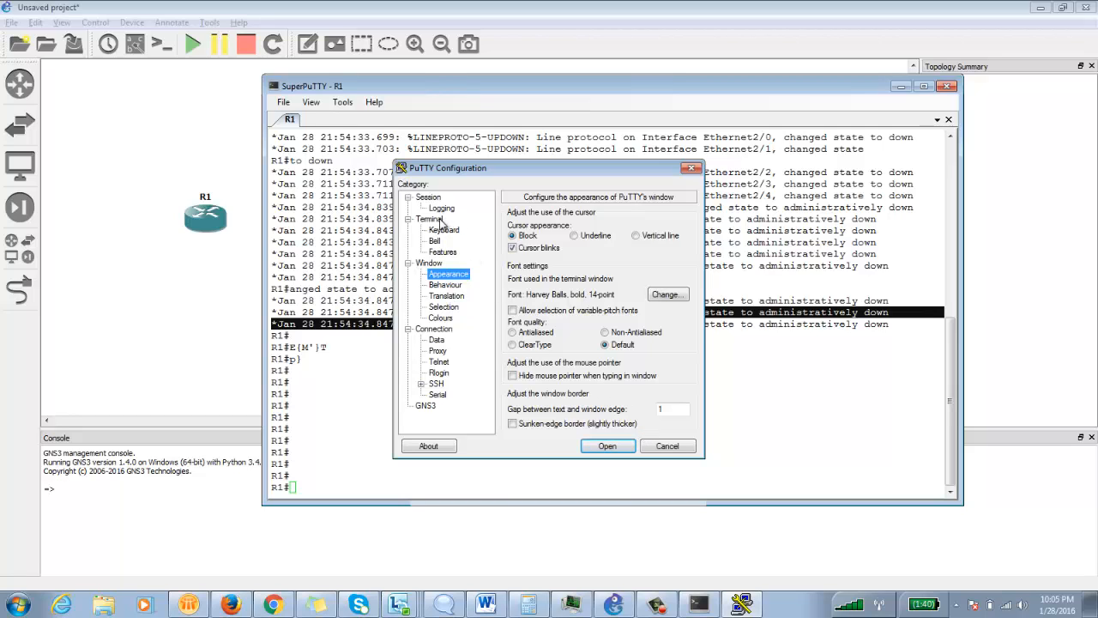
mouse_move(442, 212)
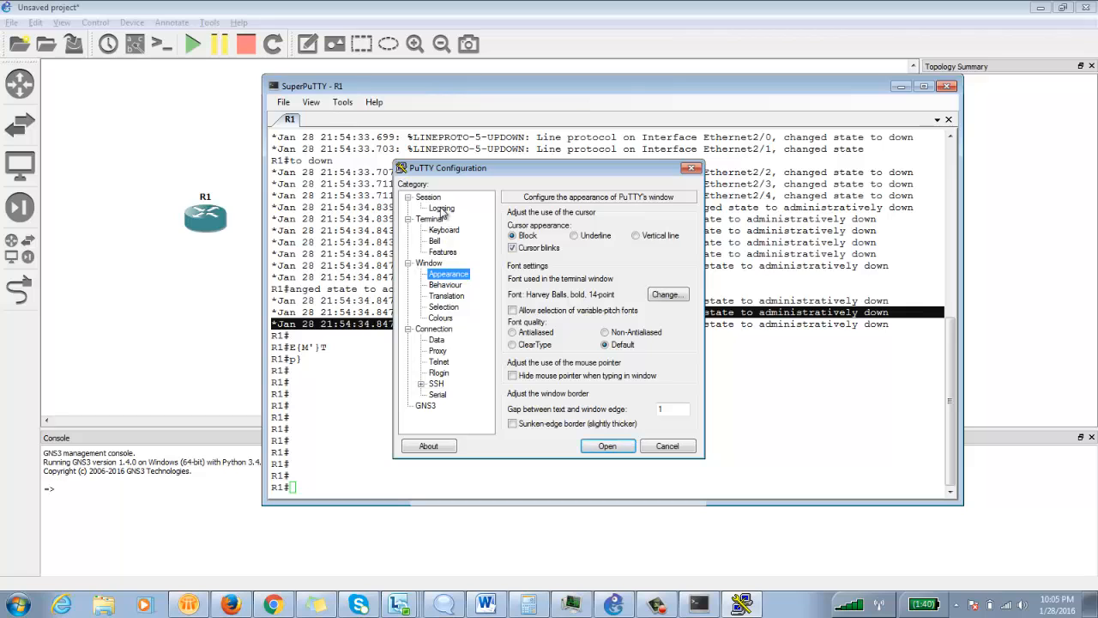
click(428, 196)
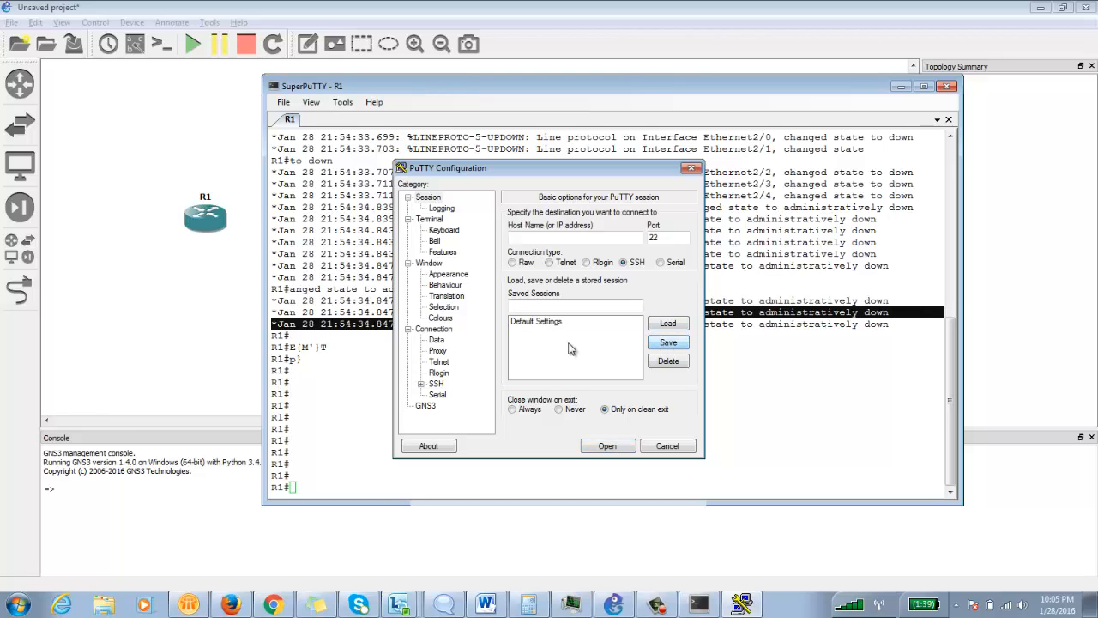
mouse_move(557, 339)
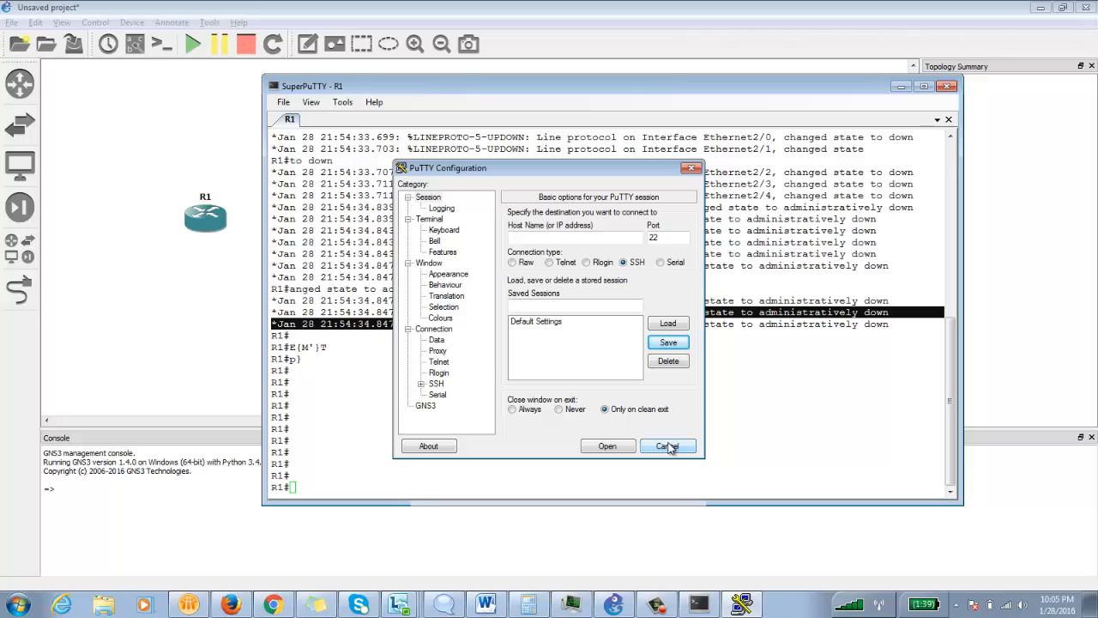
click(667, 445)
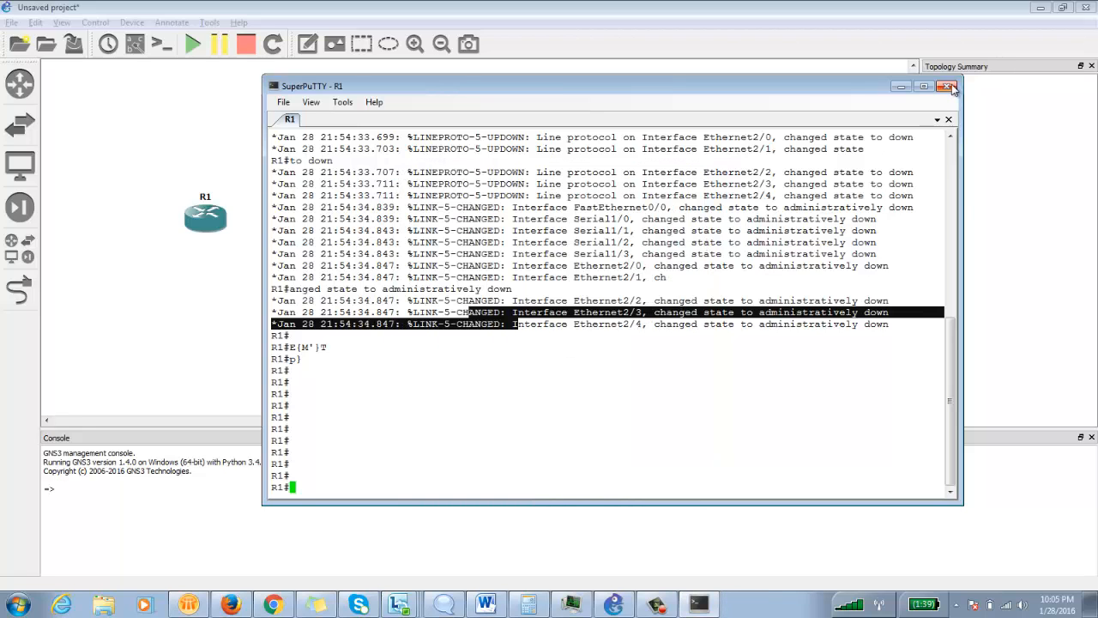
- Close R1's SuperPuTTY console and bring up the Tools menu after it reopens
click(931, 86)
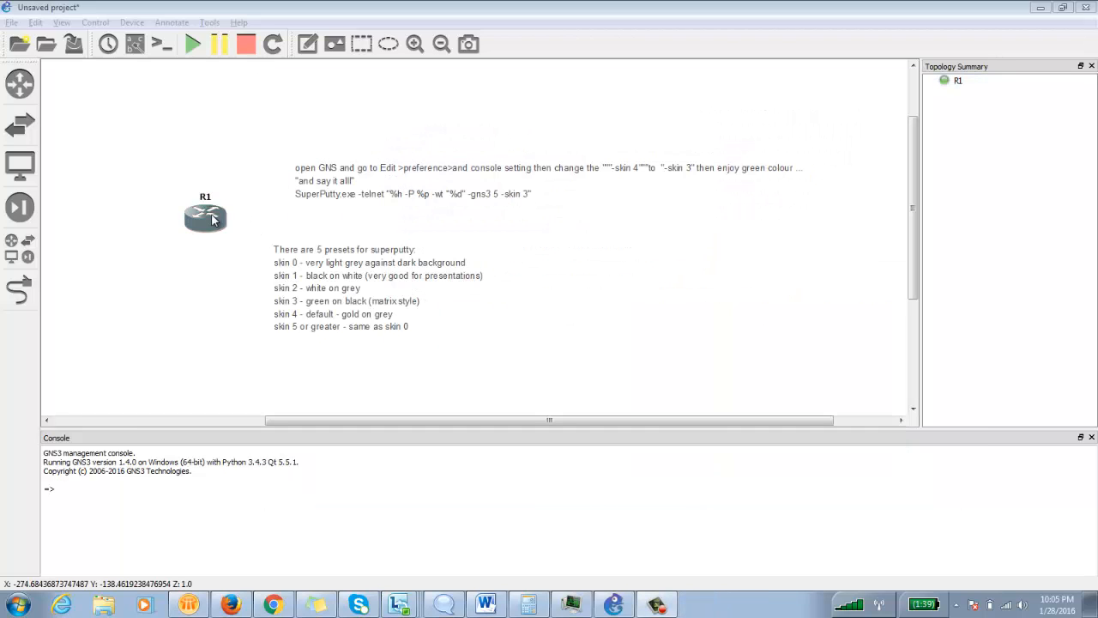
mouse_move(249, 290)
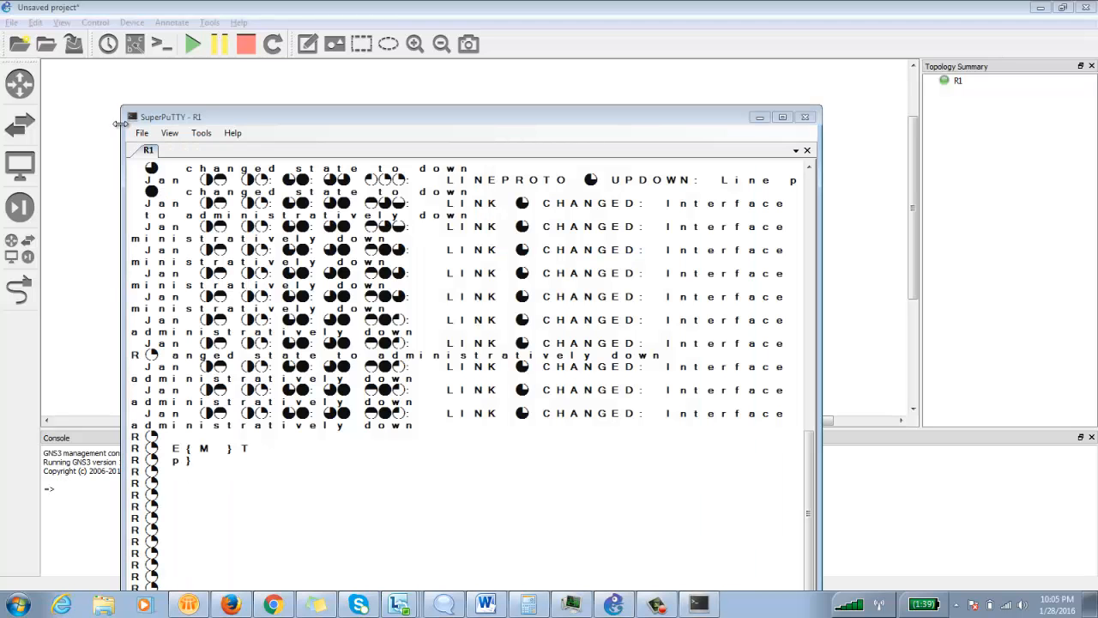
click(201, 132)
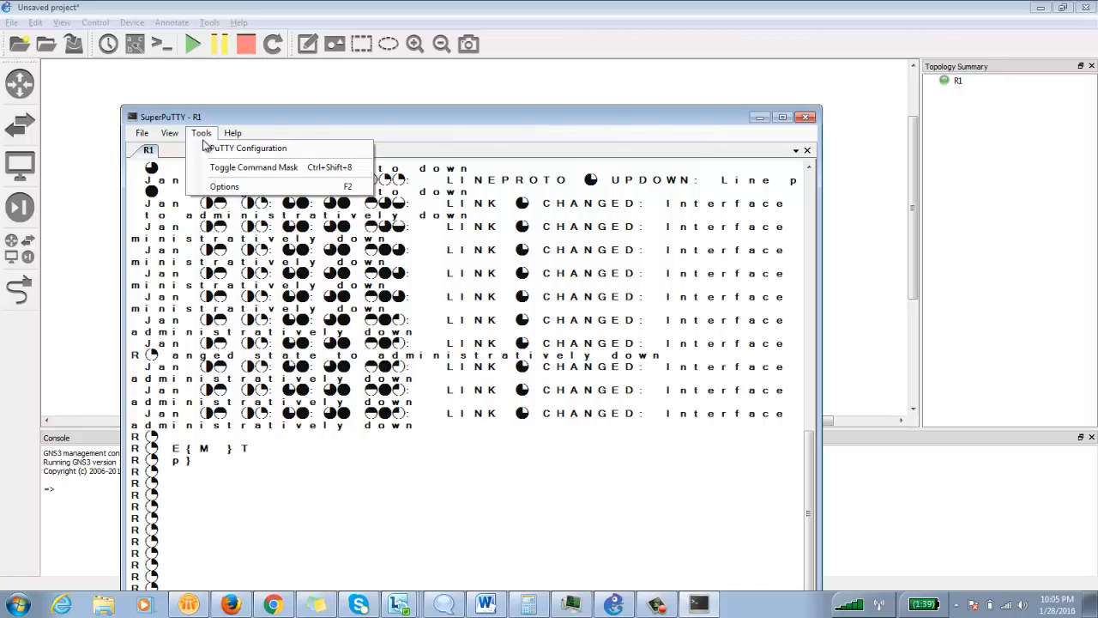
- Change the Appearance font to bold 14-point Courier New and return to Session
click(249, 148)
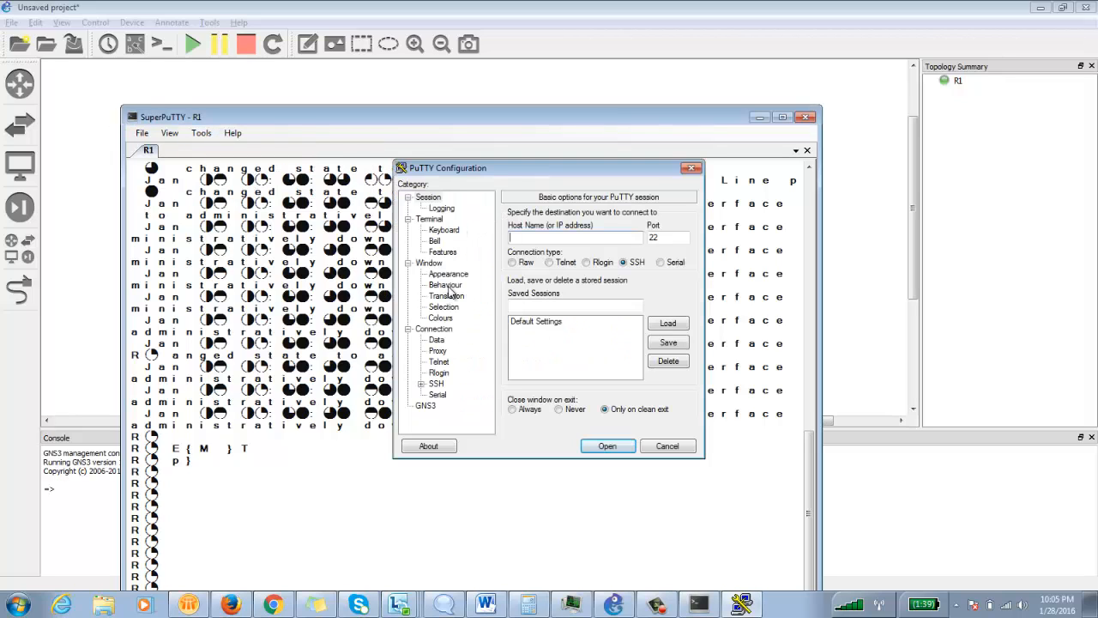
click(447, 273)
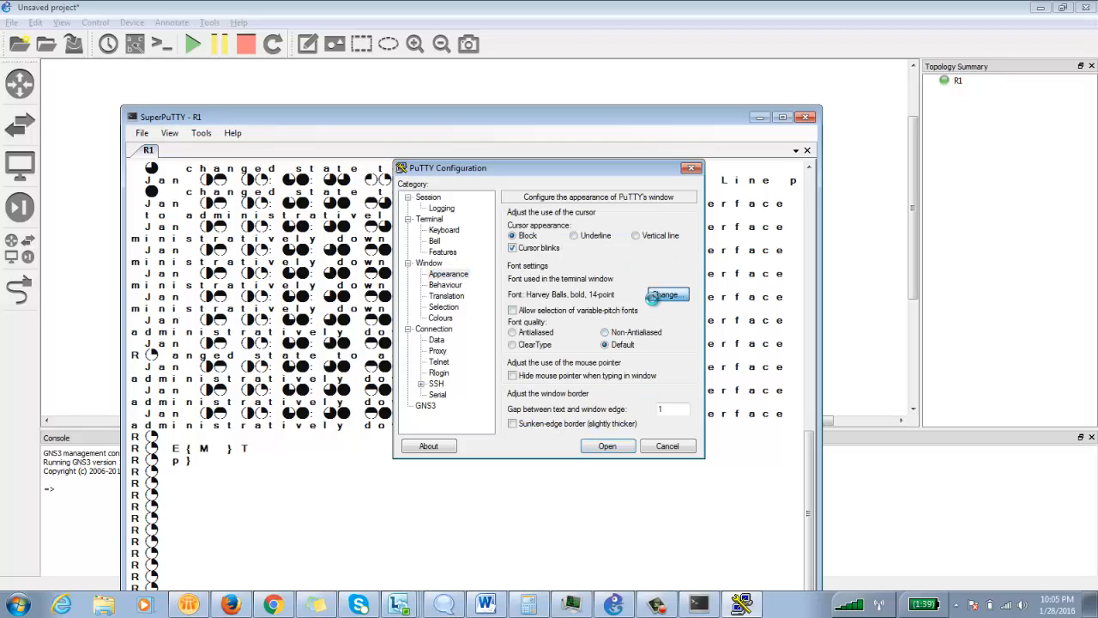
click(665, 295)
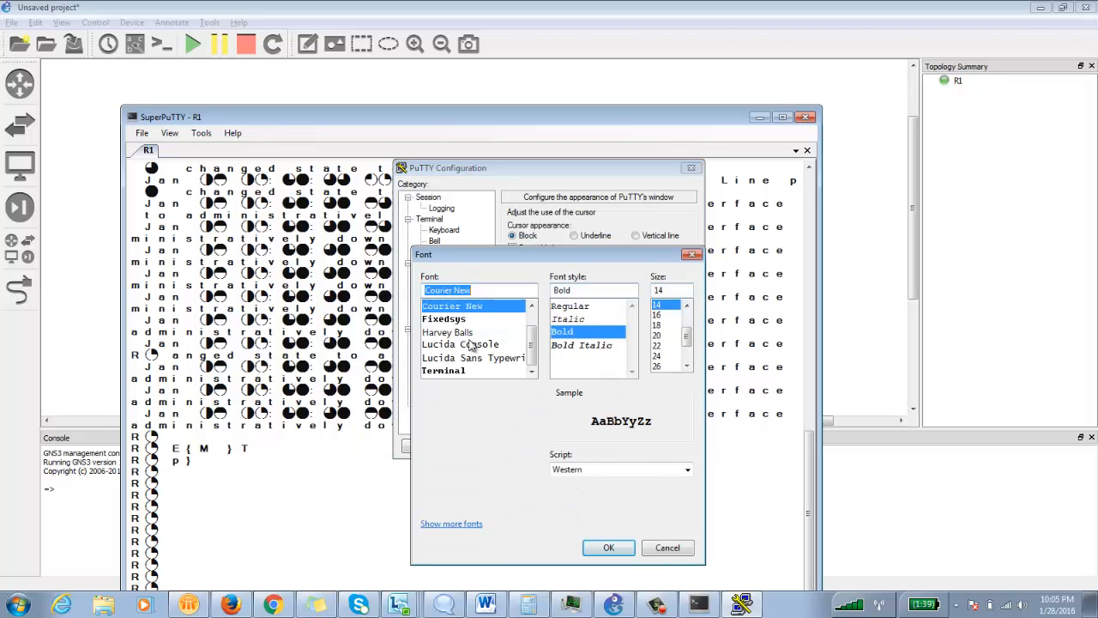
click(609, 547)
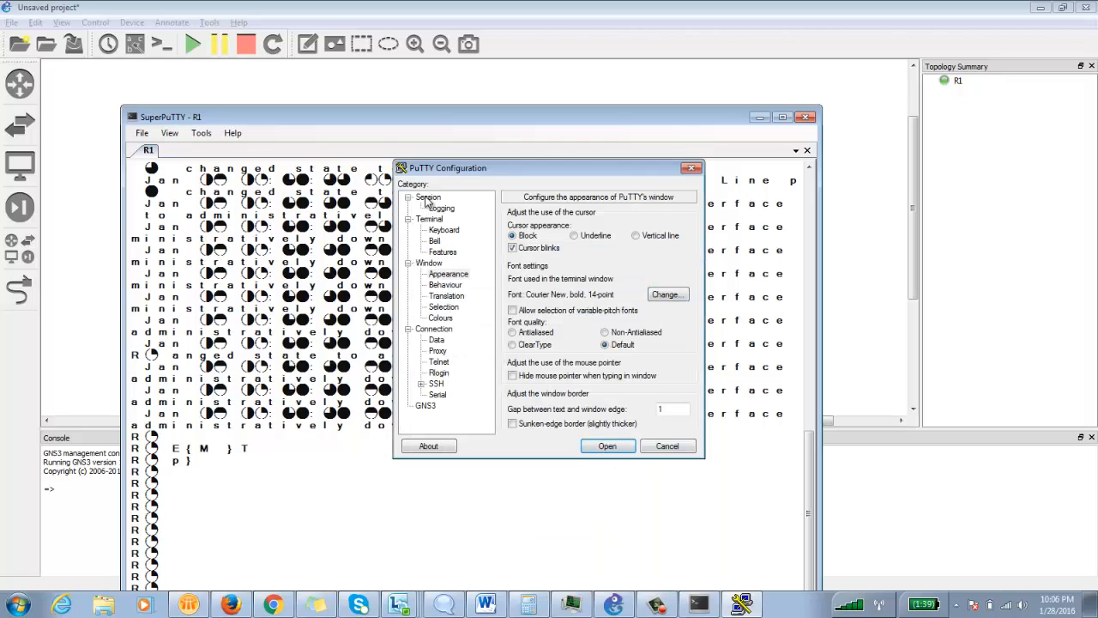
click(427, 197)
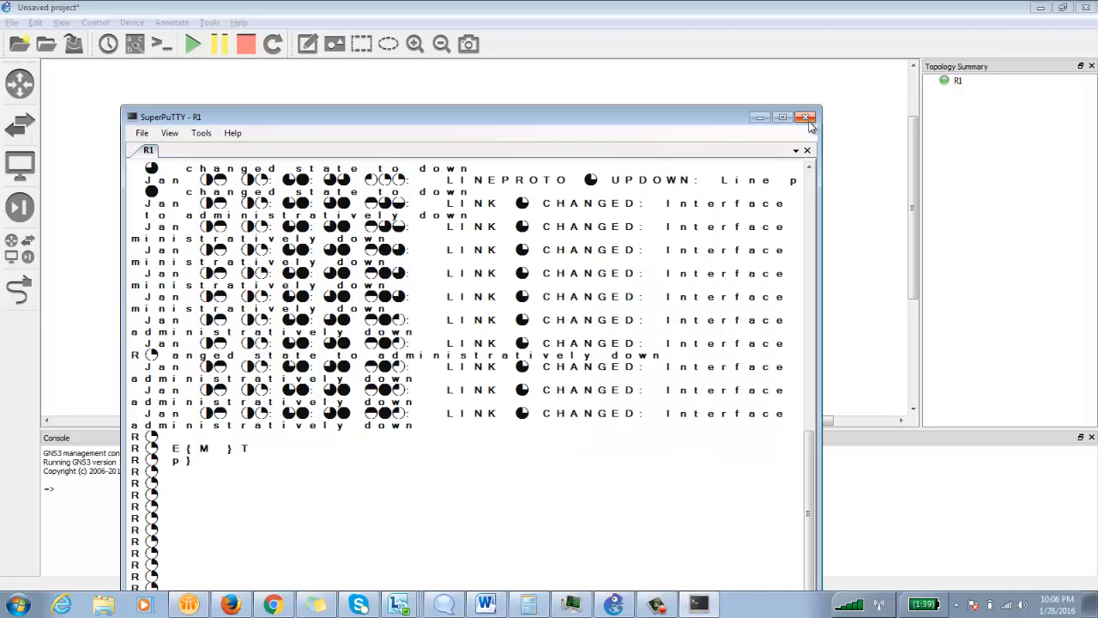
- Close SuperPuTTY, reopen R1's console from its context menu, then close GNS3
click(806, 115)
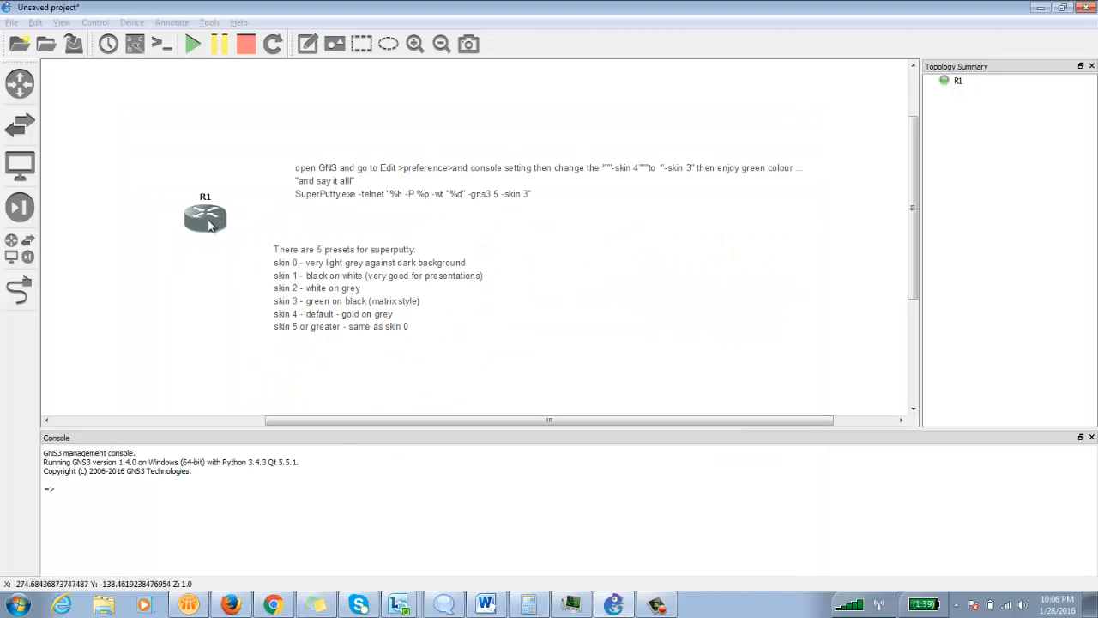
right_click(205, 220)
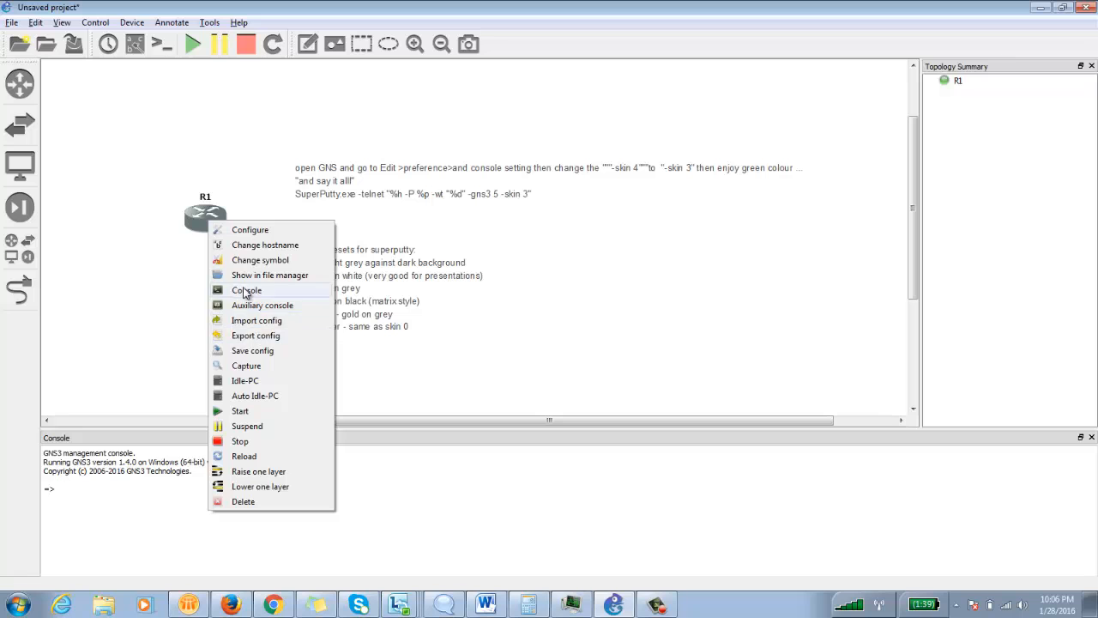
click(246, 290)
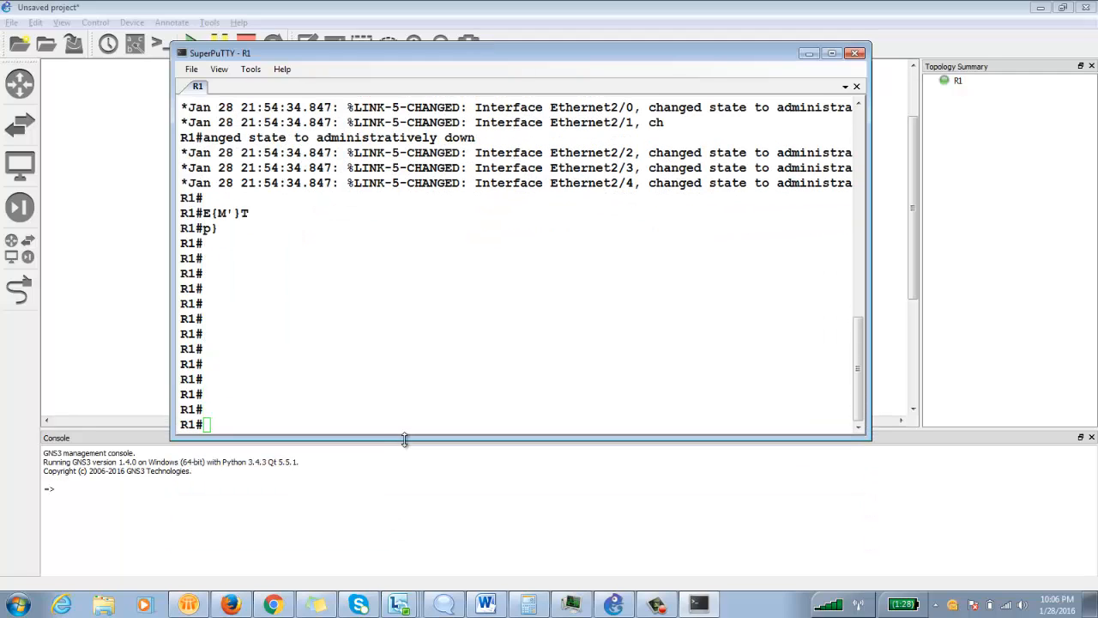
click(854, 54)
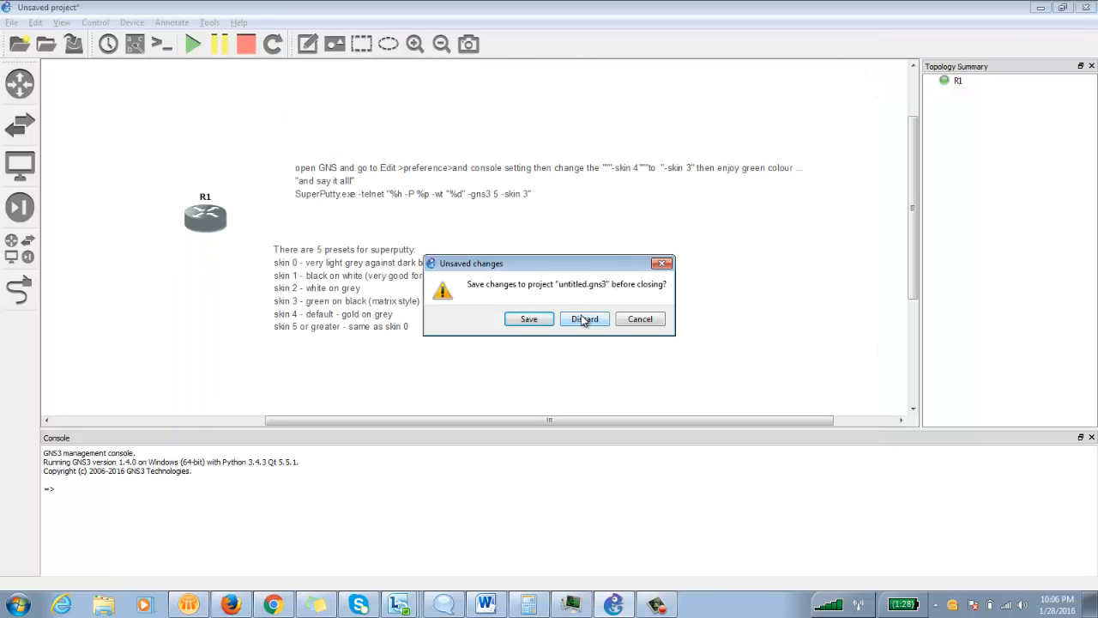
- Discard the untitled project's unsaved changes so GNS3 closes
click(583, 318)
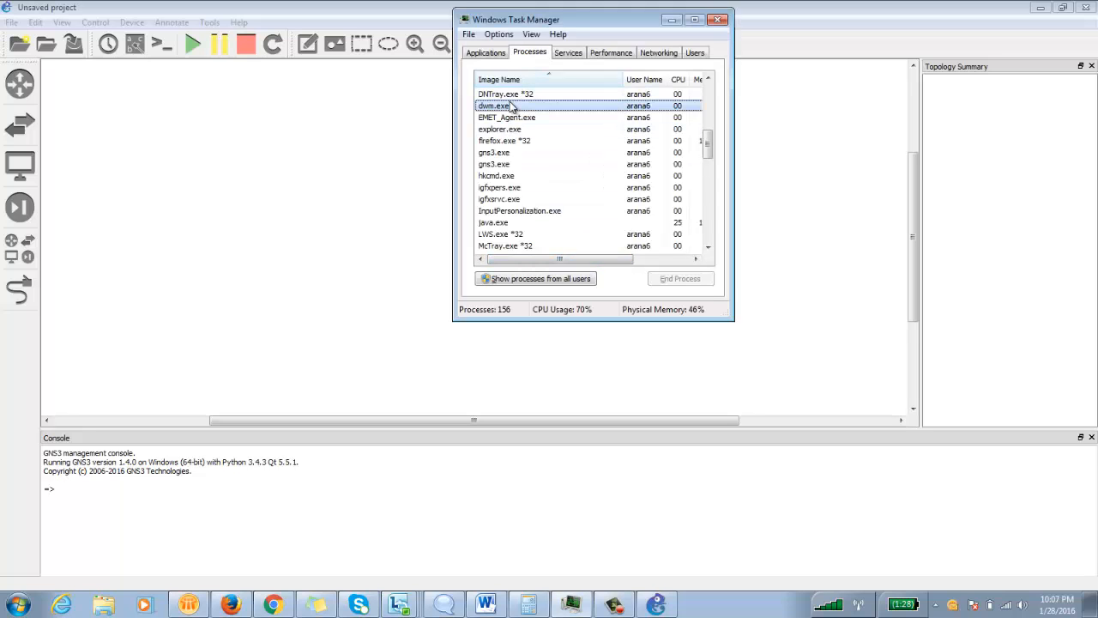
- End both gns3.exe processes in Task Manager and relaunch GNS3 from the Start menu
click(500, 77)
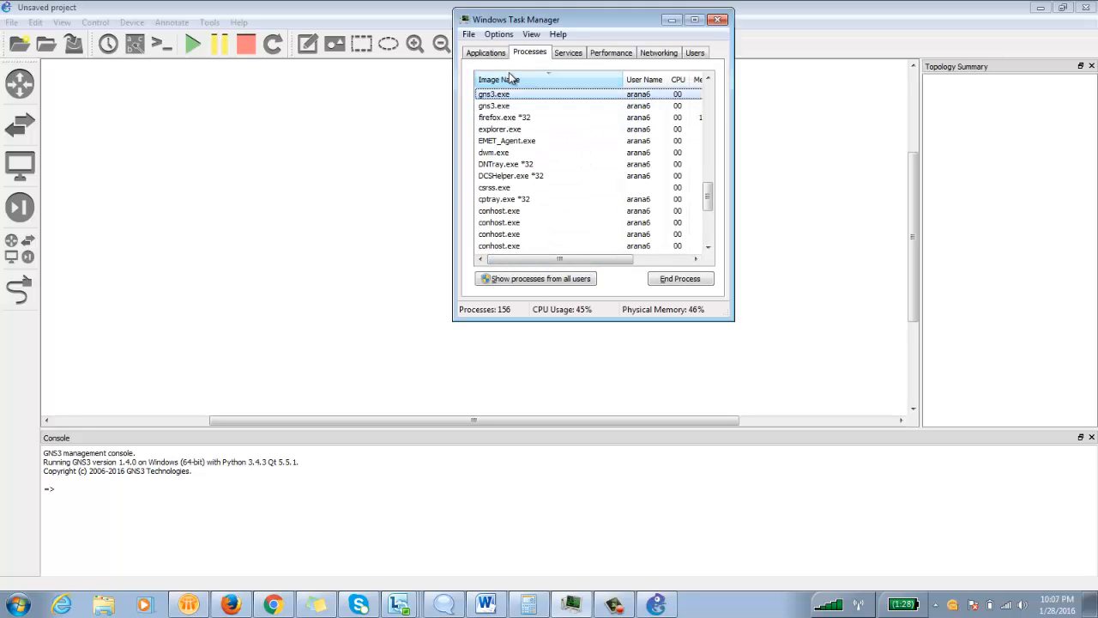
click(681, 278)
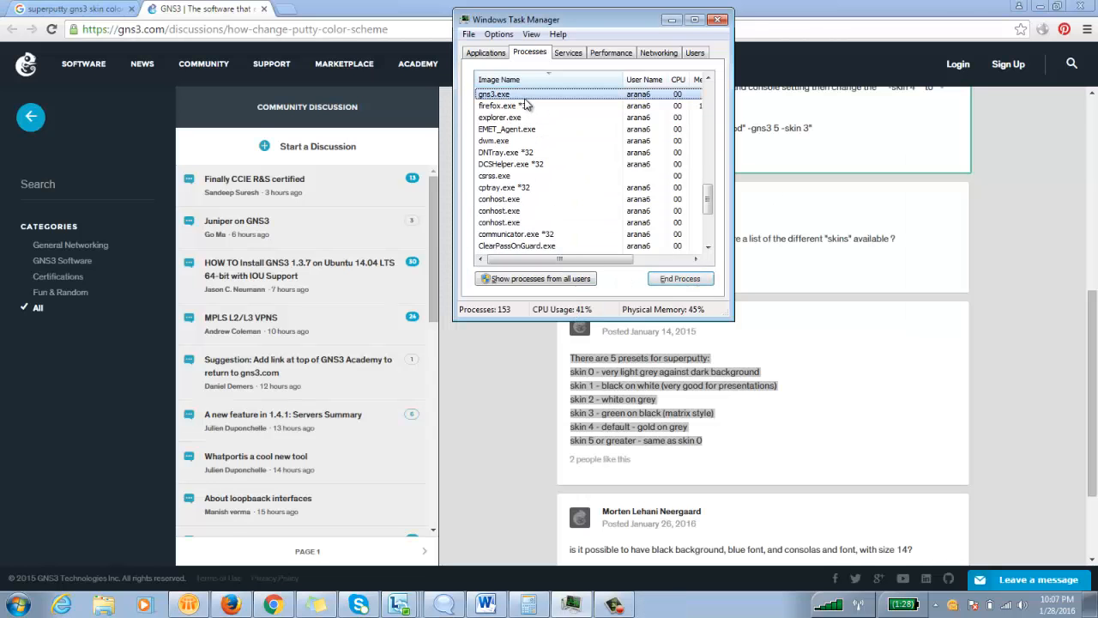
click(680, 278)
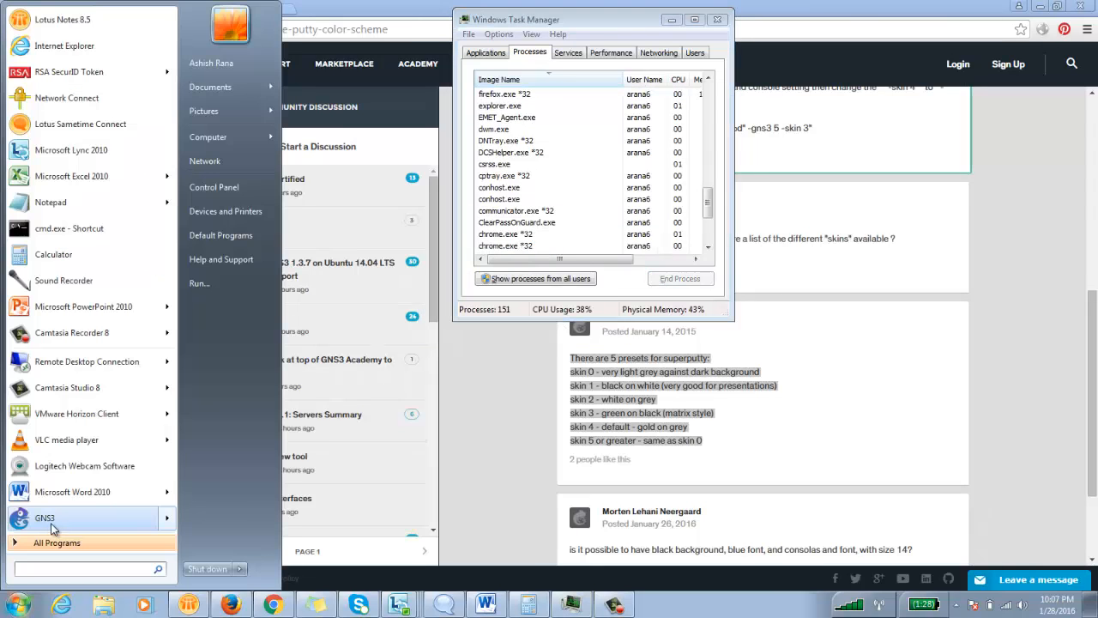
click(44, 517)
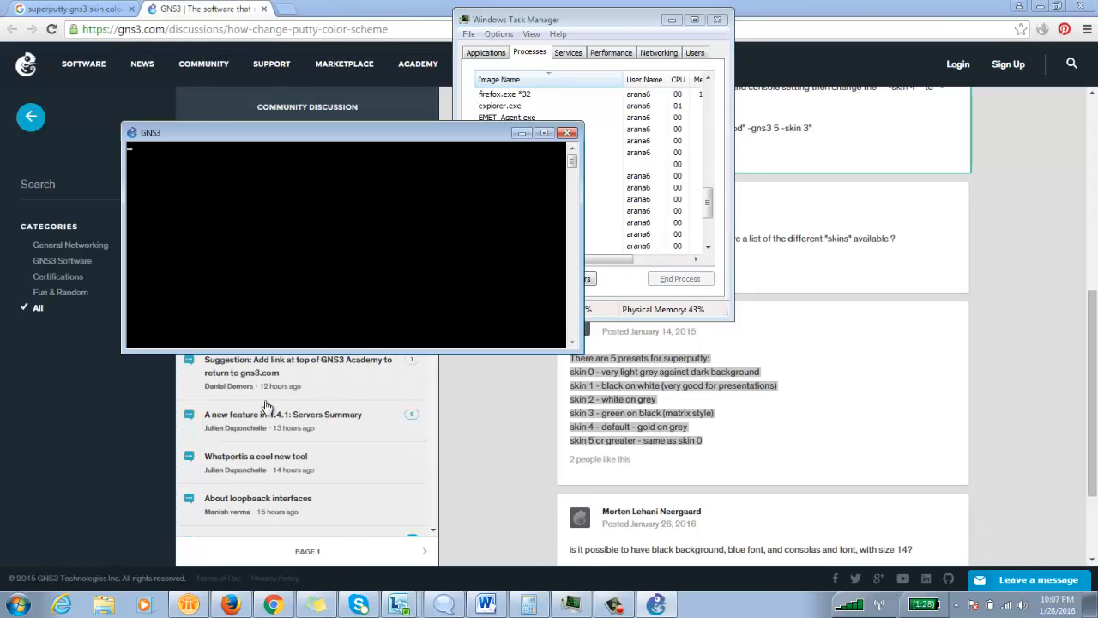
click(566, 133)
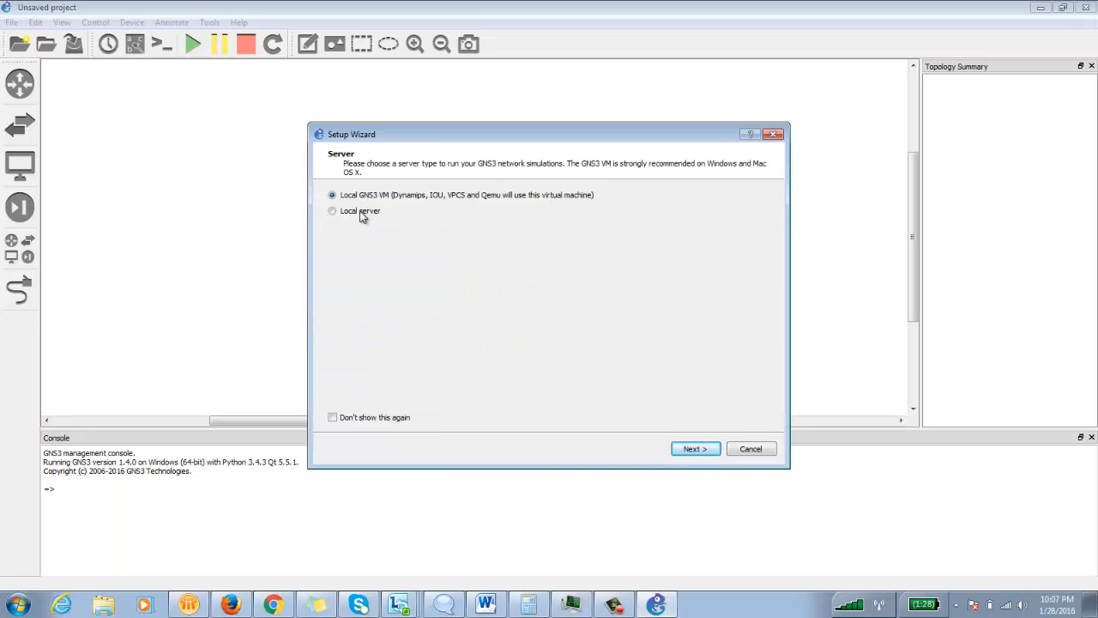
- Finish the Setup Wizard with no VM types and place a c7200 router R1
click(694, 448)
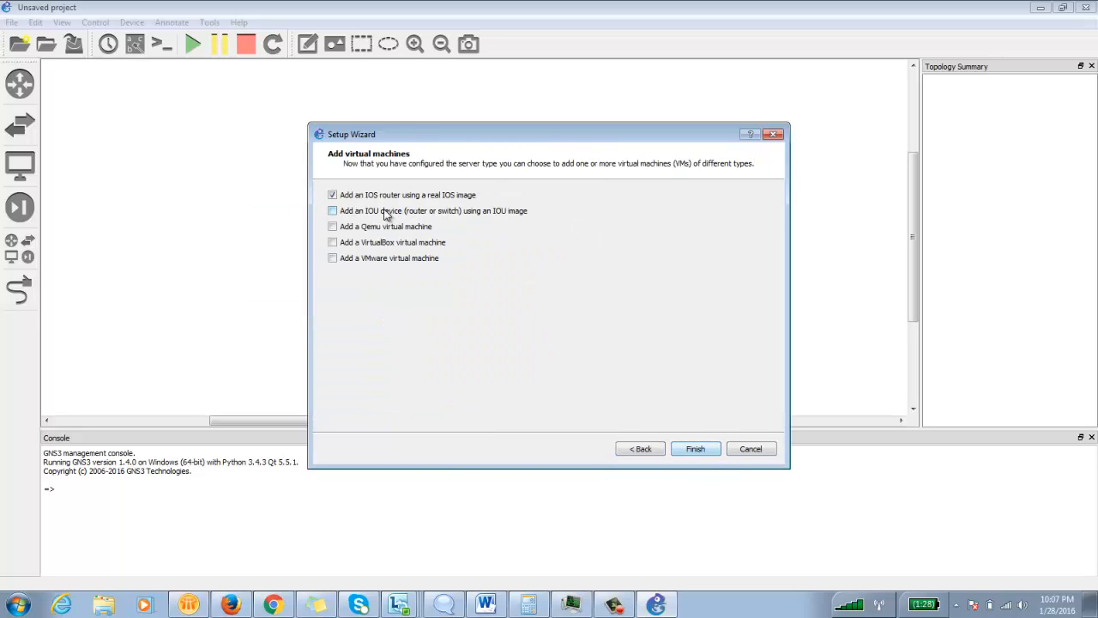
click(696, 448)
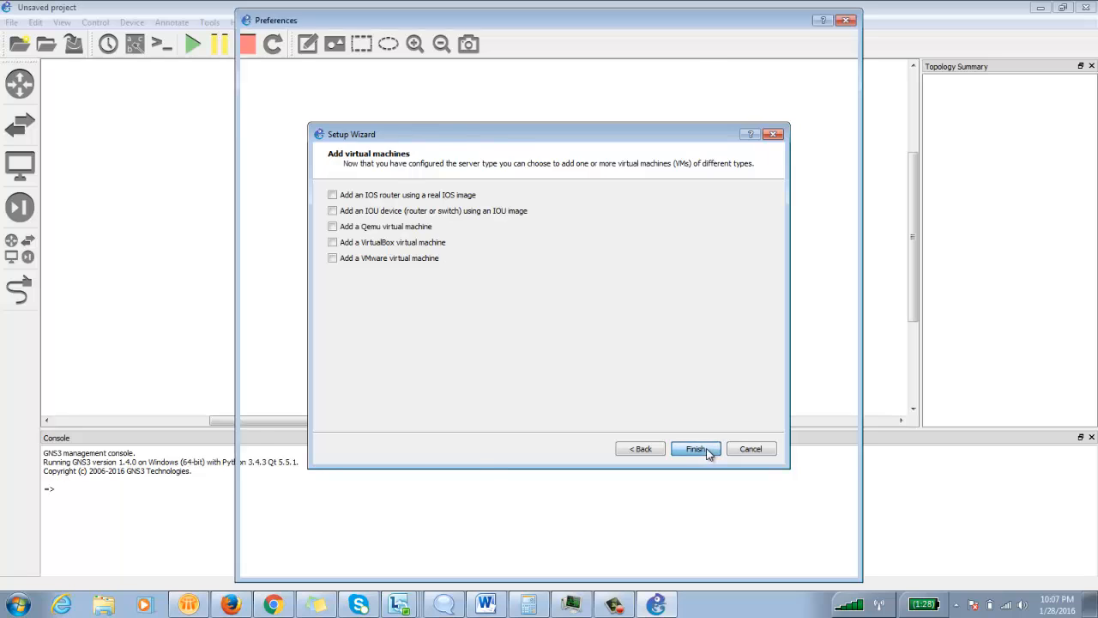
click(696, 448)
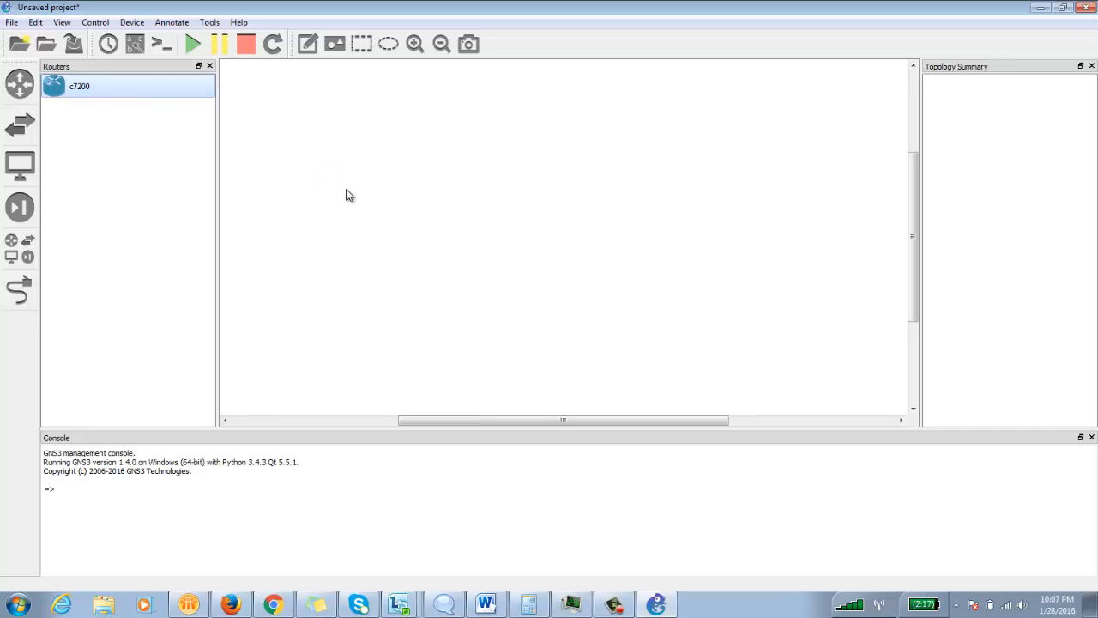
drag(79, 86, 344, 188)
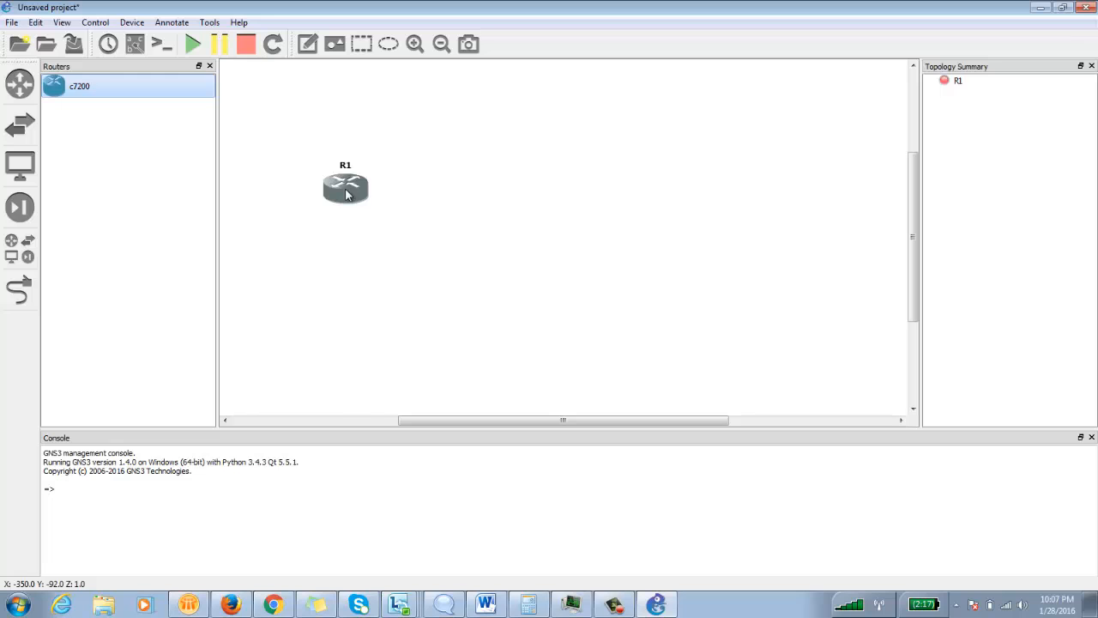
- Start router R1 and open its SuperPuTTY console
right_click(346, 187)
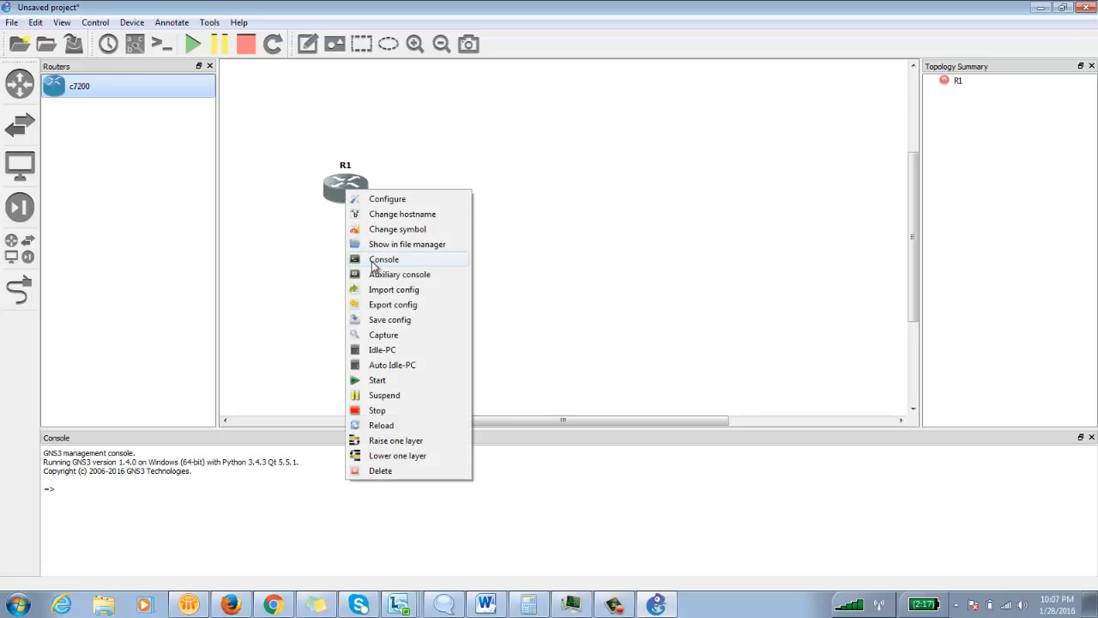
click(377, 380)
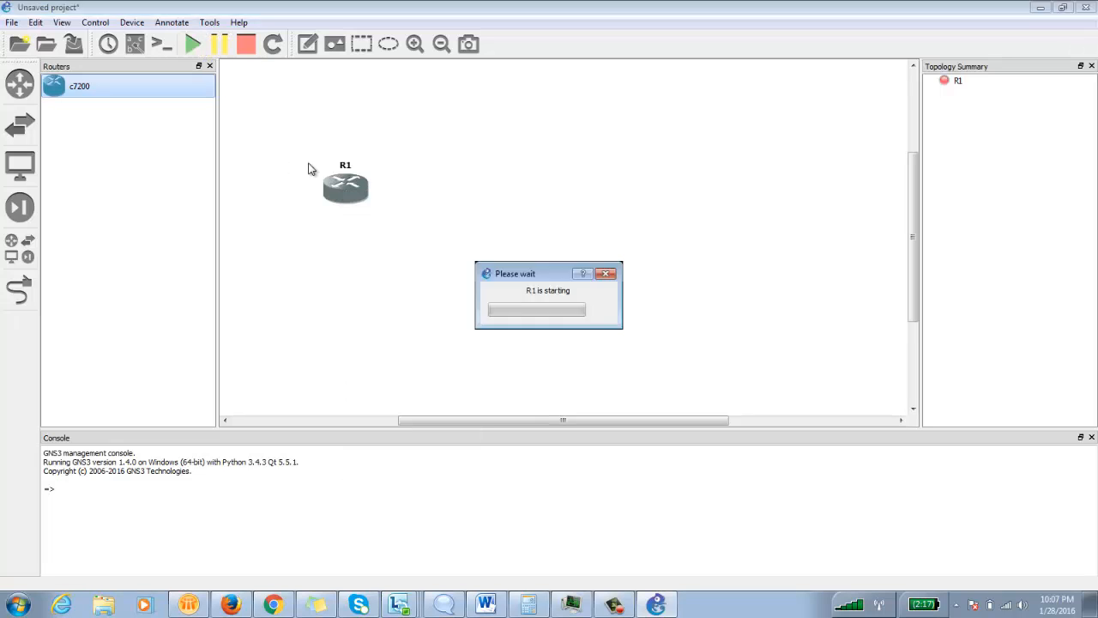
right_click(345, 187)
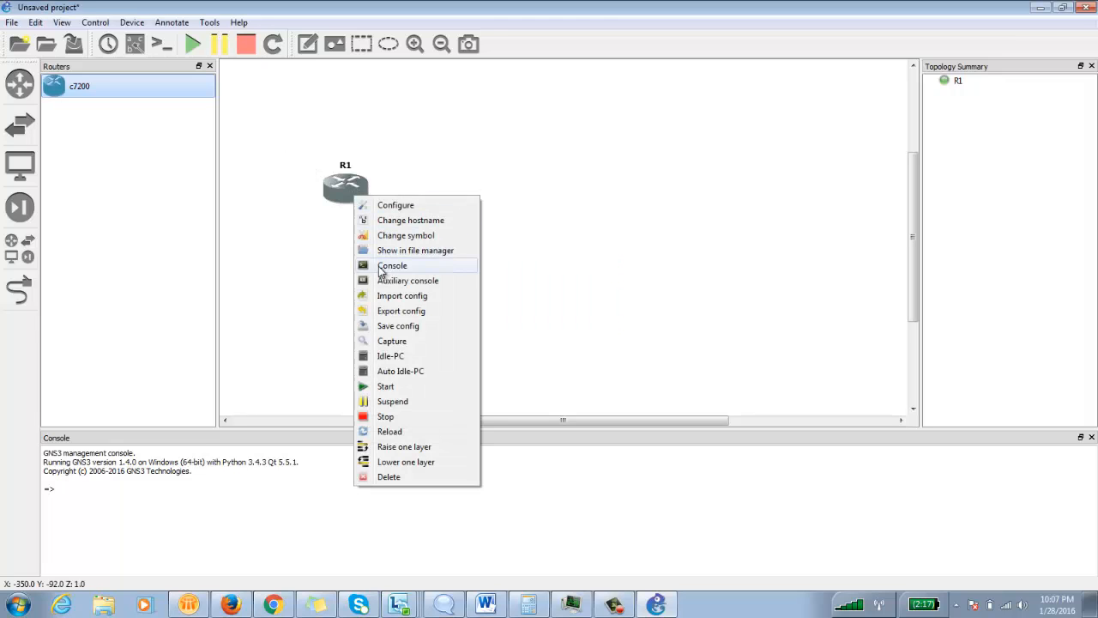
click(392, 265)
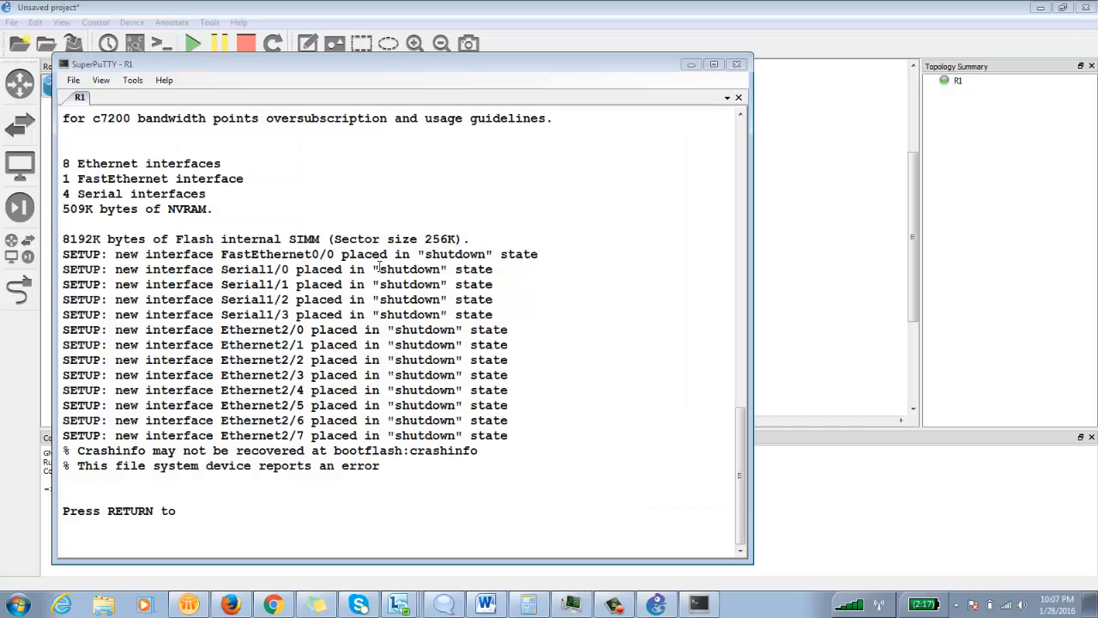
- Reposition R1's SuperPuTTY window and scroll down through the boot output
drag(105, 239, 236, 329)
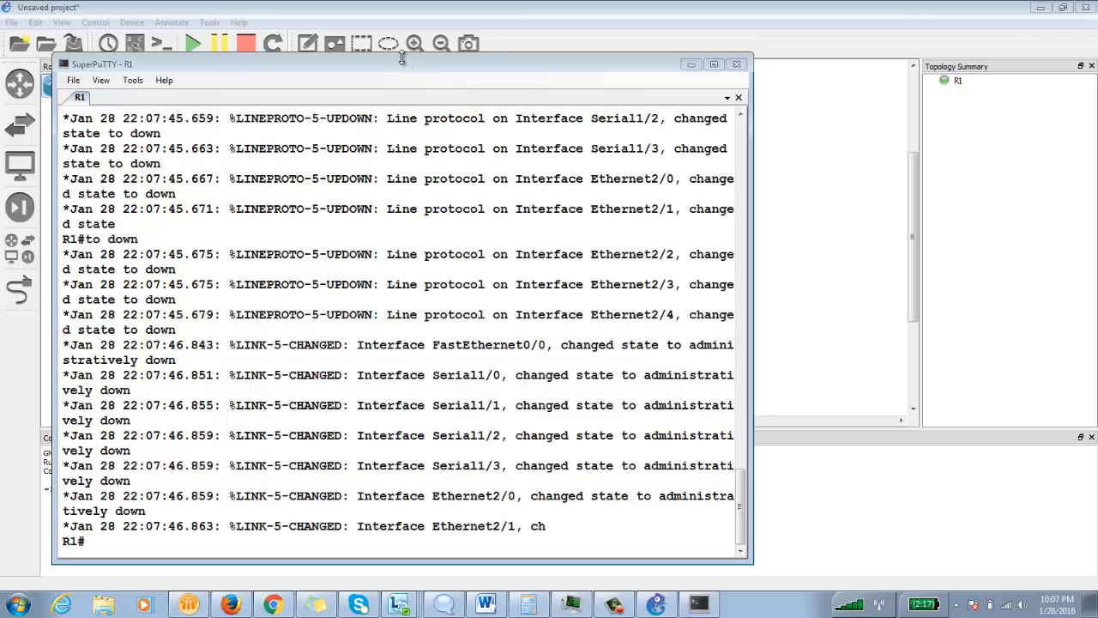
scroll(down, 3)
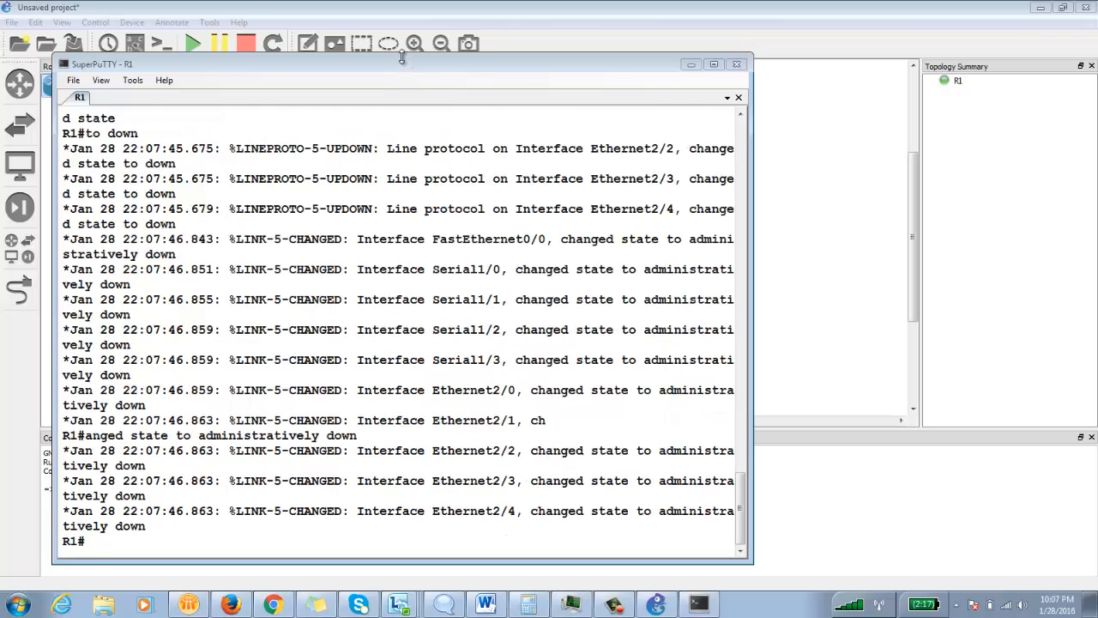
mouse_move(395, 68)
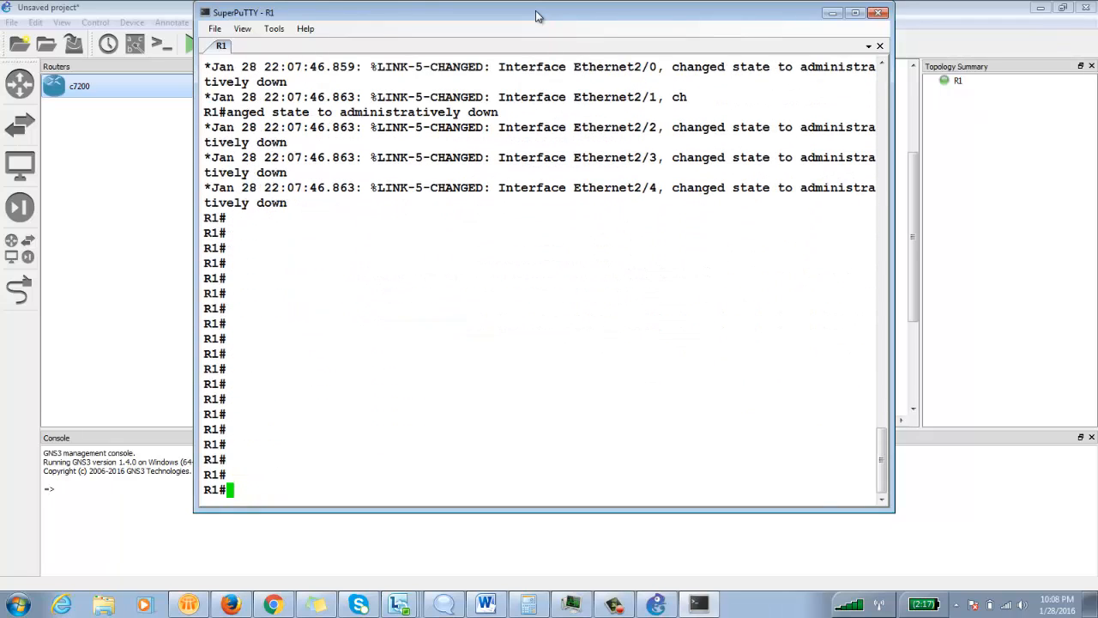
- Load PuTTY Default Settings and confirm the bold 14-point Courier New font unchanged
click(273, 29)
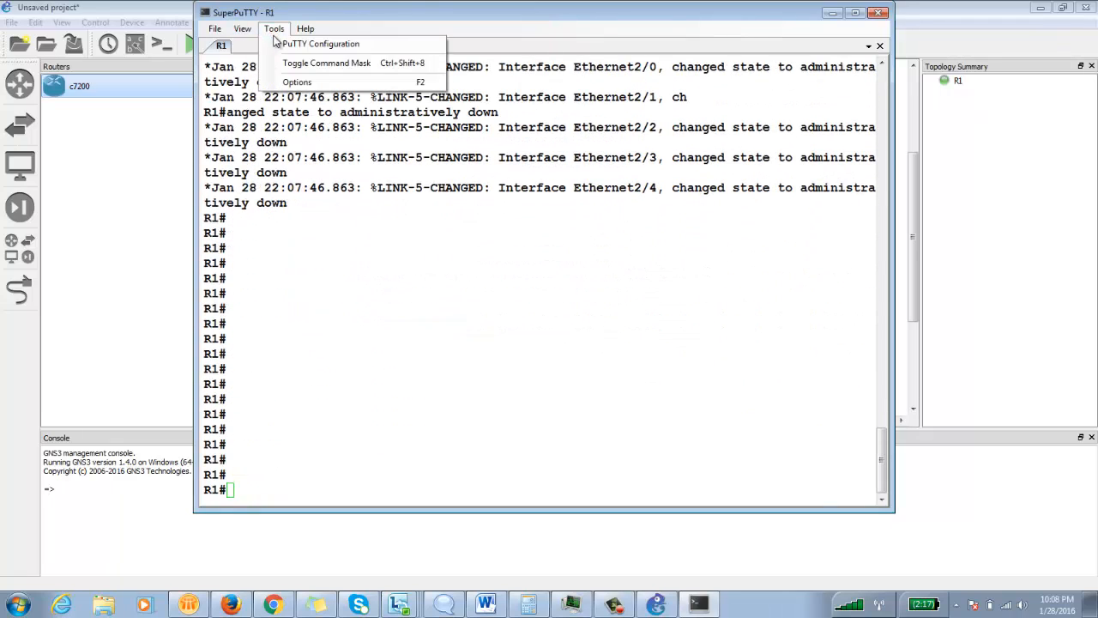
click(317, 43)
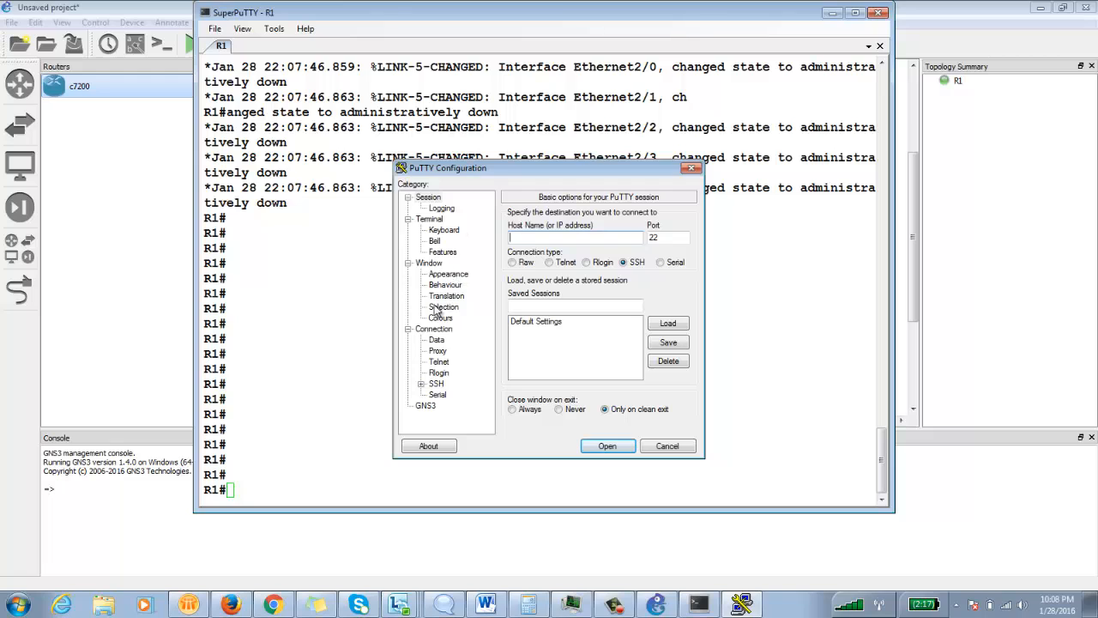
click(535, 320)
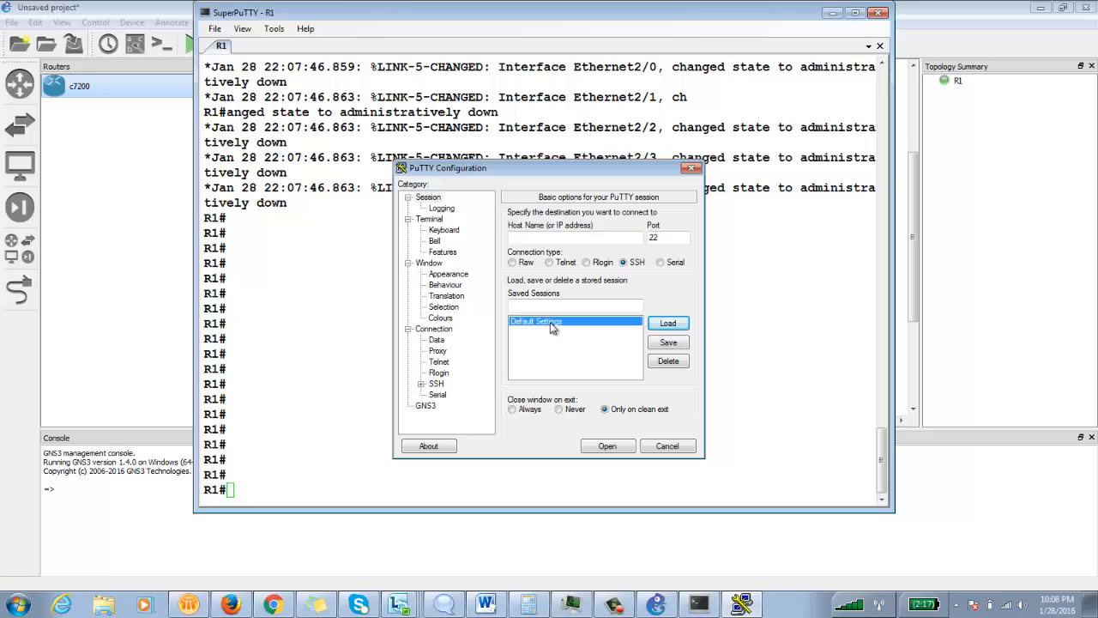
click(447, 273)
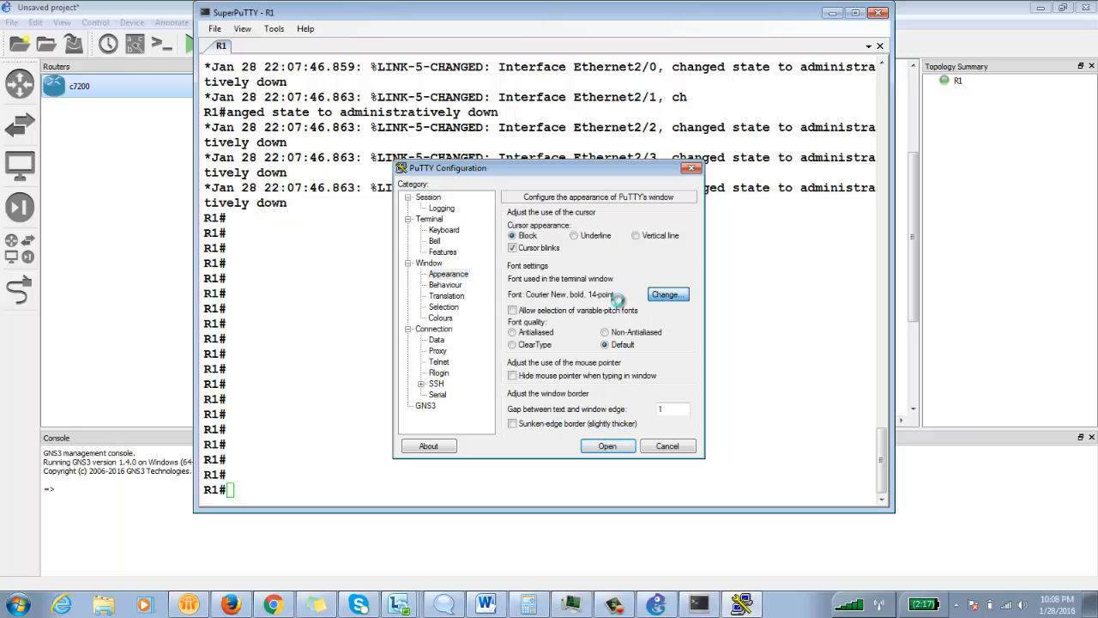
click(667, 294)
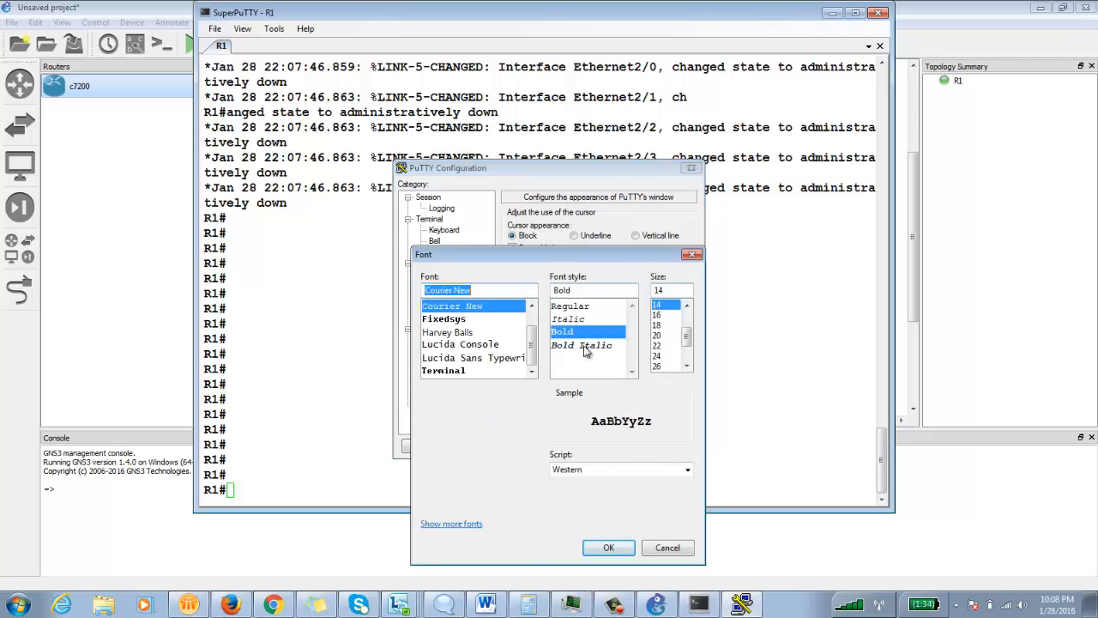
click(609, 547)
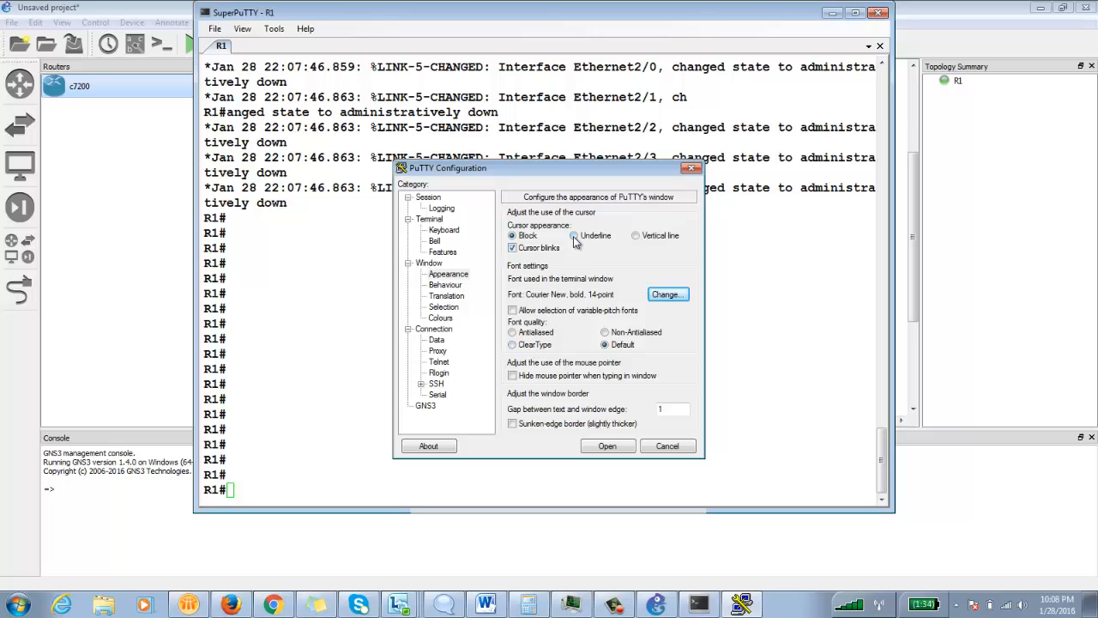
- Set a blinking vertical-line cursor, save to Default Settings, and close the dialog
click(512, 235)
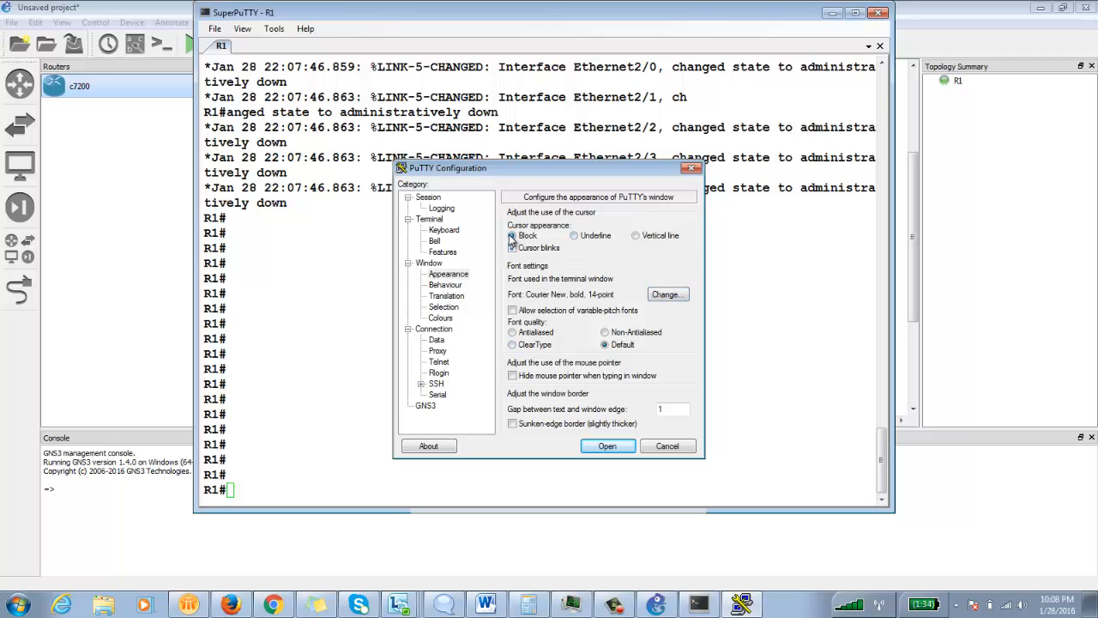
click(633, 235)
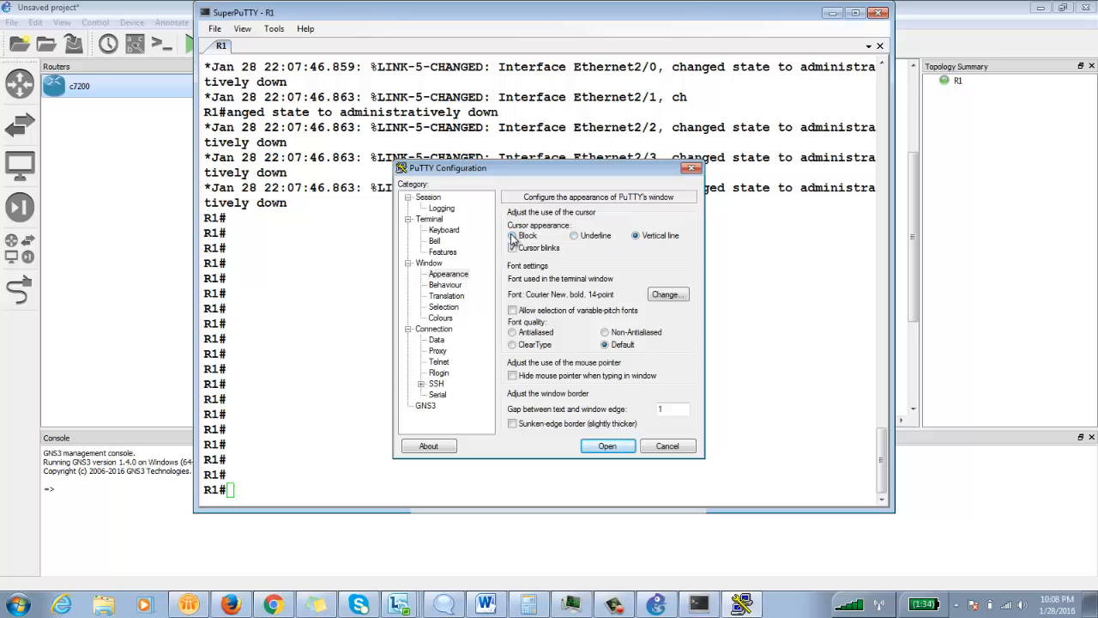
click(512, 247)
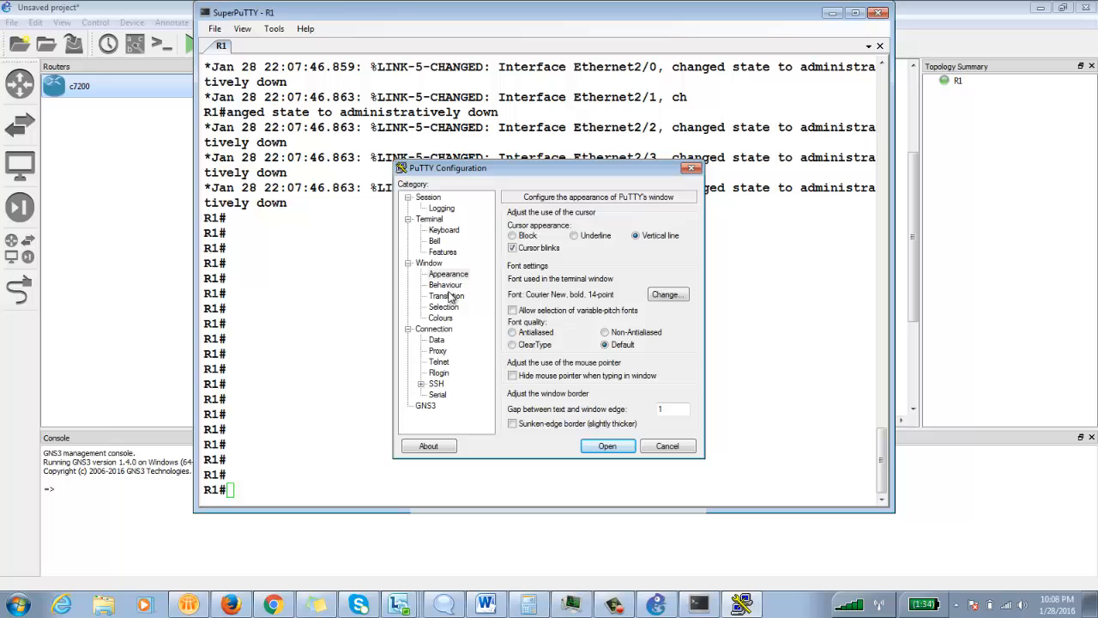
click(446, 296)
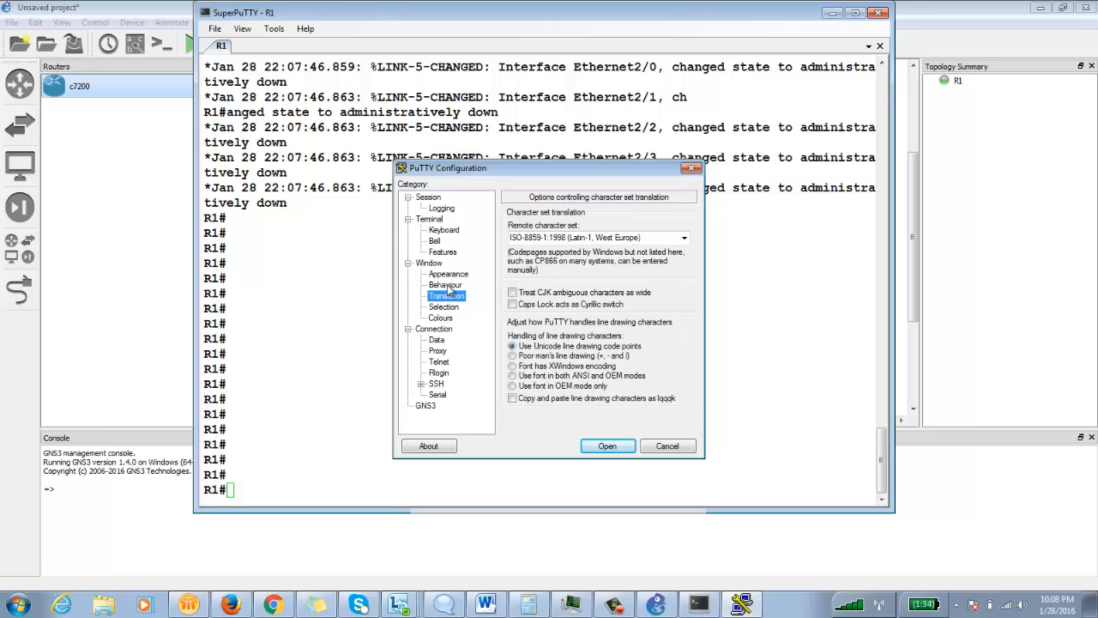
click(424, 197)
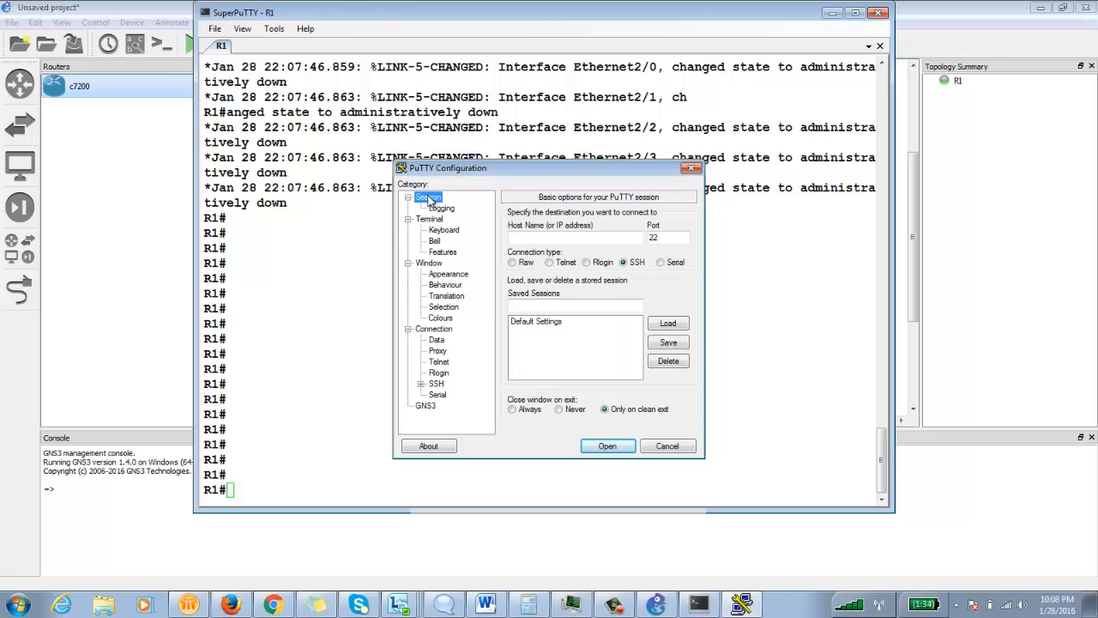
click(535, 321)
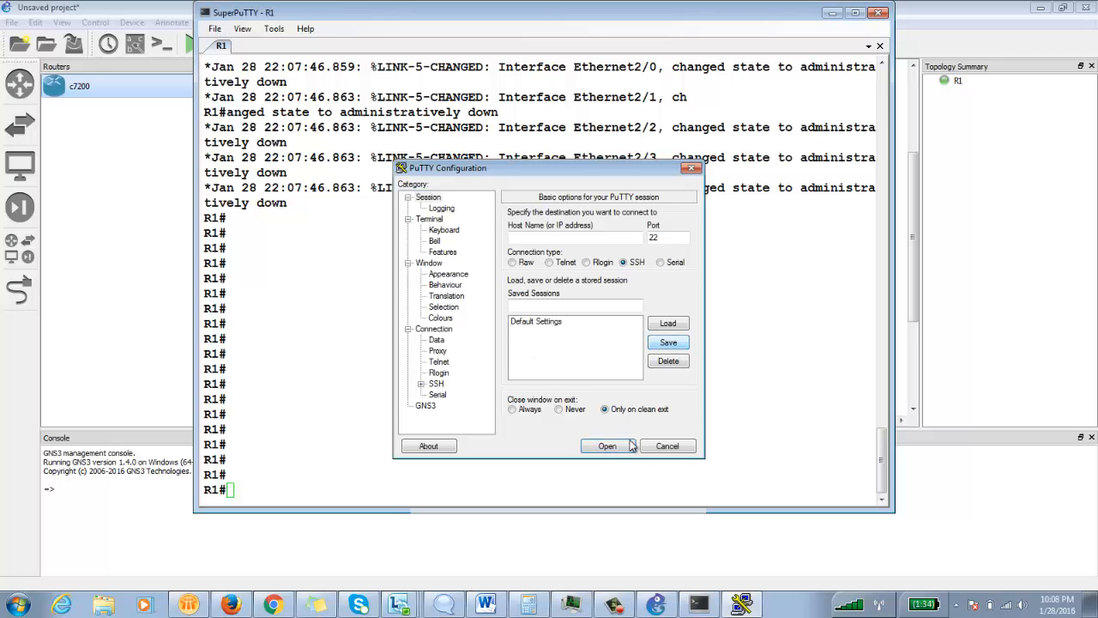
click(667, 445)
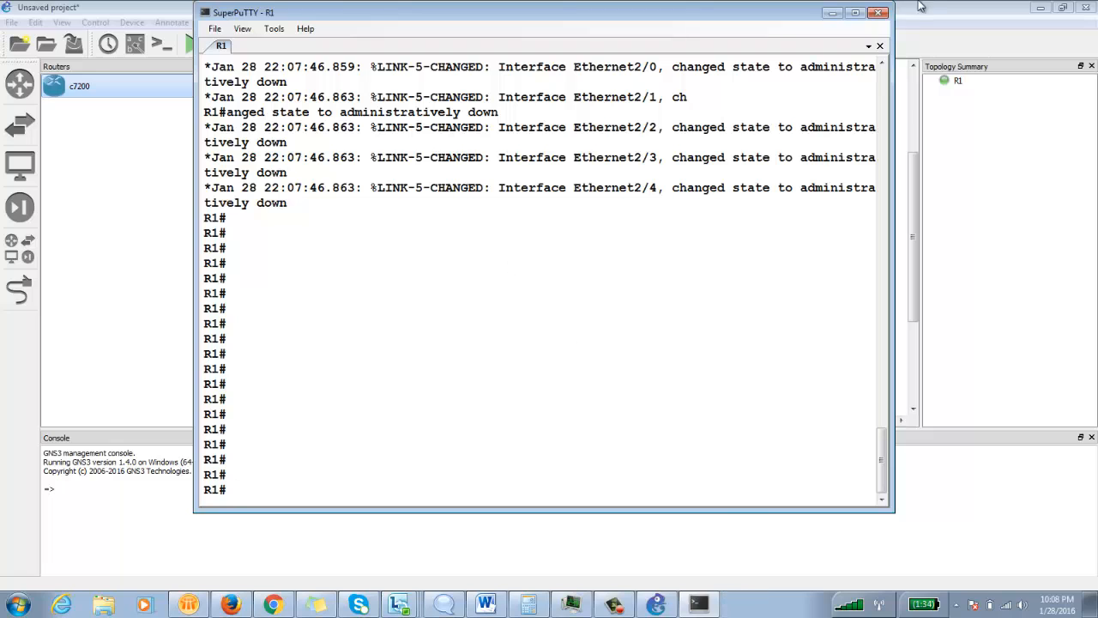
- Reopen R1's SuperPuTTY console and drag its window down below the router
right_click(345, 187)
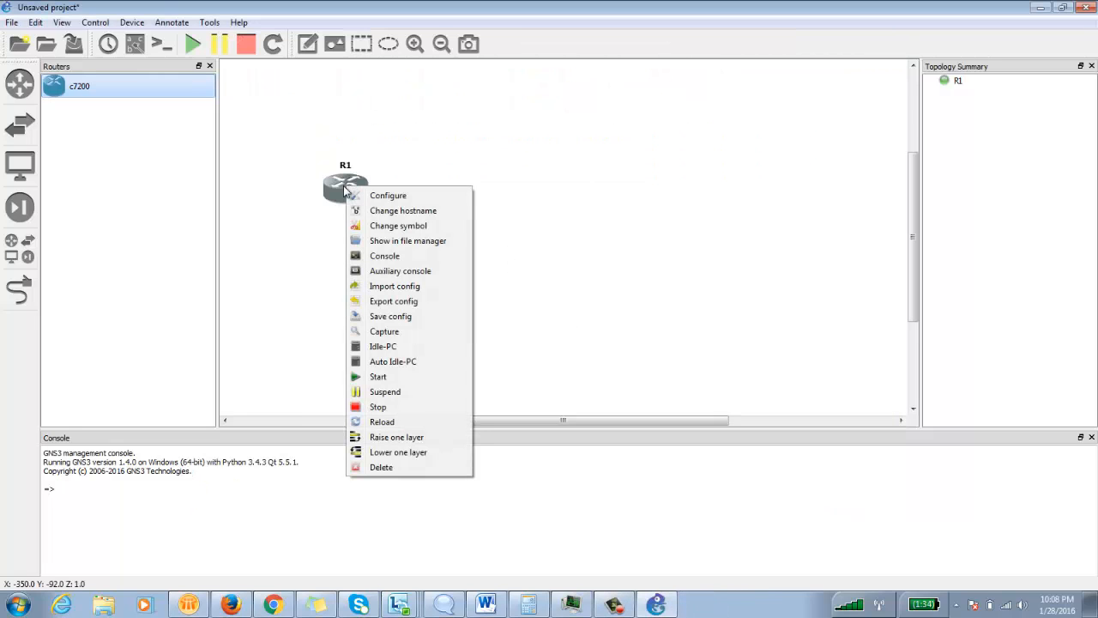
click(379, 264)
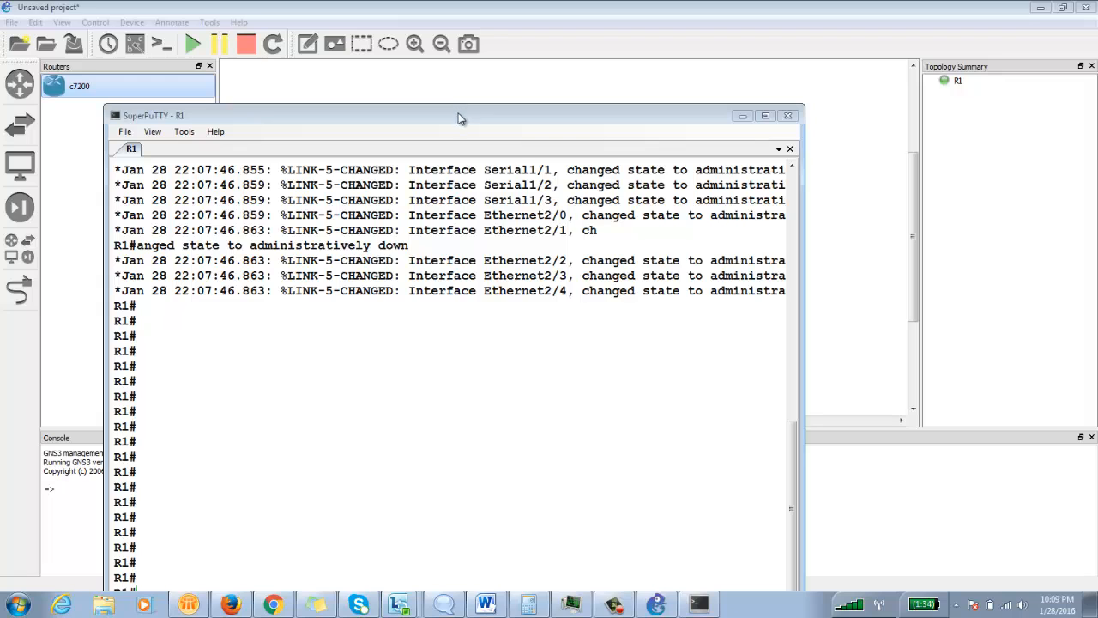
drag(459, 118, 453, 217)
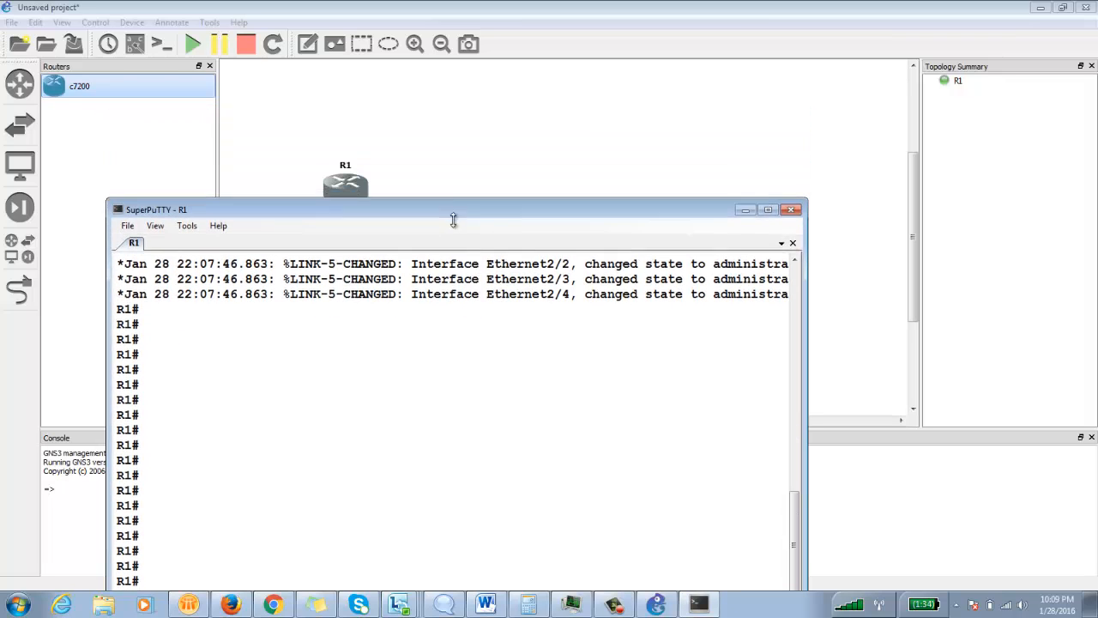
drag(453, 209, 453, 244)
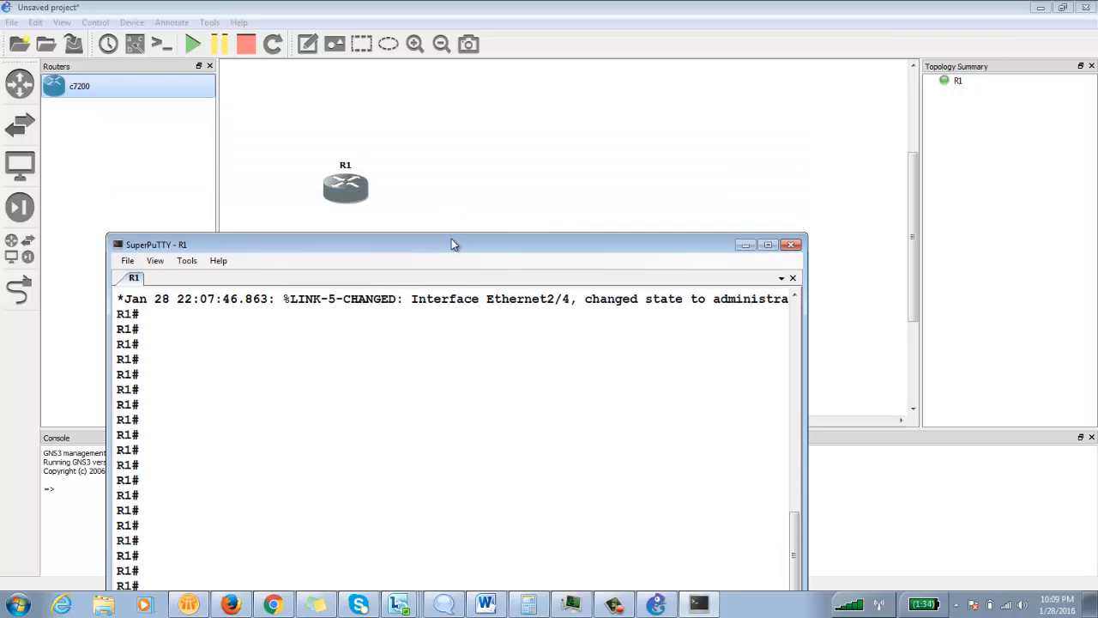